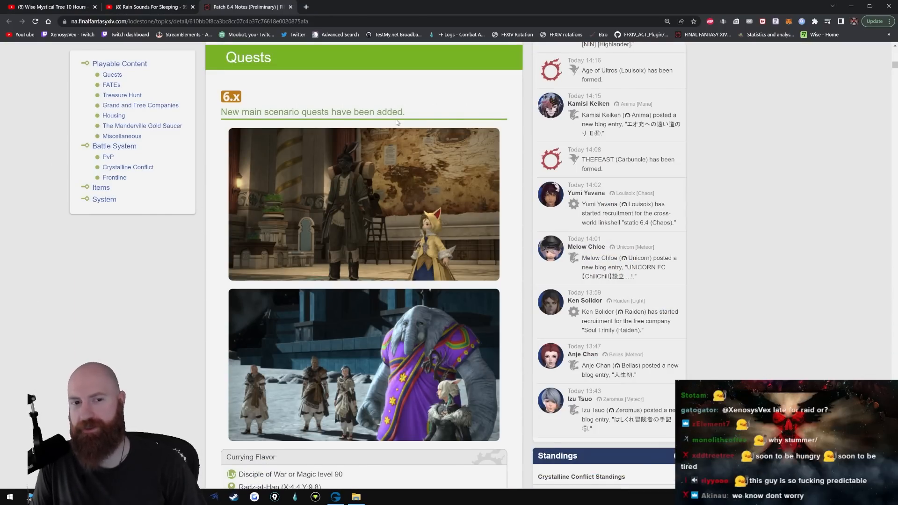
Step: Read the Chronicles, side story, New Game+ and quest icon notes down to the FATEs heading
scroll(down, 3)
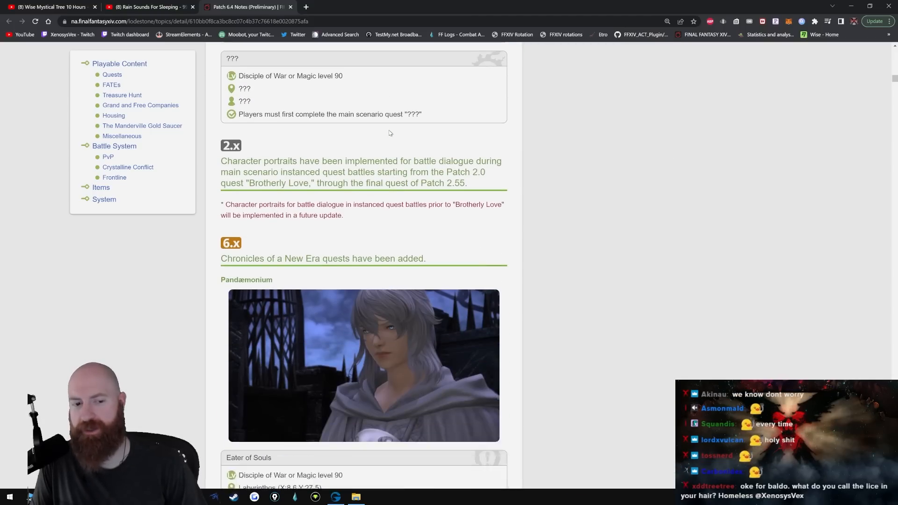
scroll(down, 3)
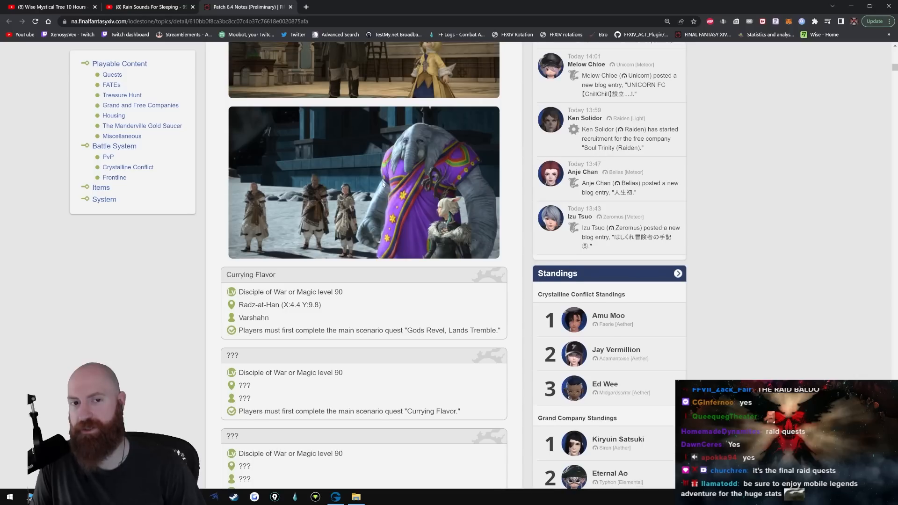
scroll(up, 3)
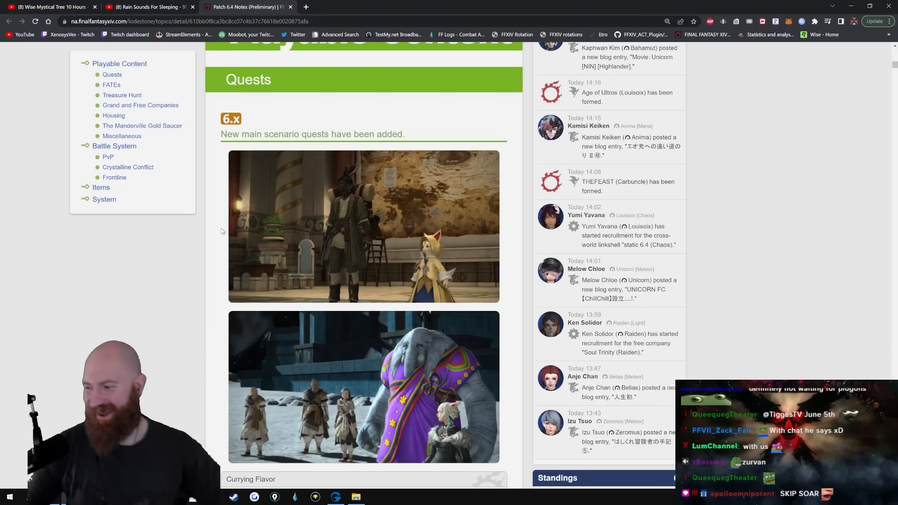
scroll(down, 3)
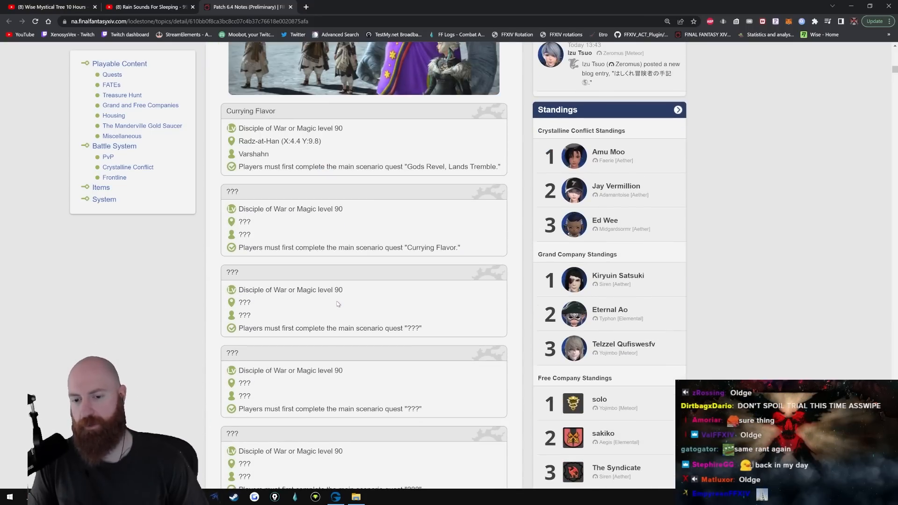
scroll(up, 3)
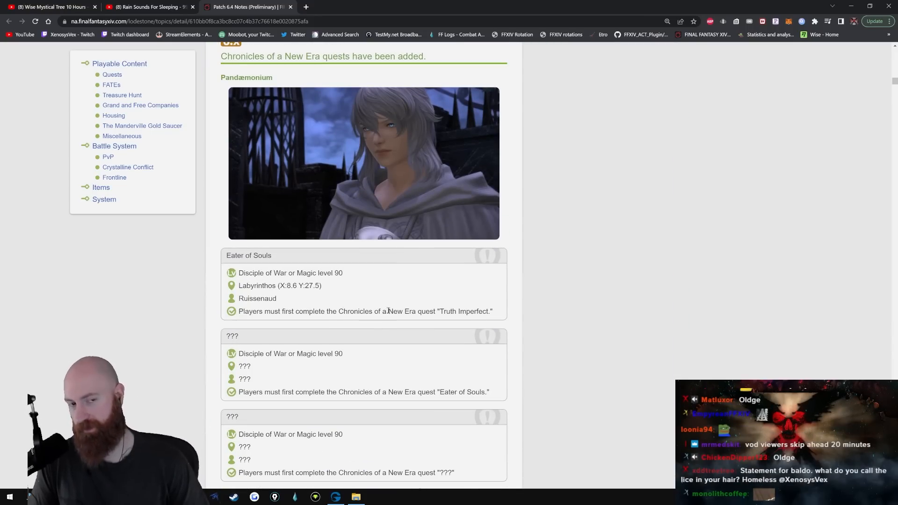
scroll(down, 3)
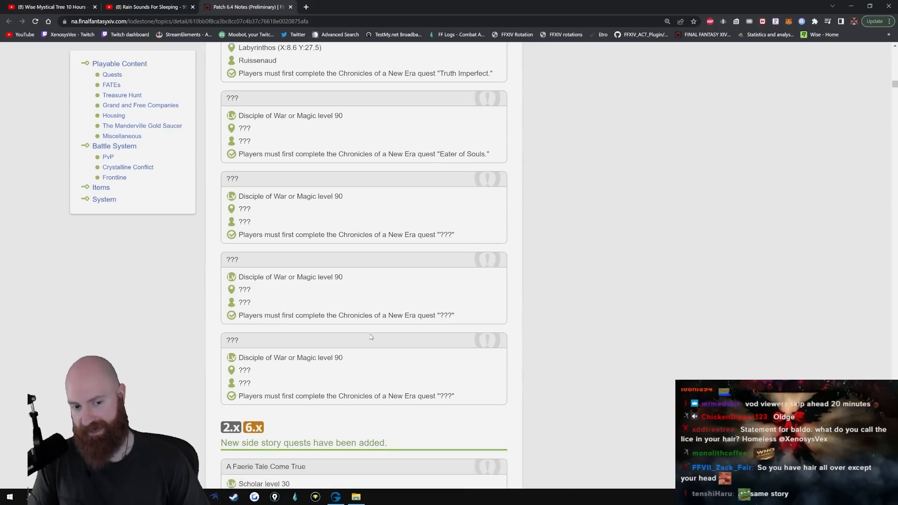
scroll(down, 3)
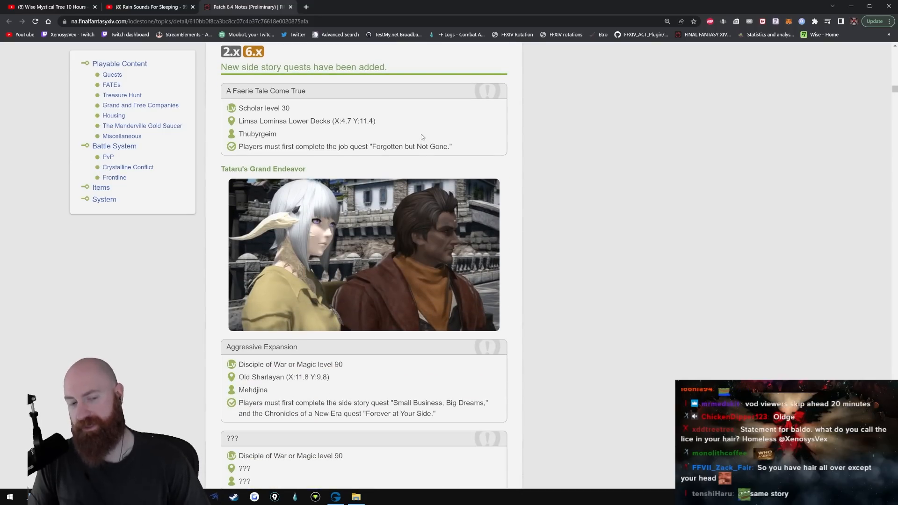
mouse_move(436, 276)
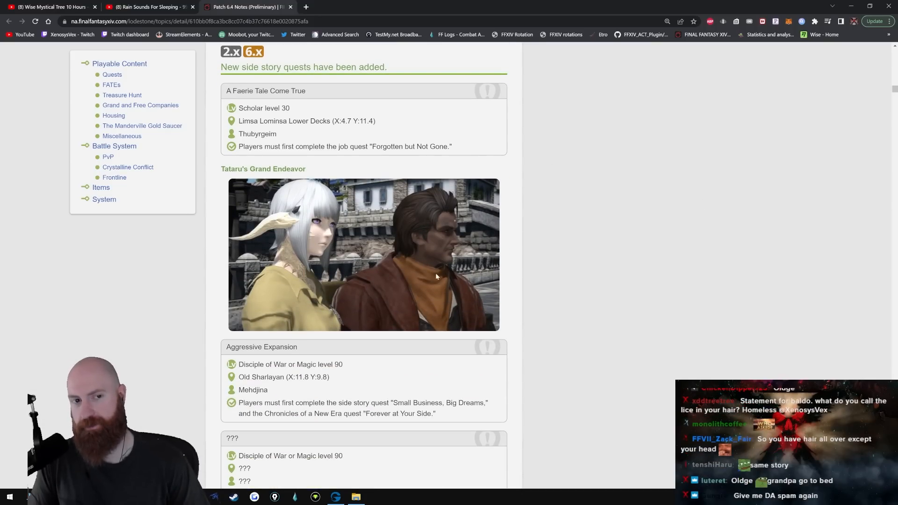
scroll(down, 3)
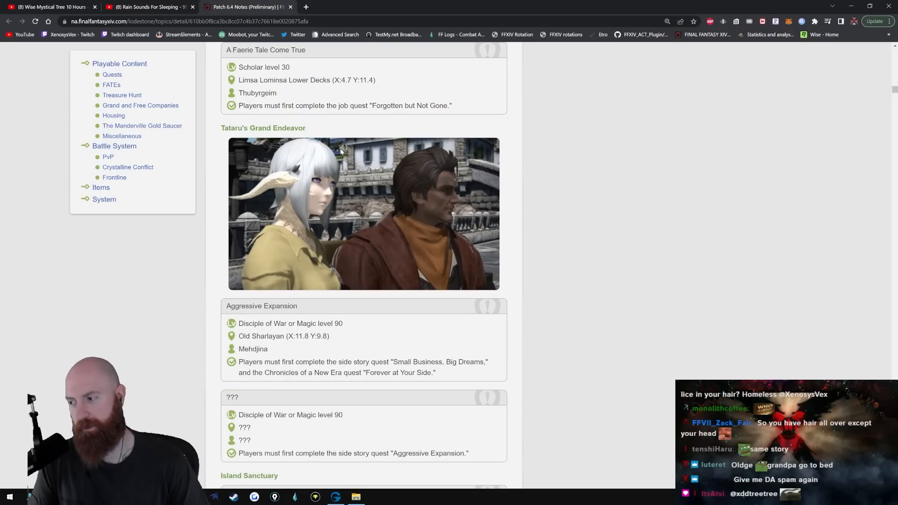
scroll(down, 3)
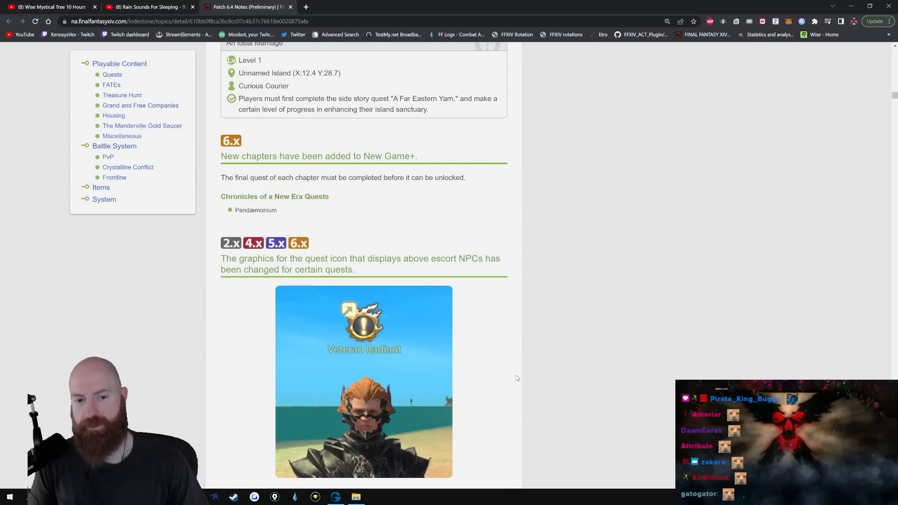
scroll(down, 3)
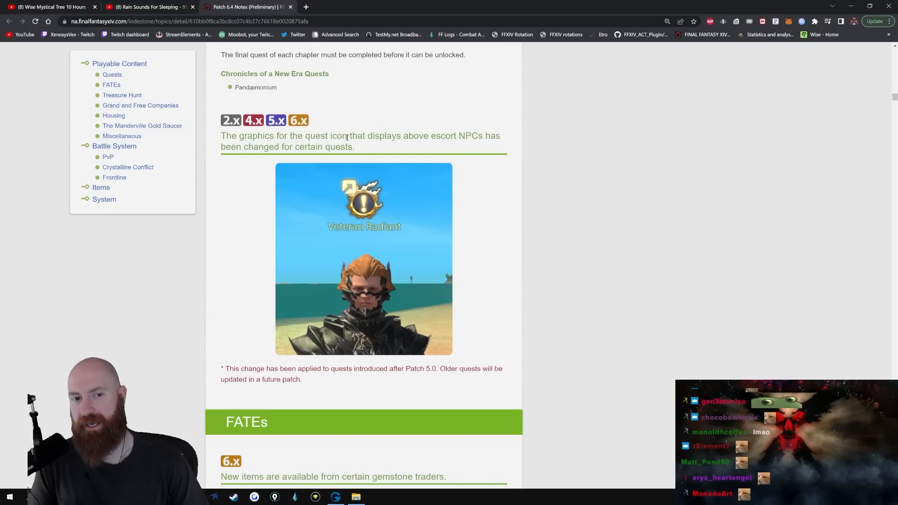
mouse_move(438, 148)
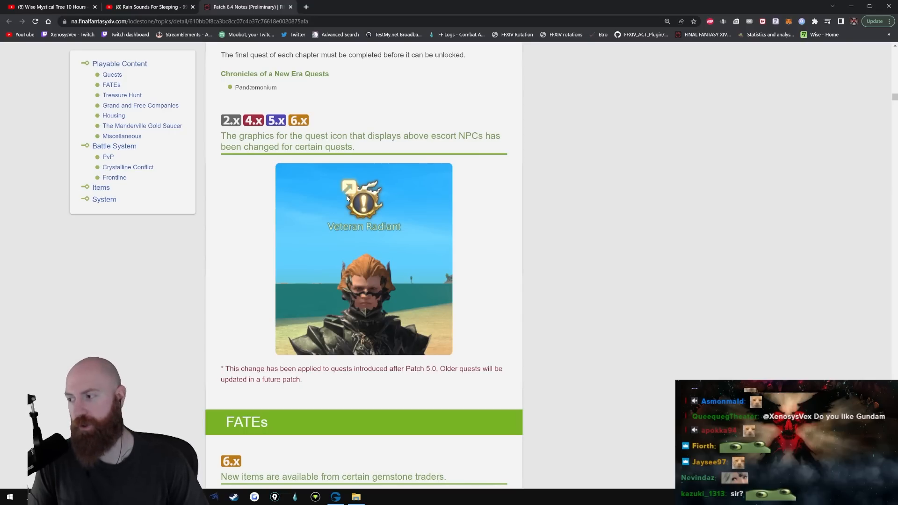
Step: Read the FATEs and Treasure Hunt notes, stopping at the Crest Editor image
scroll(down, 3)
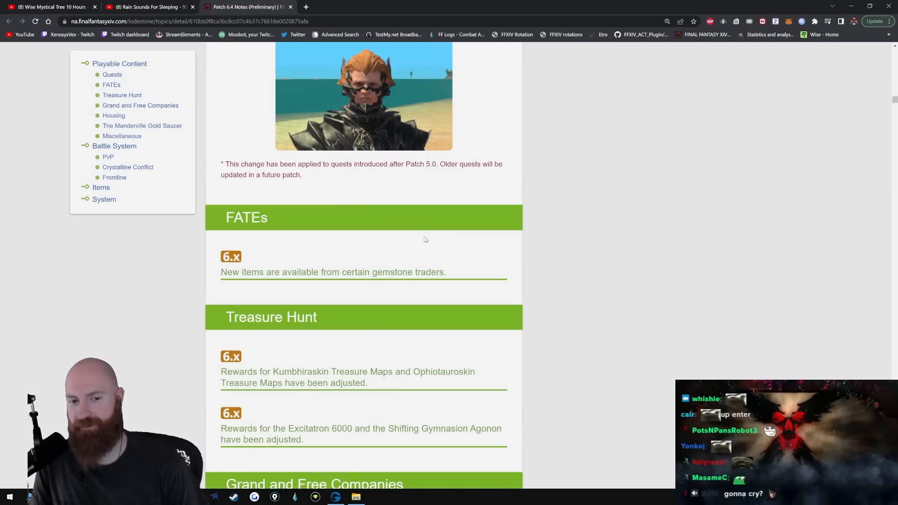
scroll(down, 3)
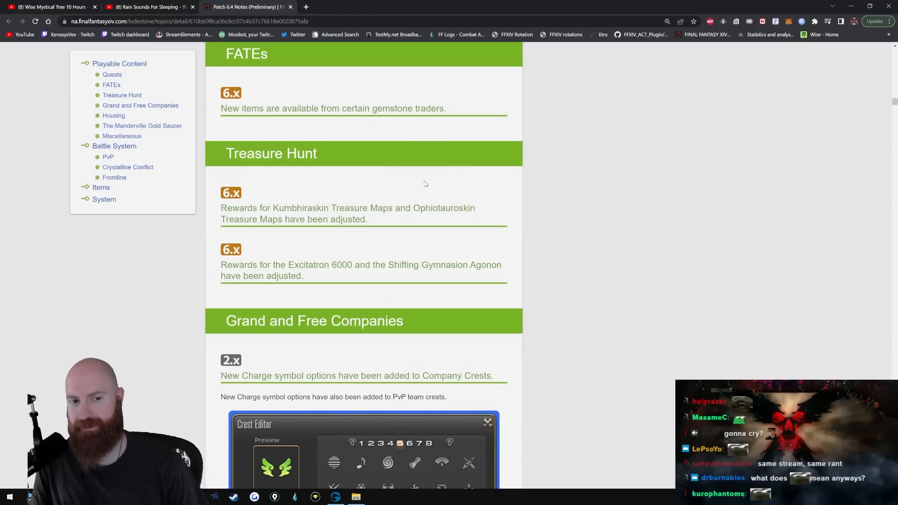
scroll(down, 3)
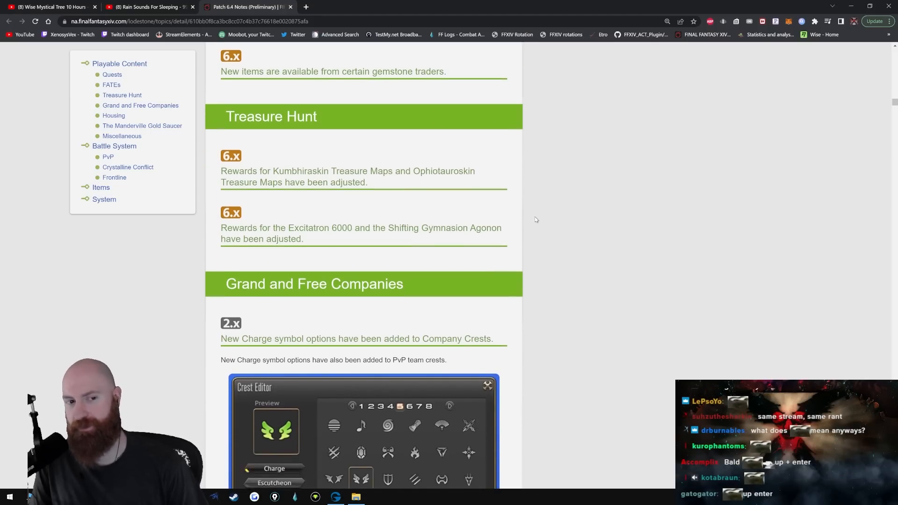
scroll(down, 3)
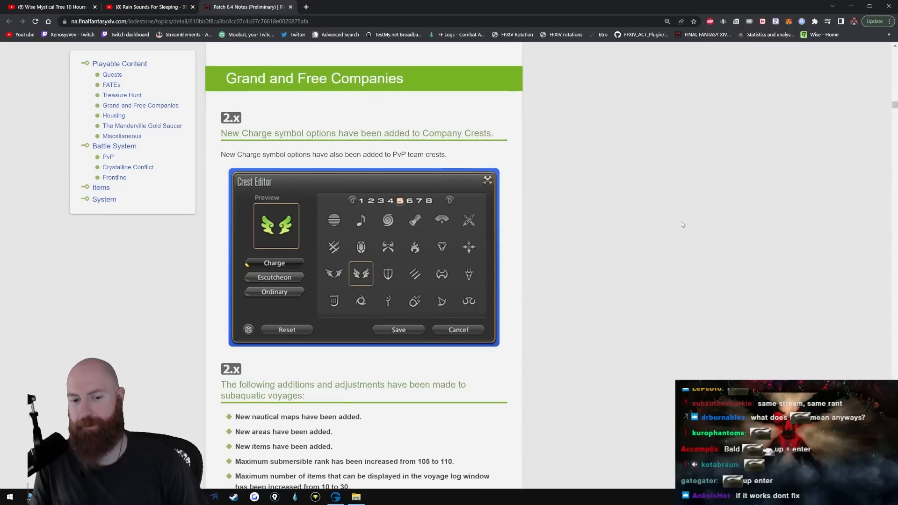
scroll(up, 3)
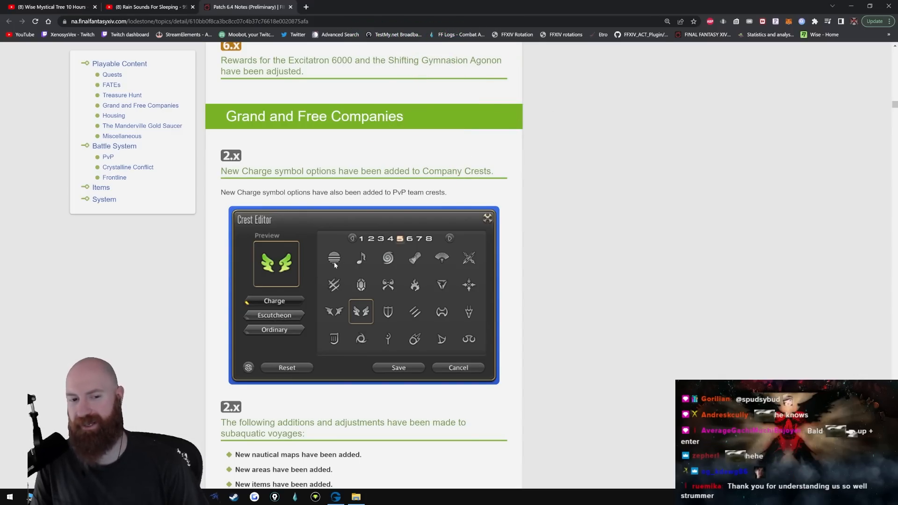
Step: Glance at the 'ffxiv synth' YouTube results, then close that tab
click(341, 6)
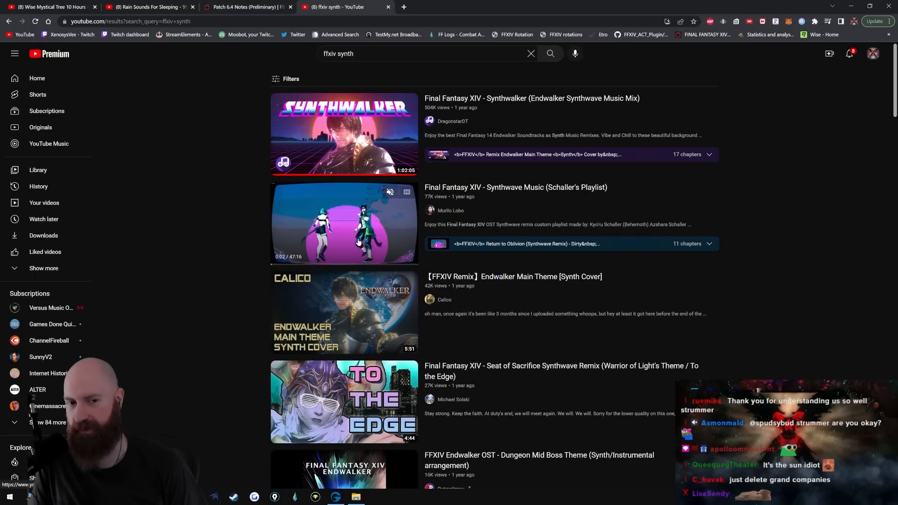
click(247, 7)
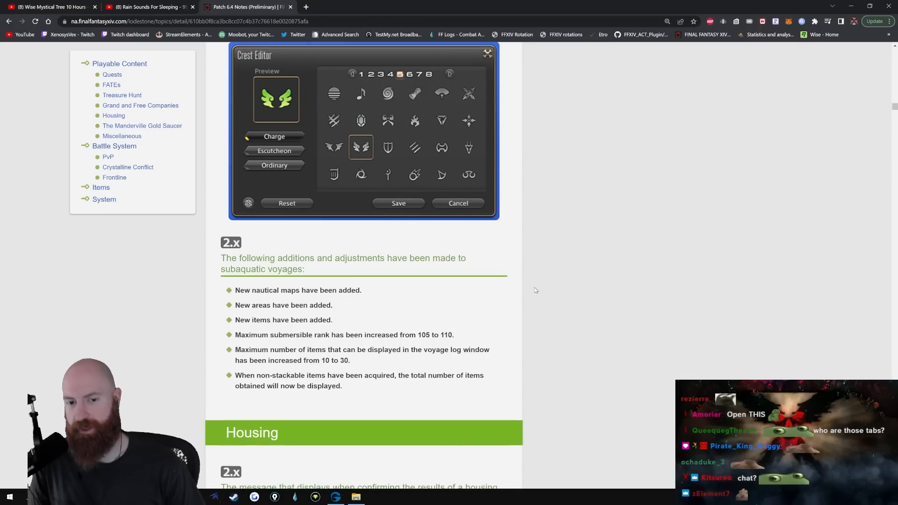
Step: Read the submersible and housing lottery notes, deselecting the lottery message sentence
scroll(down, 3)
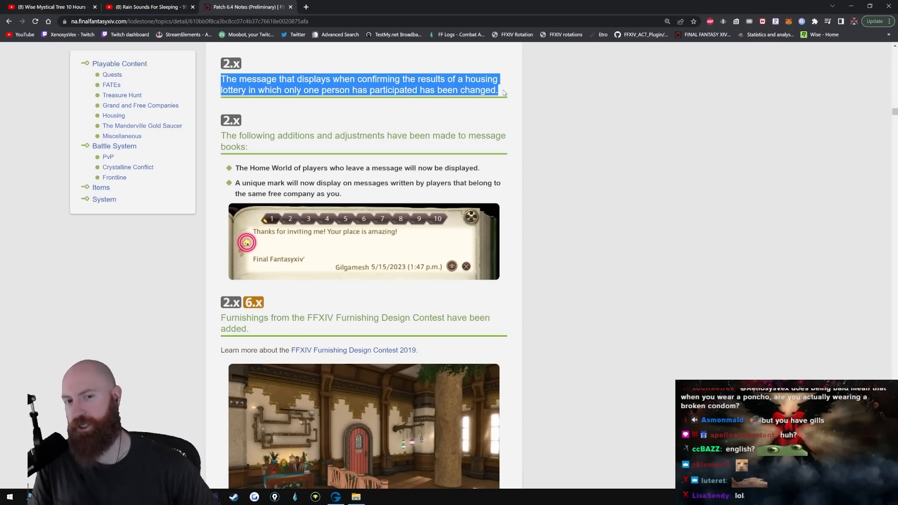
click(554, 186)
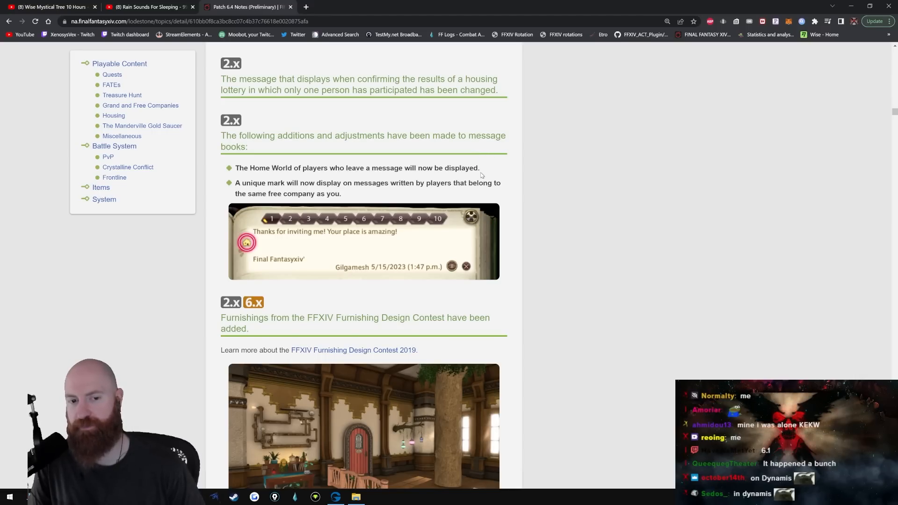
Step: Browse the design-contest furnishing images down to orchestrion rolls and flowerpot seeds
scroll(down, 3)
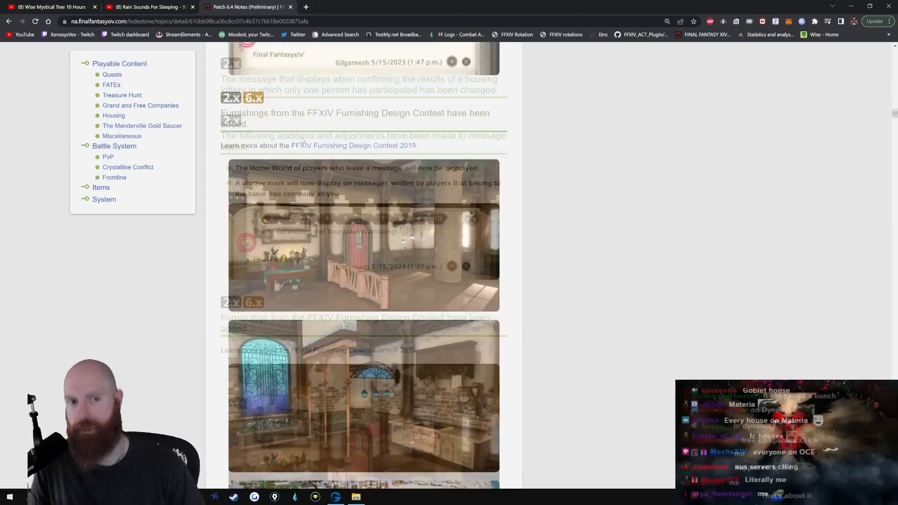
scroll(down, 3)
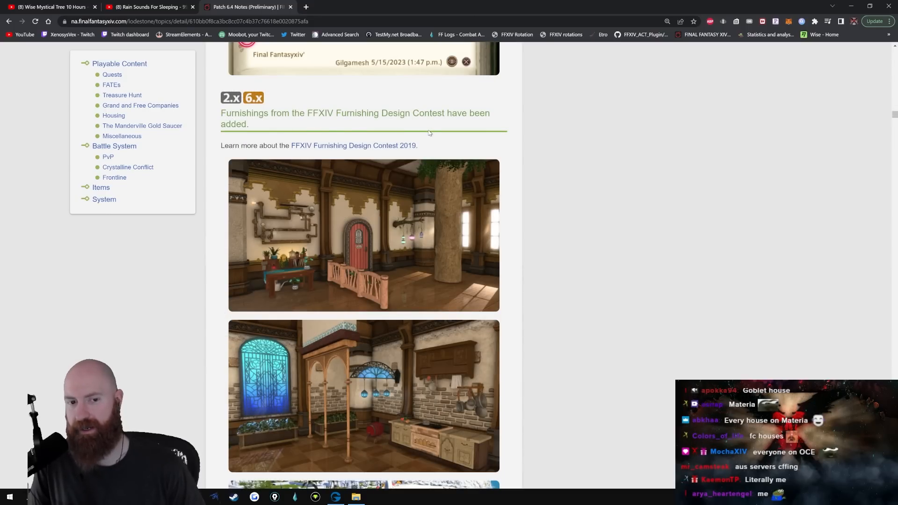
scroll(down, 3)
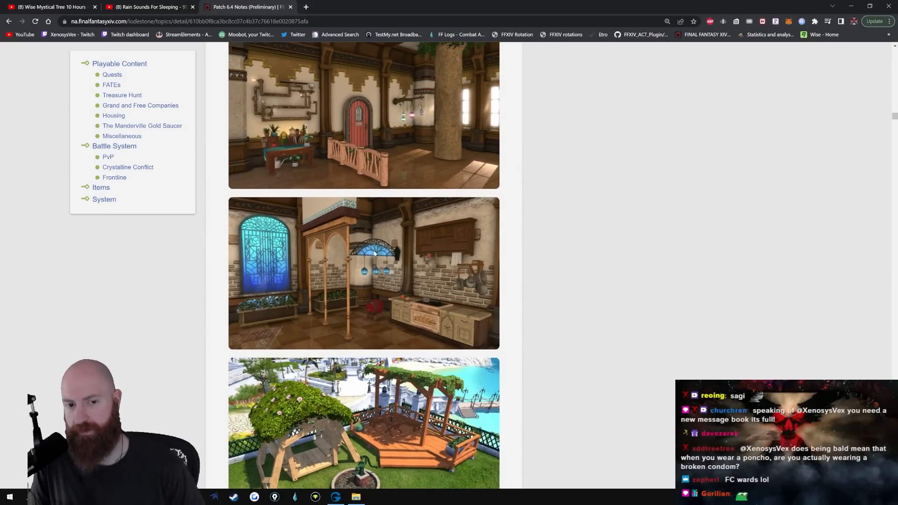
scroll(down, 3)
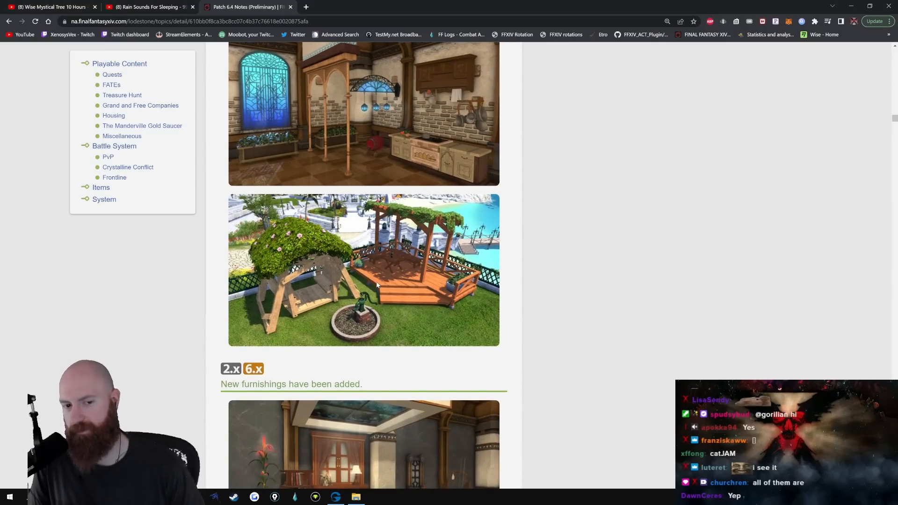
scroll(down, 3)
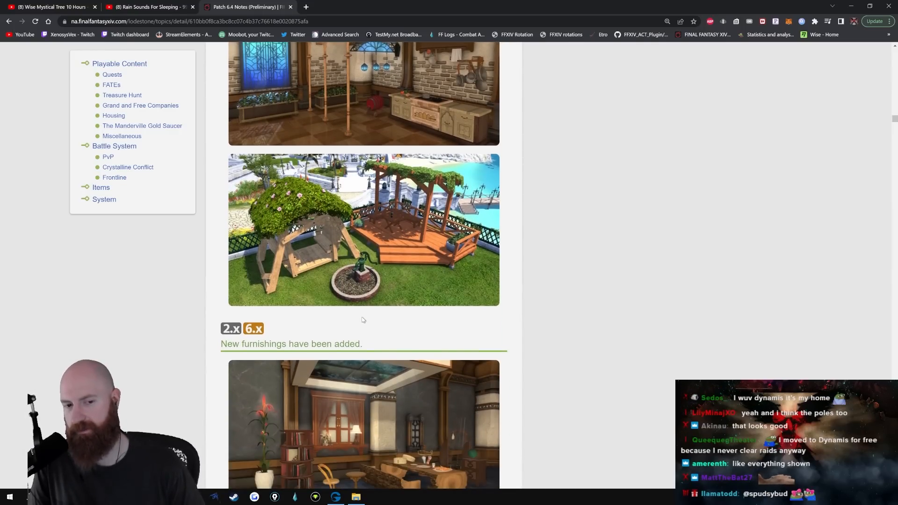
scroll(down, 3)
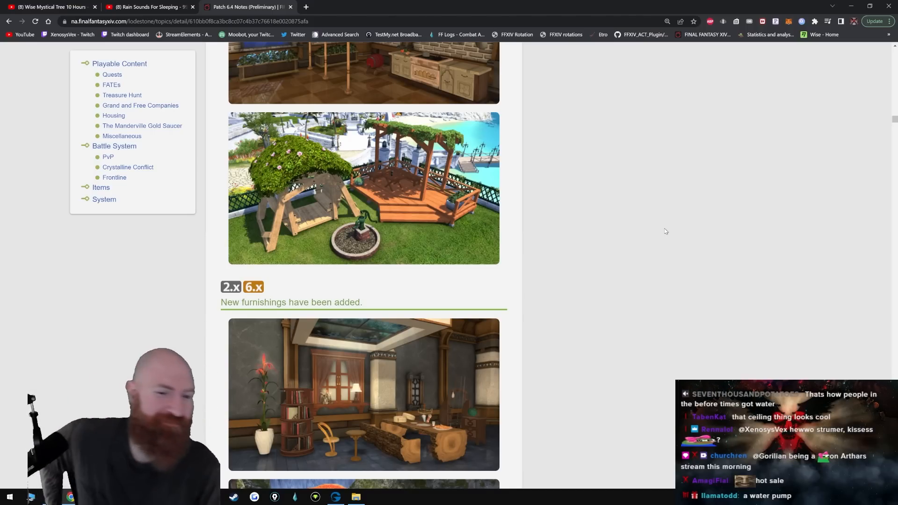
mouse_move(389, 192)
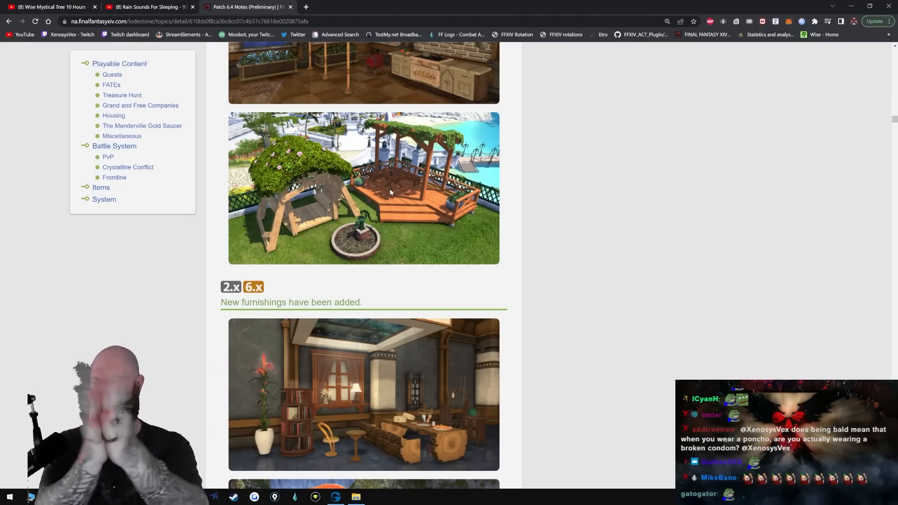
scroll(down, 3)
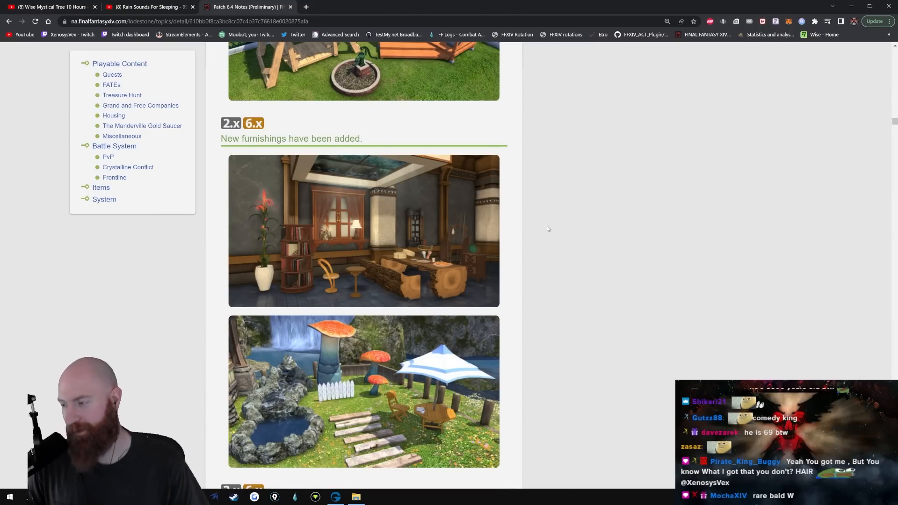
scroll(down, 3)
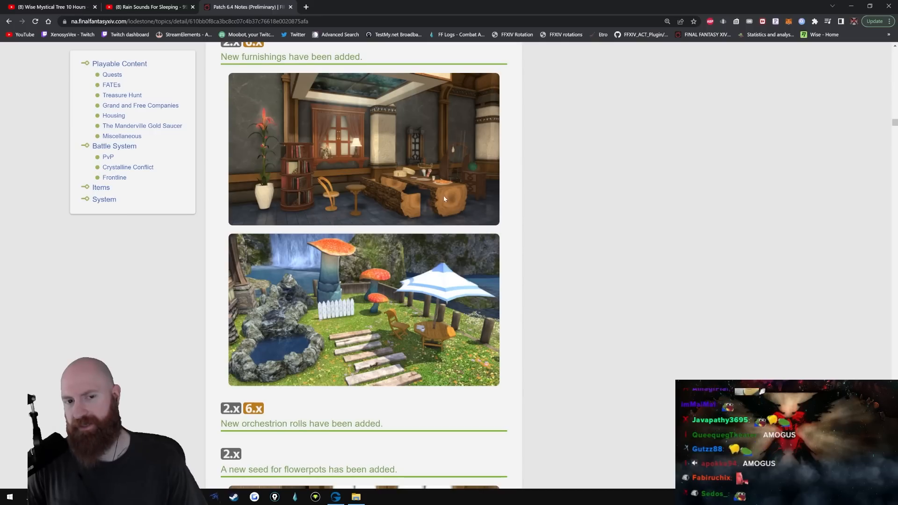
mouse_move(411, 179)
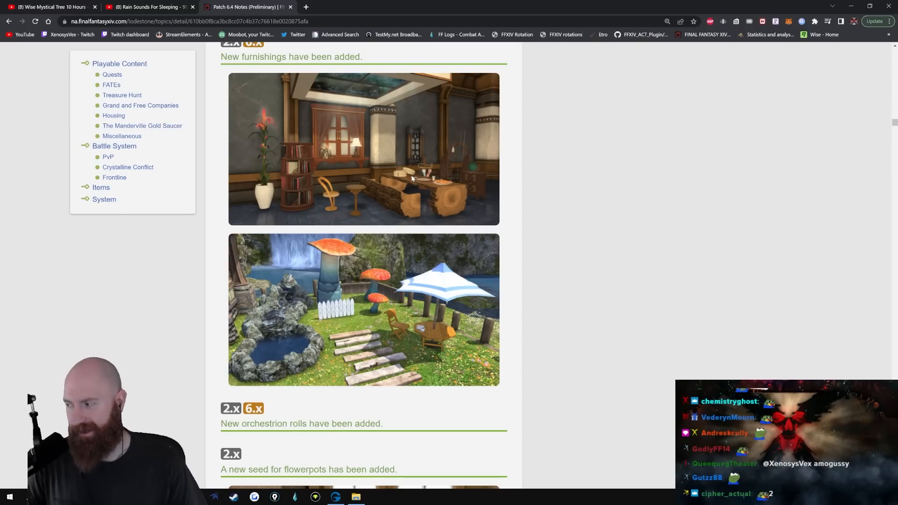
mouse_move(377, 275)
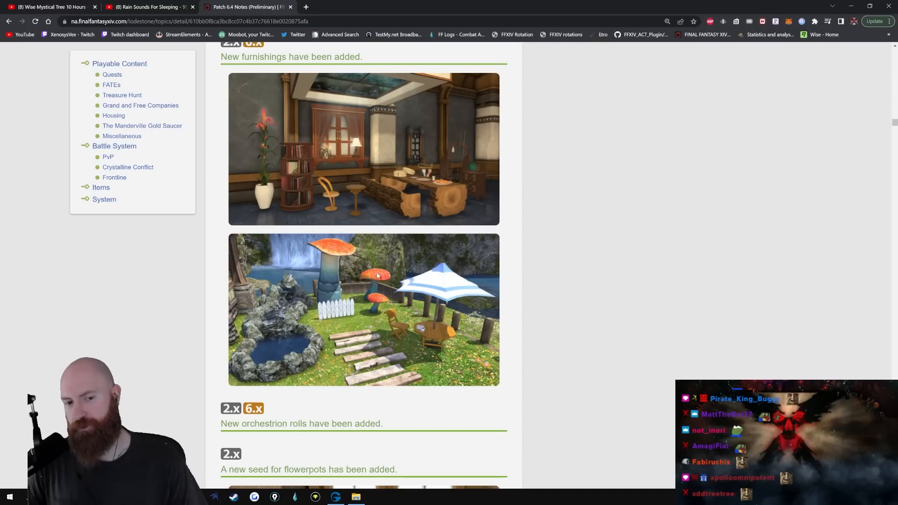
Step: Read the Chrysanthemum Seeds and Triple Triad notes into Island Sanctuary
scroll(down, 3)
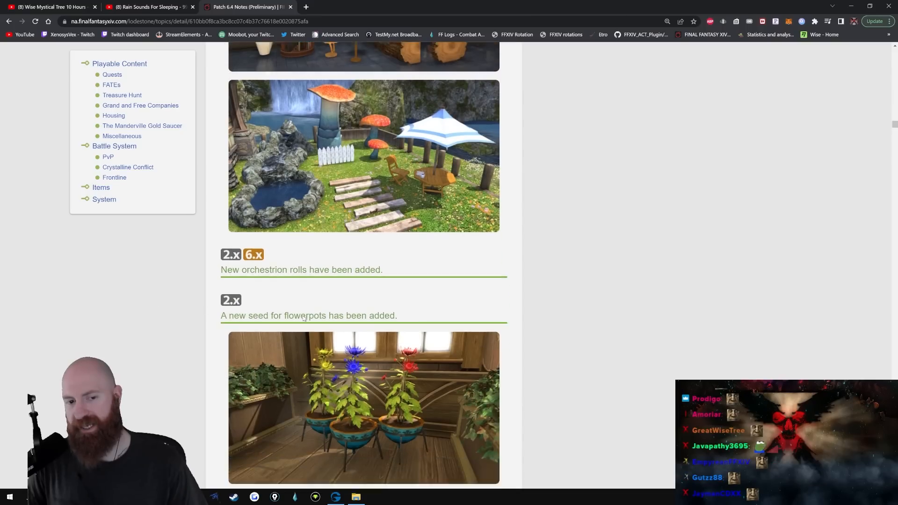
scroll(down, 3)
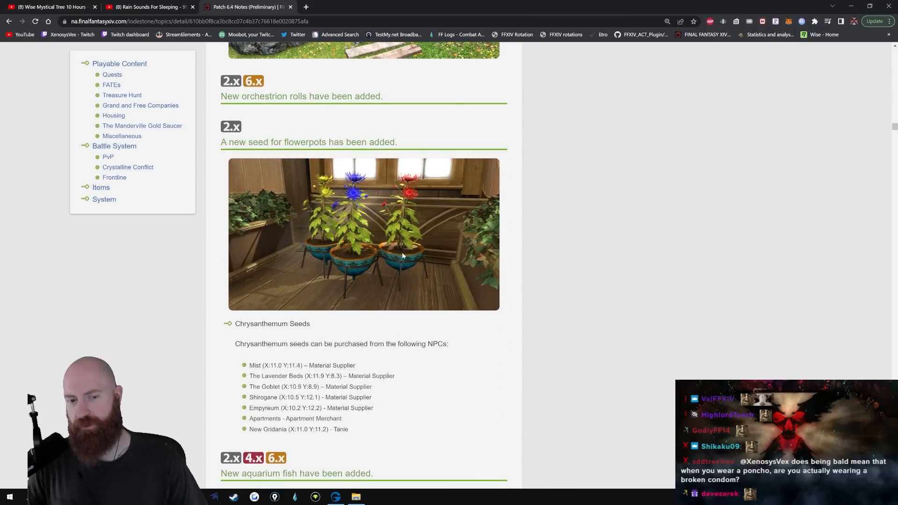
scroll(down, 3)
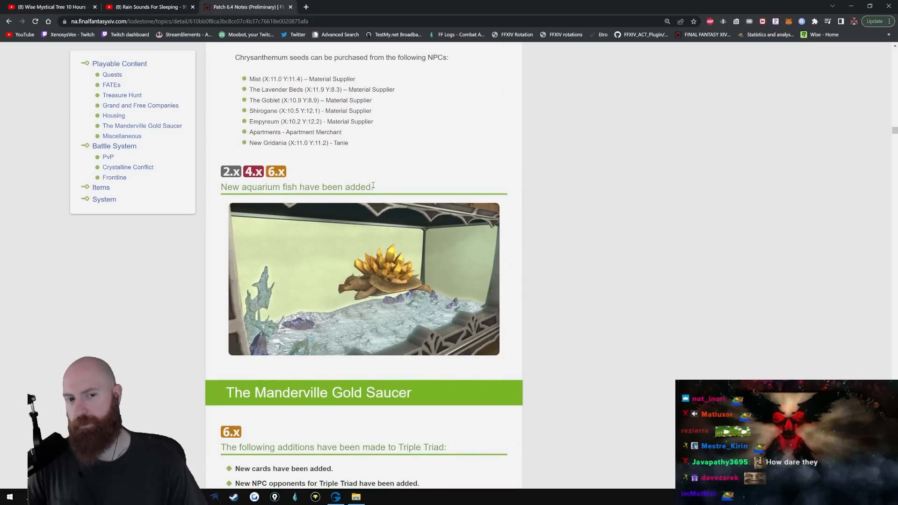
scroll(down, 3)
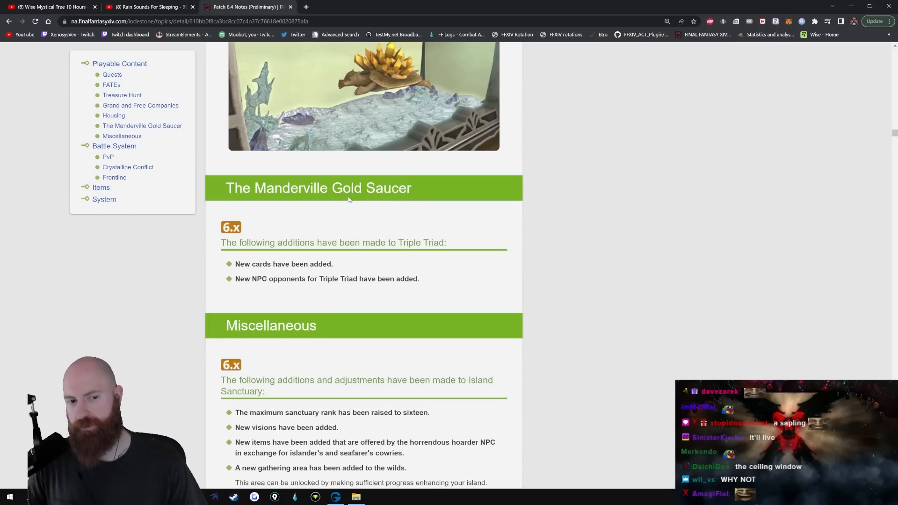
mouse_move(303, 262)
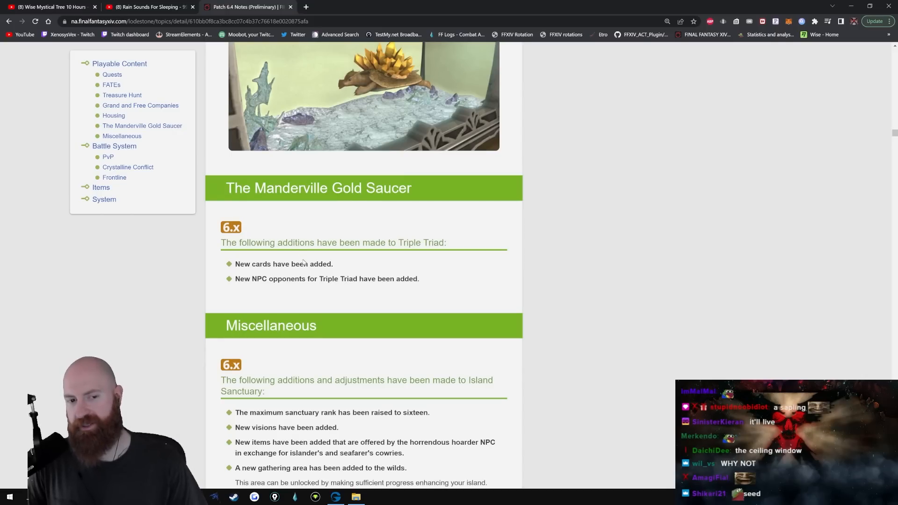
mouse_move(639, 307)
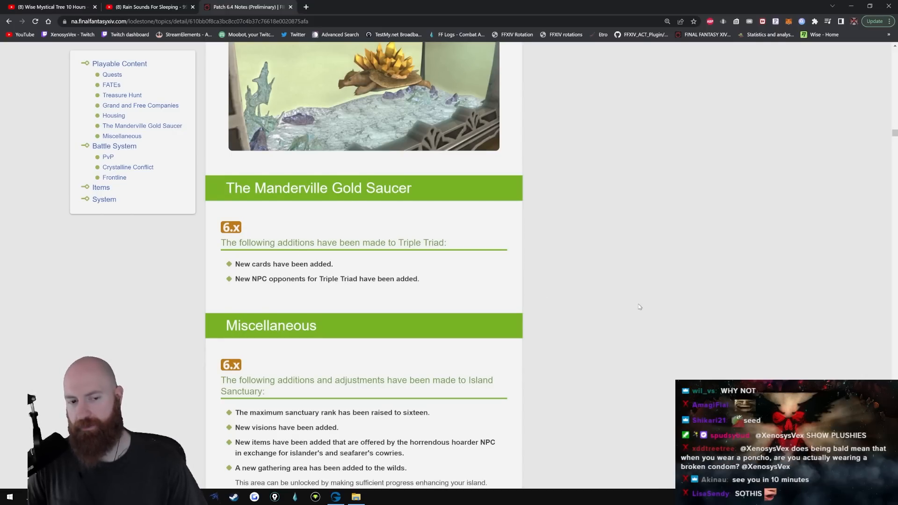
scroll(down, 3)
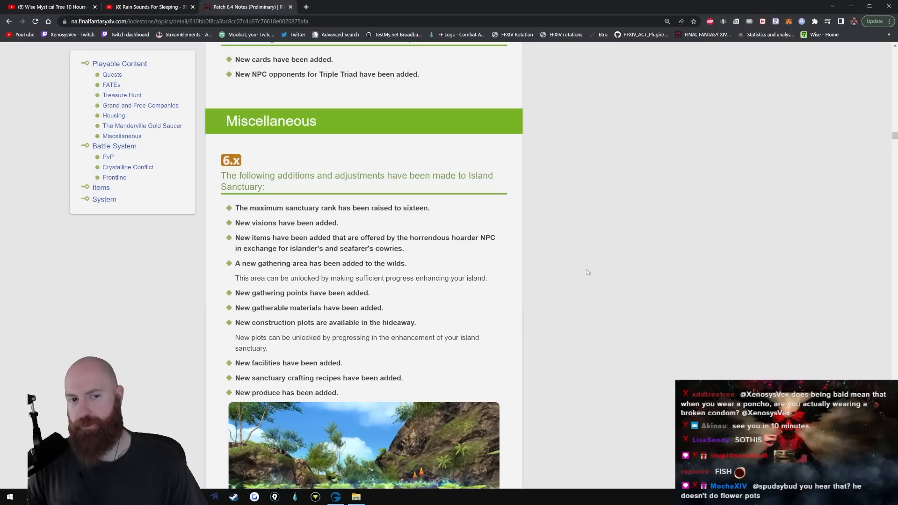
scroll(down, 3)
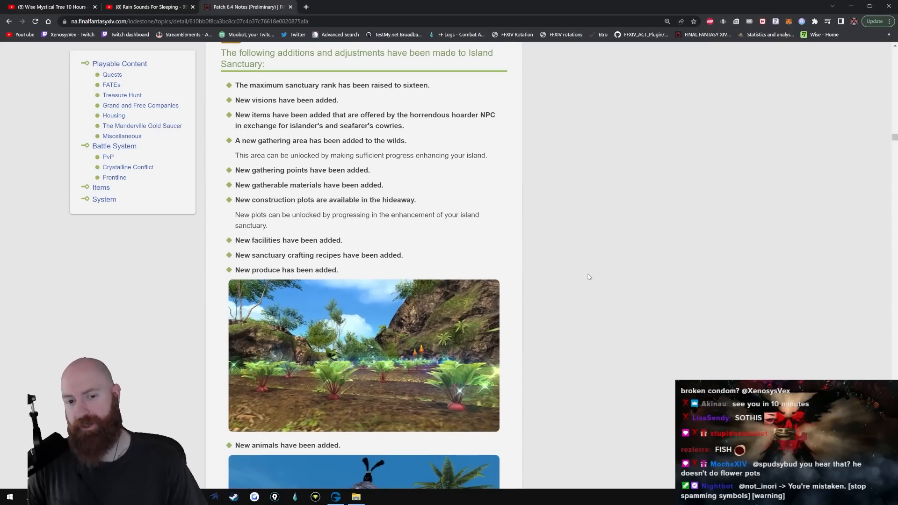
mouse_move(320, 94)
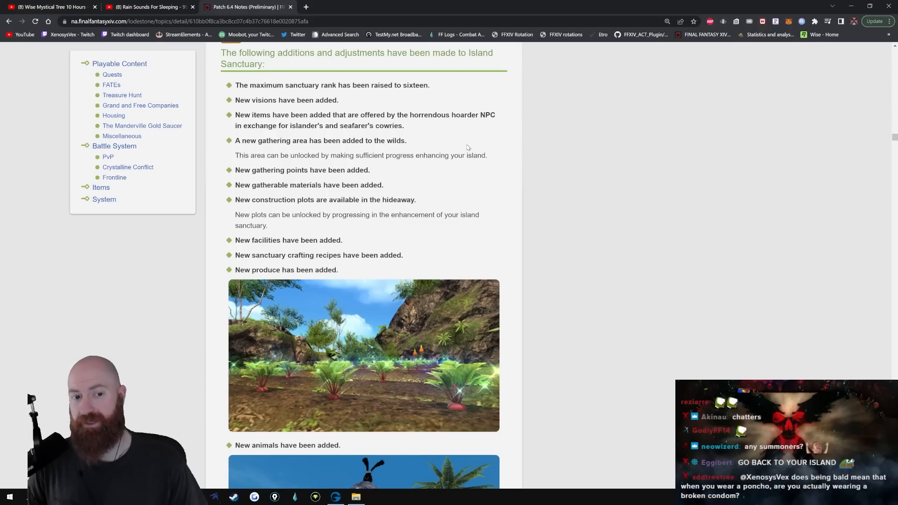
Step: Read the Island Sanctuary furnishing glamours details, reaching the Viera and Hrothgar hairstyles
scroll(down, 3)
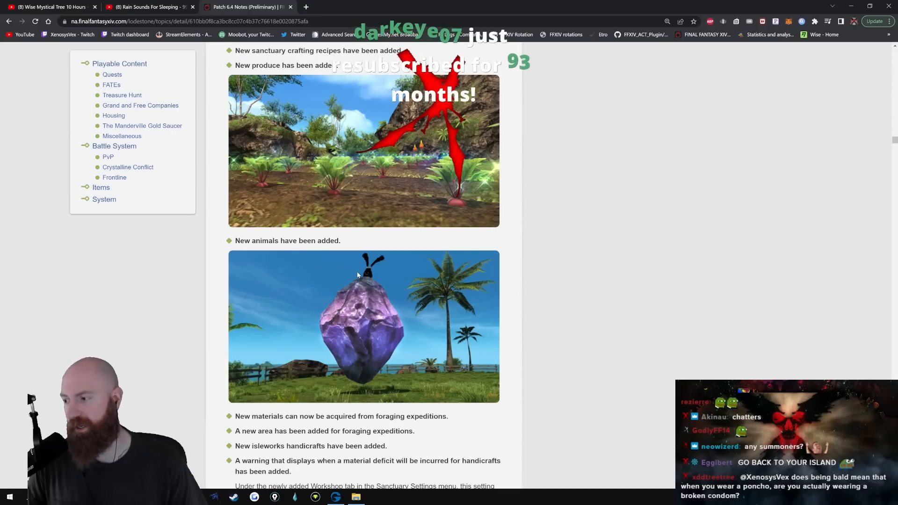
scroll(down, 3)
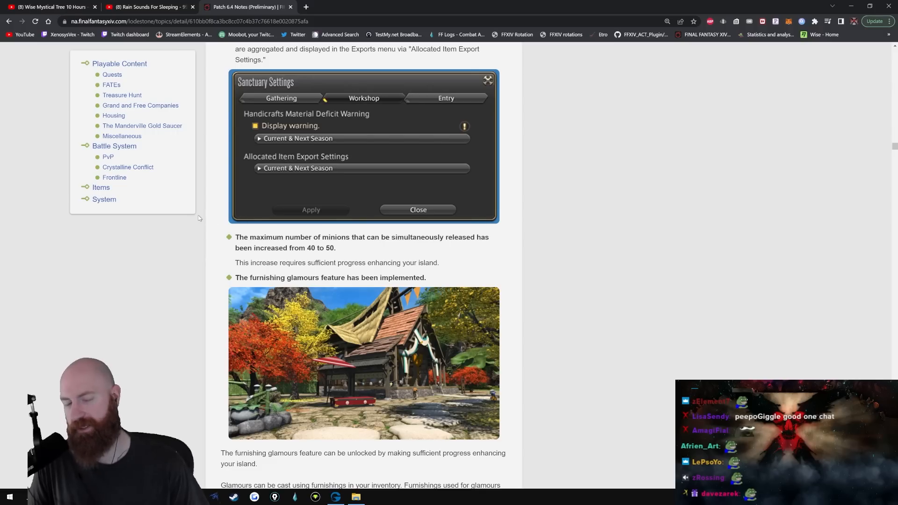
scroll(down, 3)
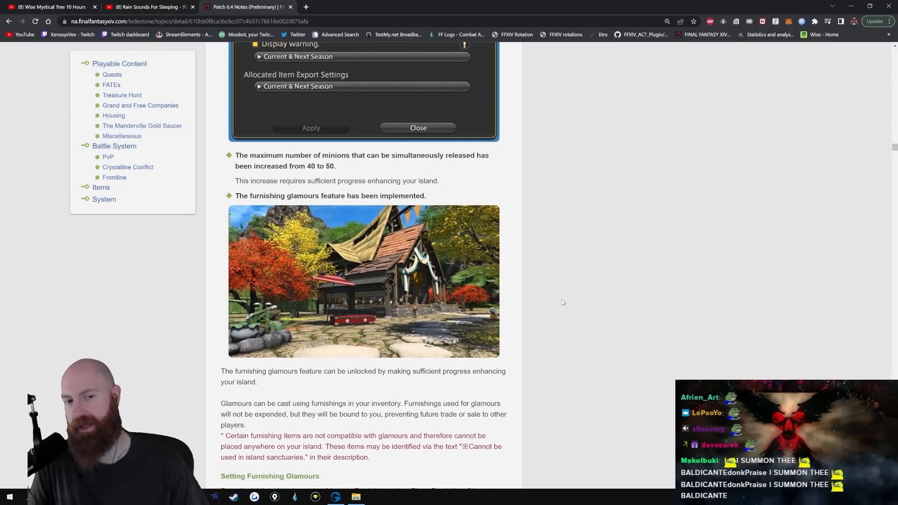
scroll(down, 3)
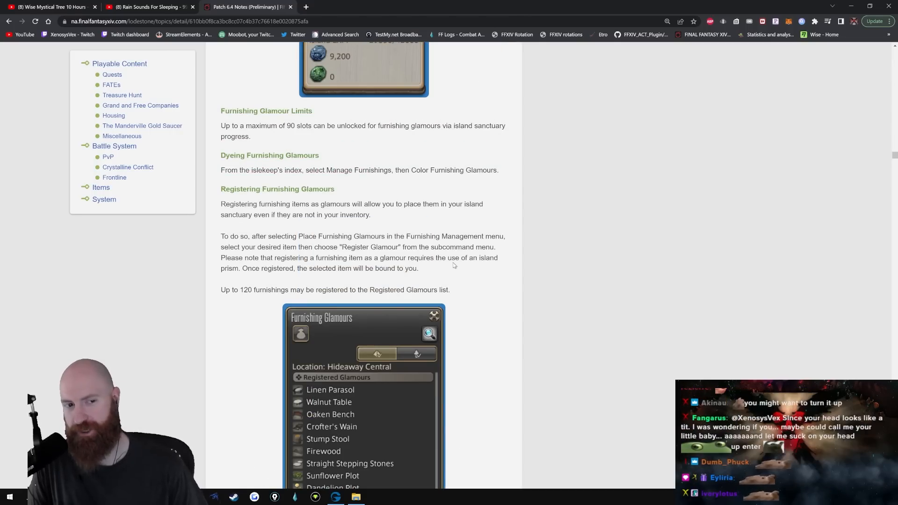
scroll(down, 3)
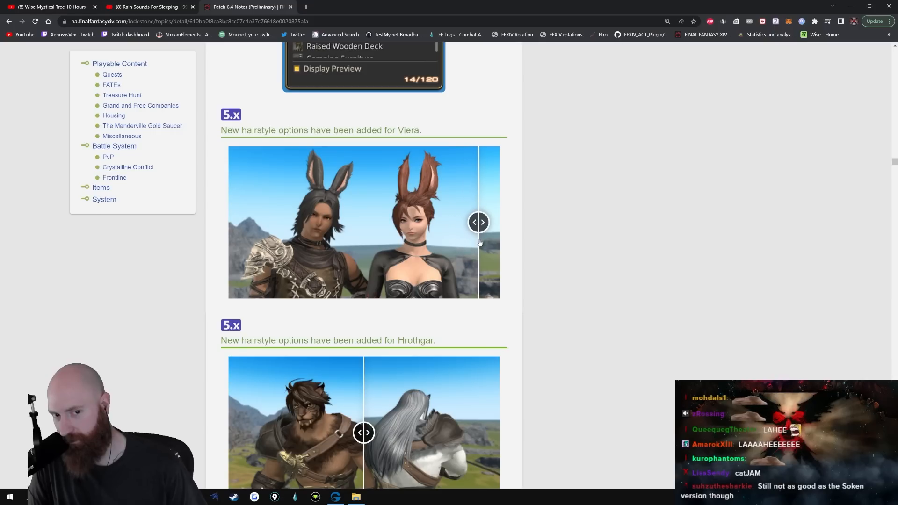
Step: Compare the Viera and Hrothgar hairstyles and read the Wondrous Tails and Faux Hollows notes
scroll(down, 3)
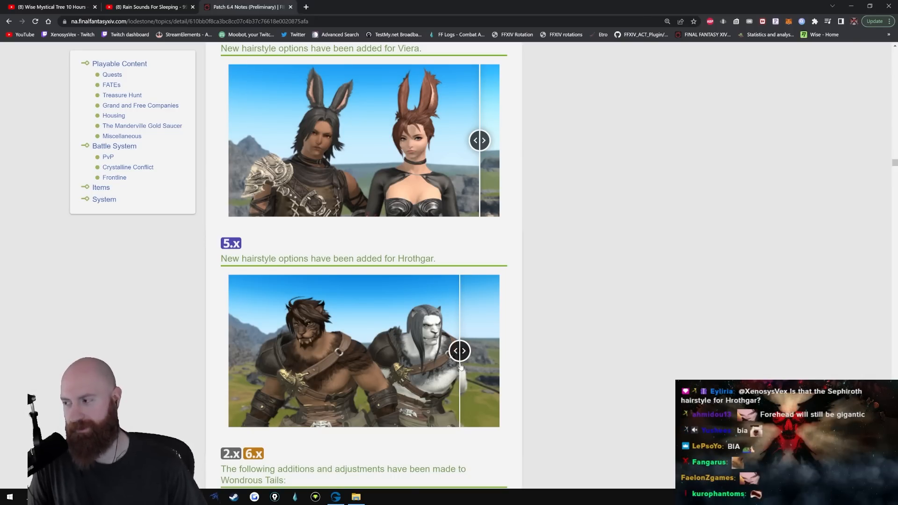
scroll(down, 3)
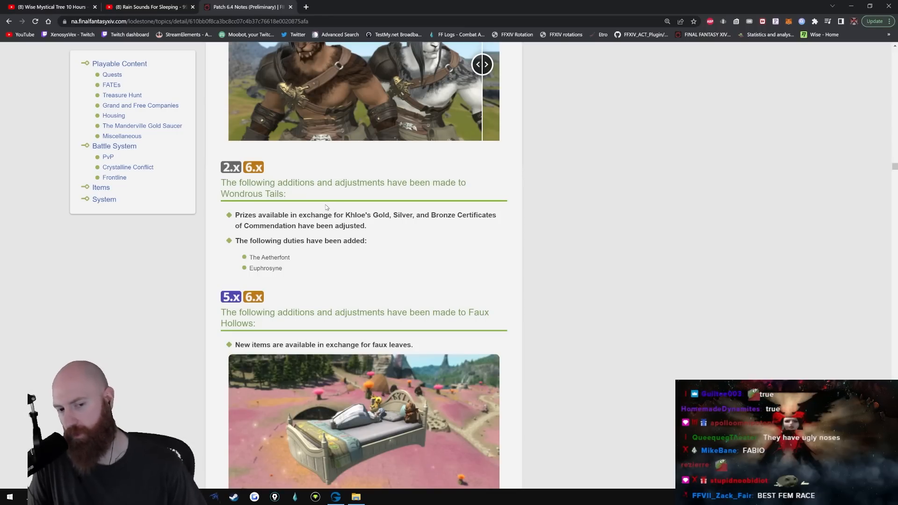
scroll(down, 3)
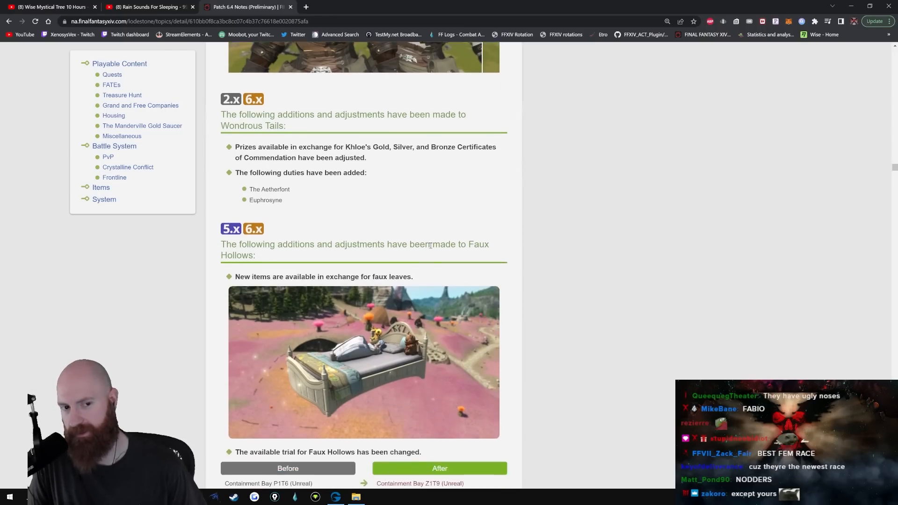
scroll(down, 3)
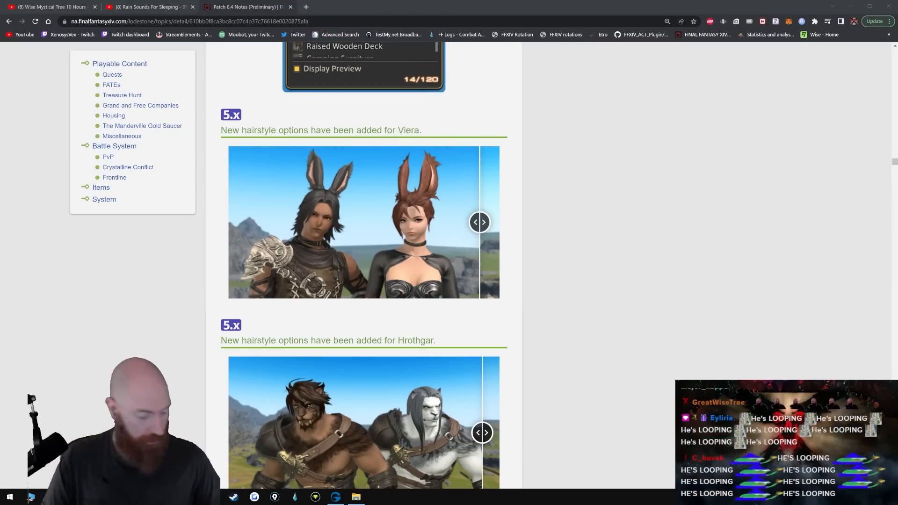
click(341, 6)
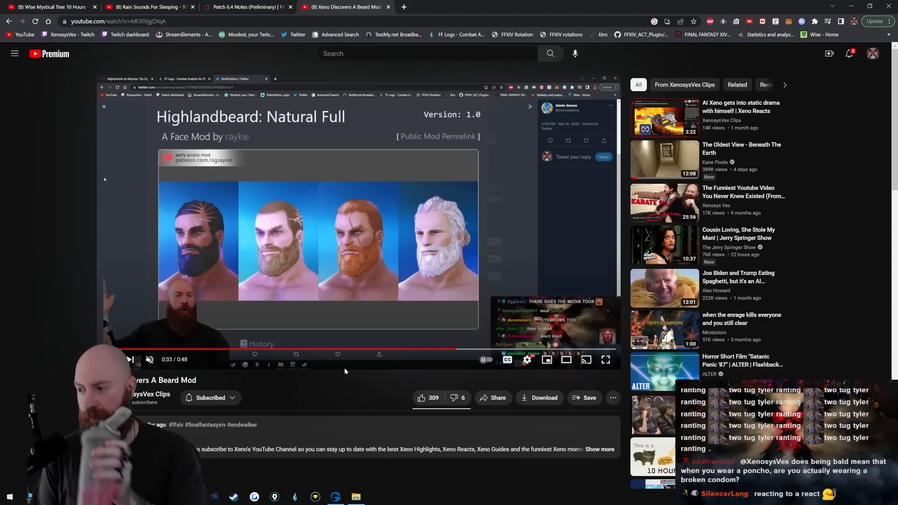
Step: Leave the 'Xeno Discovers A Beard Mod' clip and return to the Patch 6.4 notes
click(247, 7)
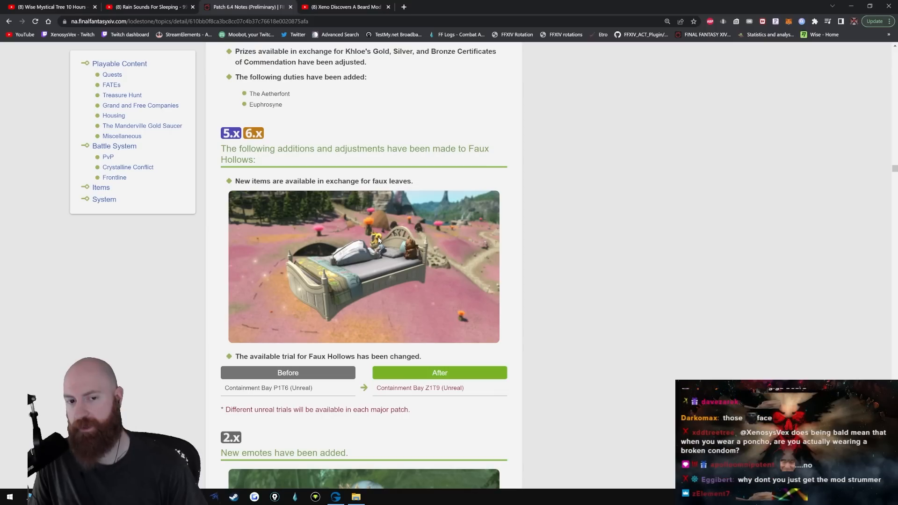
mouse_move(414, 289)
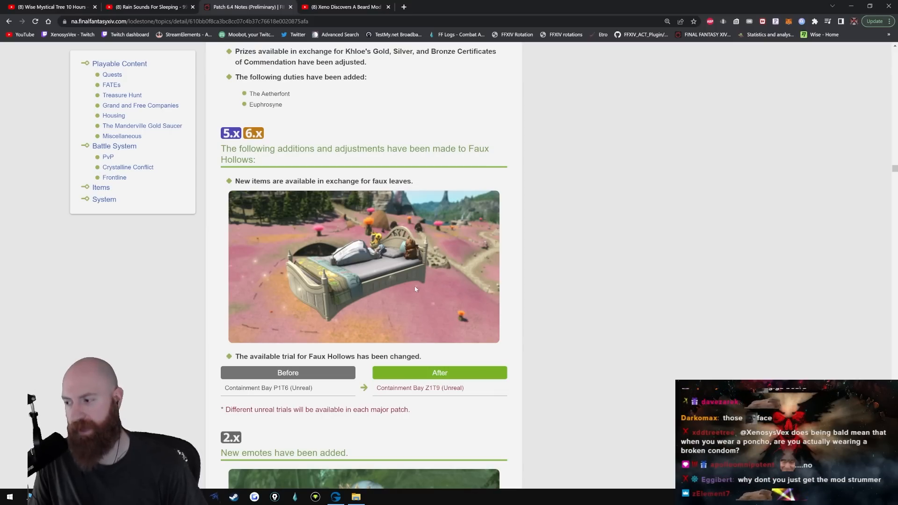
mouse_move(63, 269)
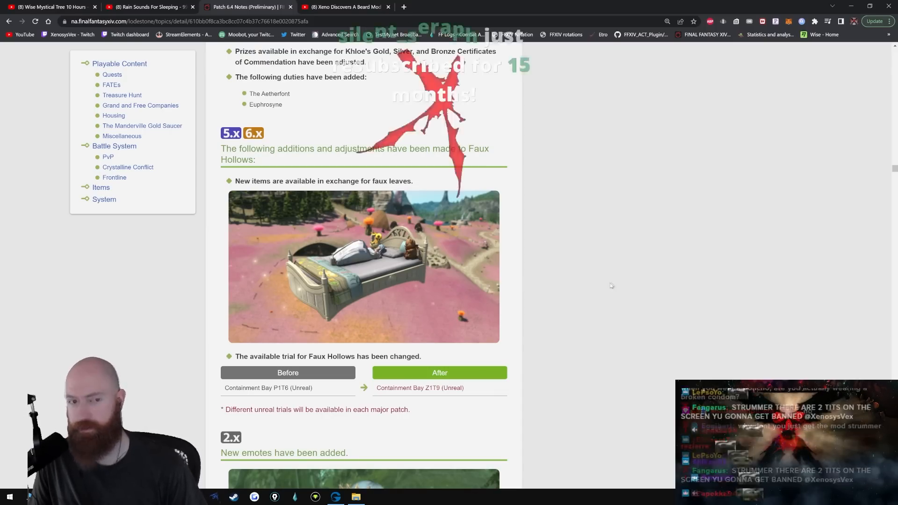
mouse_move(687, 294)
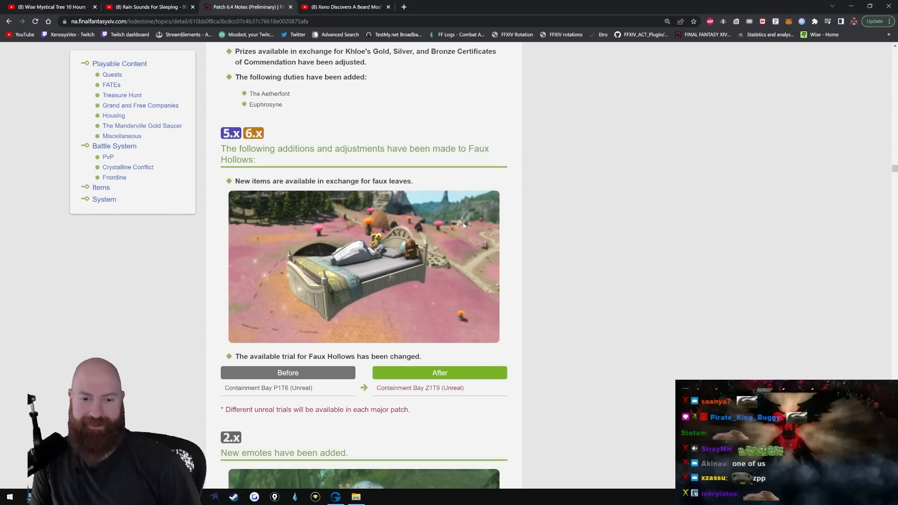
Step: Read past the Faux Hollows trial change and new emotes to the Battle System banner
scroll(down, 3)
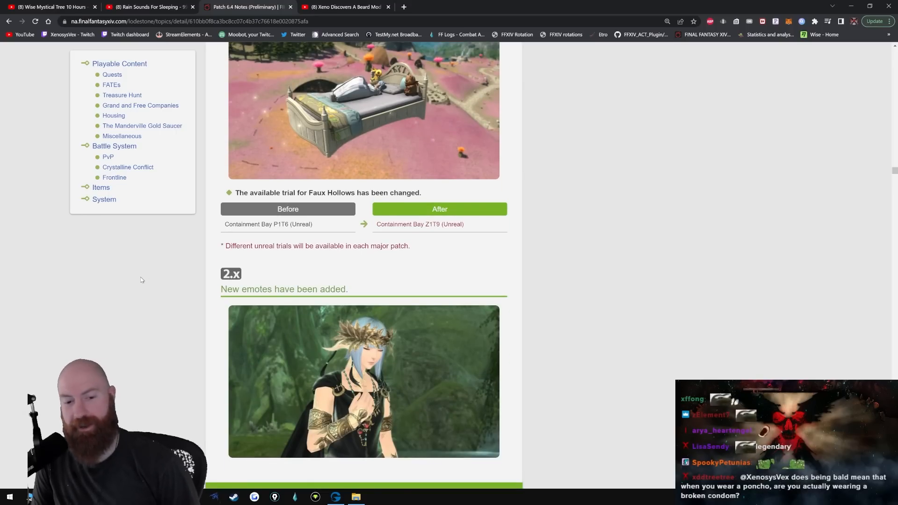
scroll(down, 3)
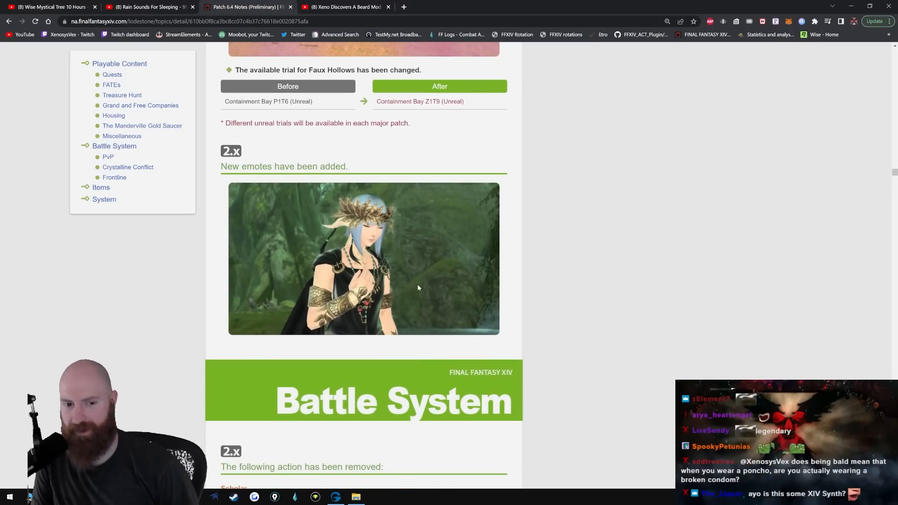
Step: Read the Battle System notes, highlighting 'Summon Selene' in the removed-action entry
scroll(down, 3)
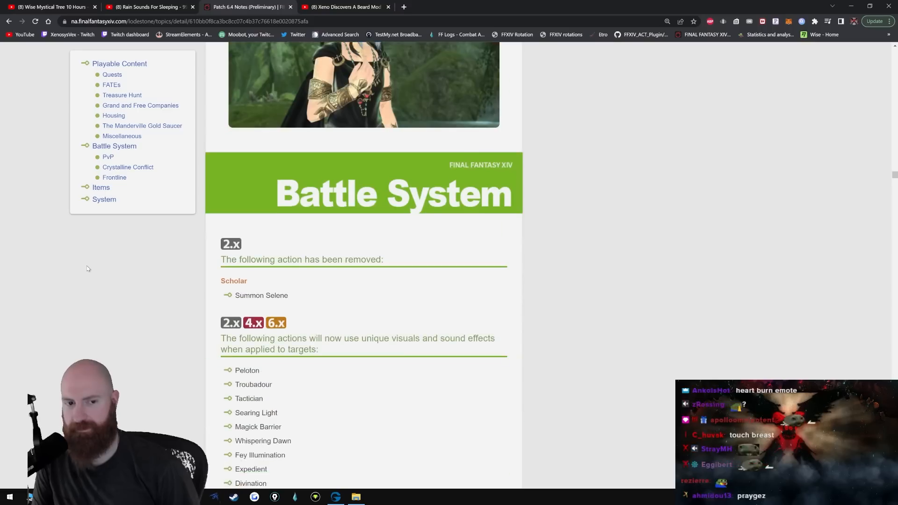
scroll(down, 3)
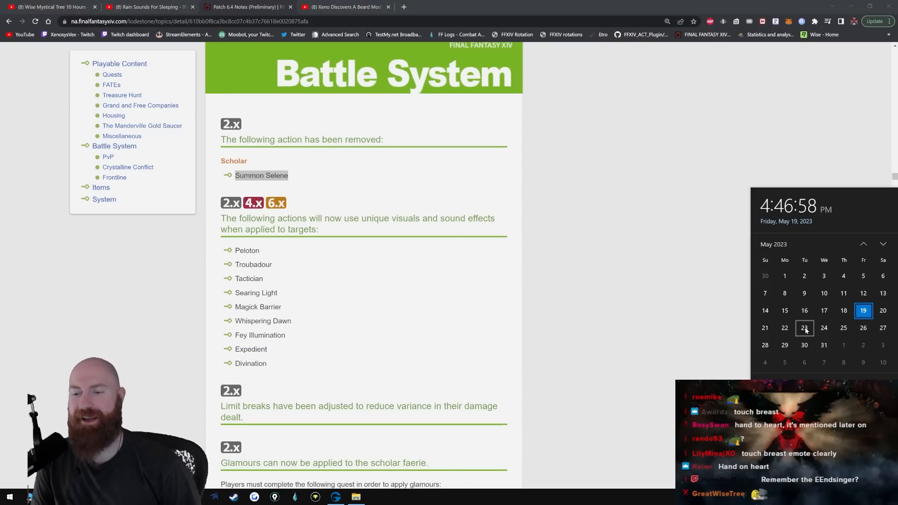
mouse_move(618, 305)
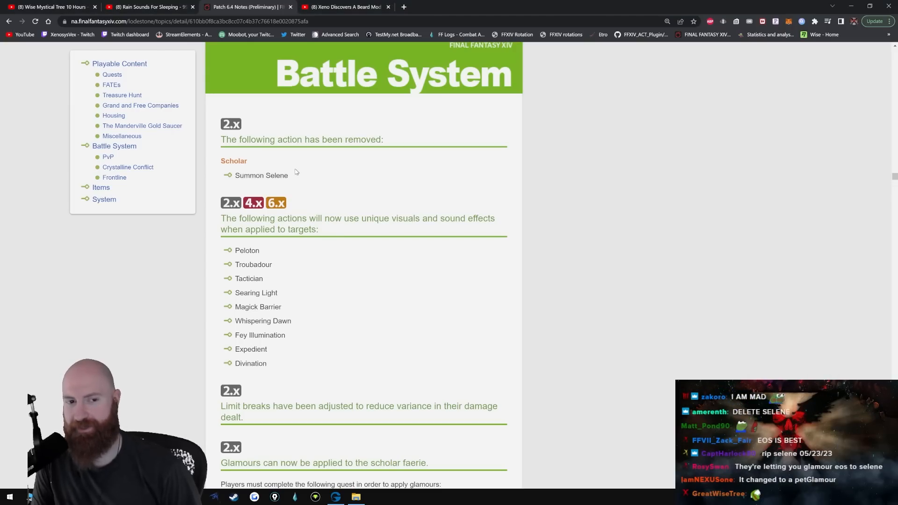
double_click(261, 176)
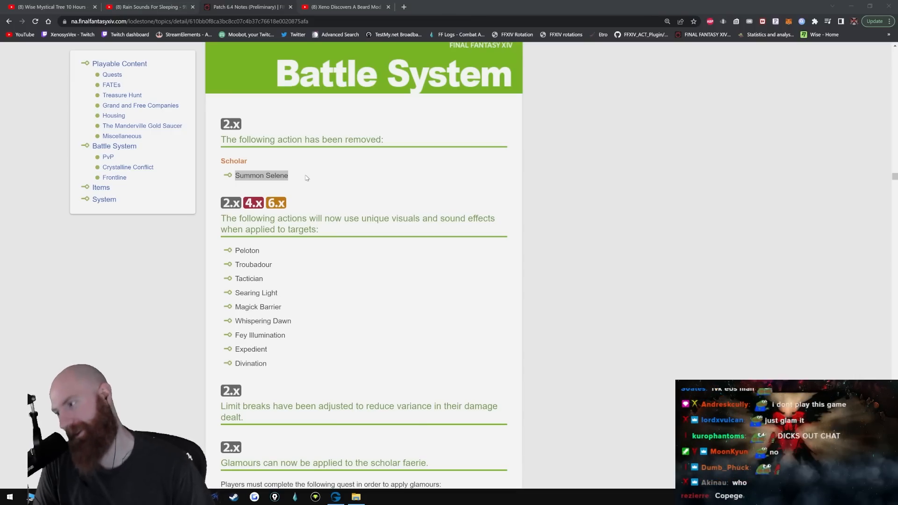
scroll(up, 3)
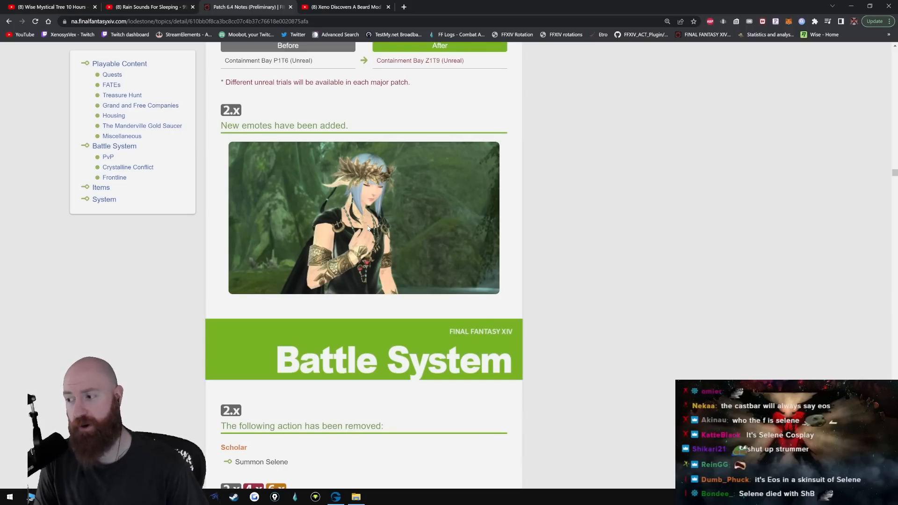
scroll(down, 3)
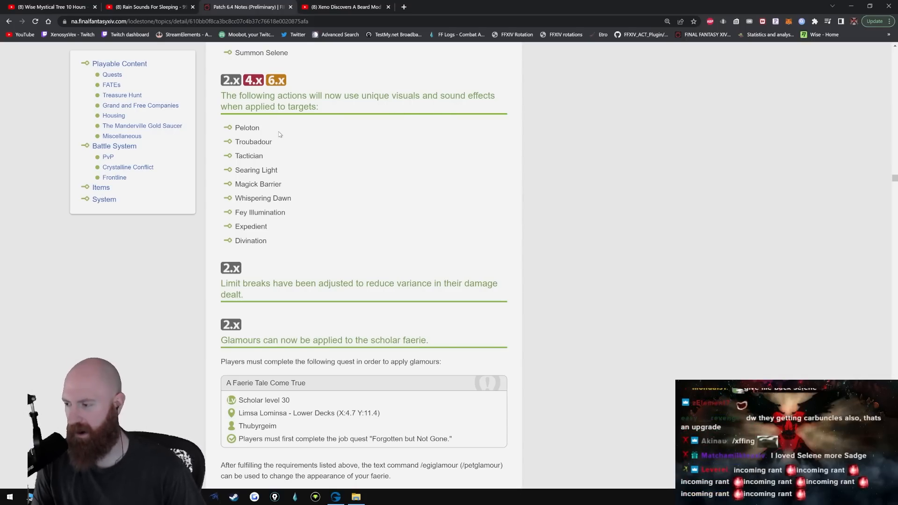
Step: Scroll to the limit break variance and pet stopping notes, then bring the patch notes back to front
scroll(down, 3)
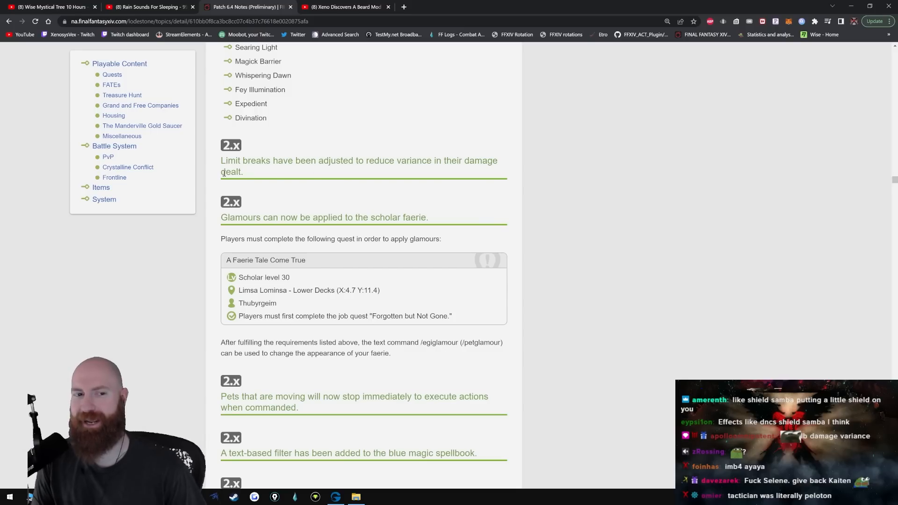
drag(221, 160, 243, 171)
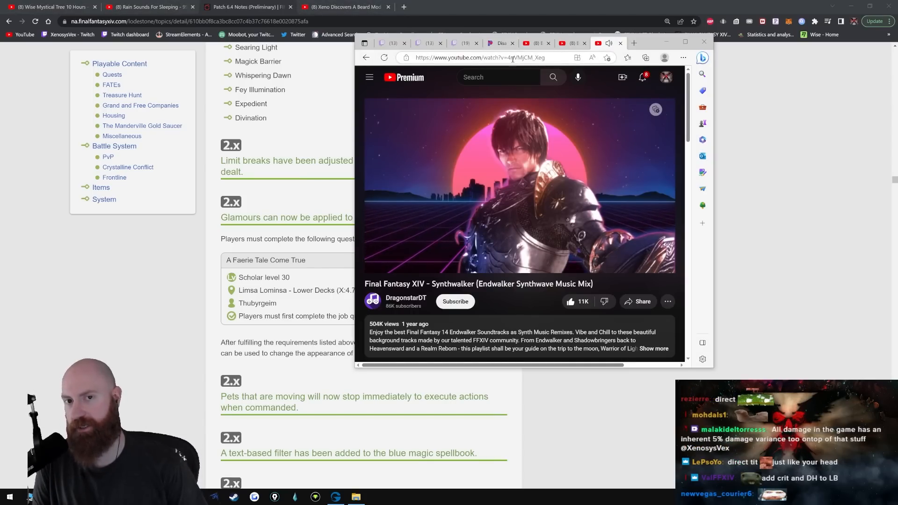
click(480, 57)
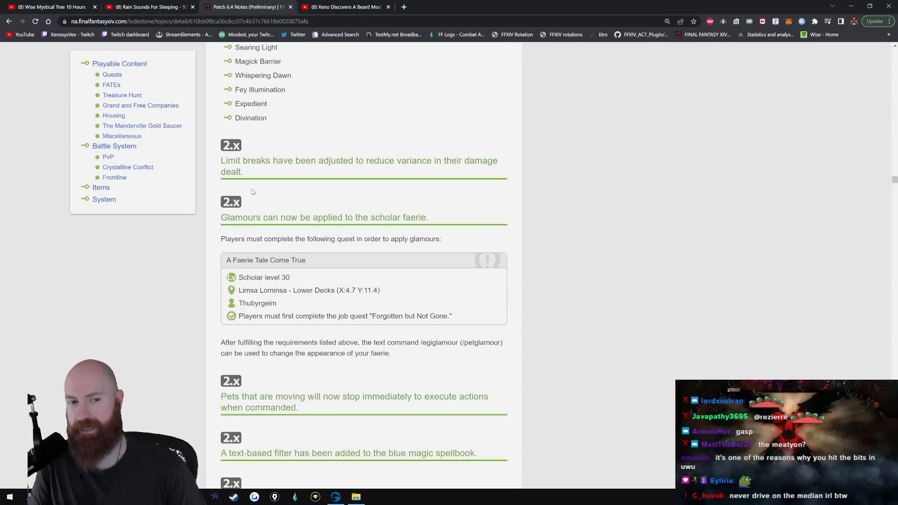
Step: Scroll from the blue mage log notes past The Voidcast Dais to Containment Bay Z1T9 (Unreal)
scroll(down, 3)
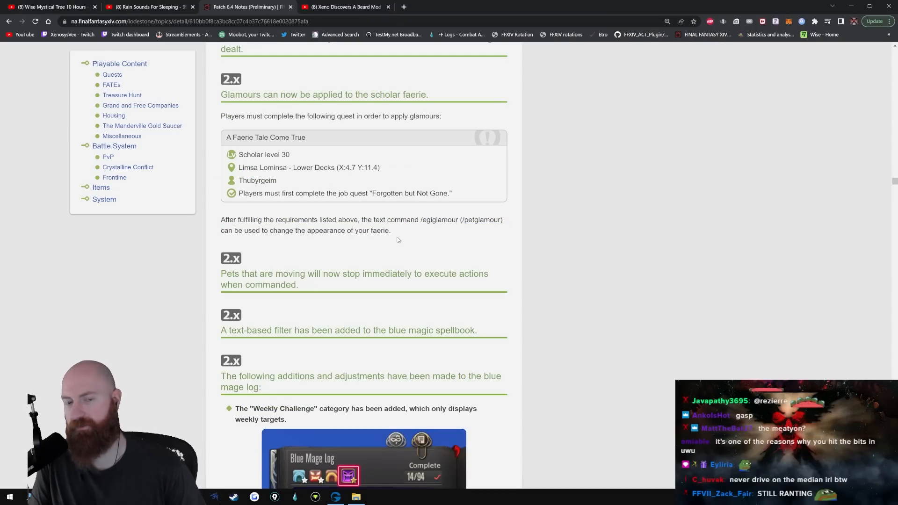
scroll(down, 3)
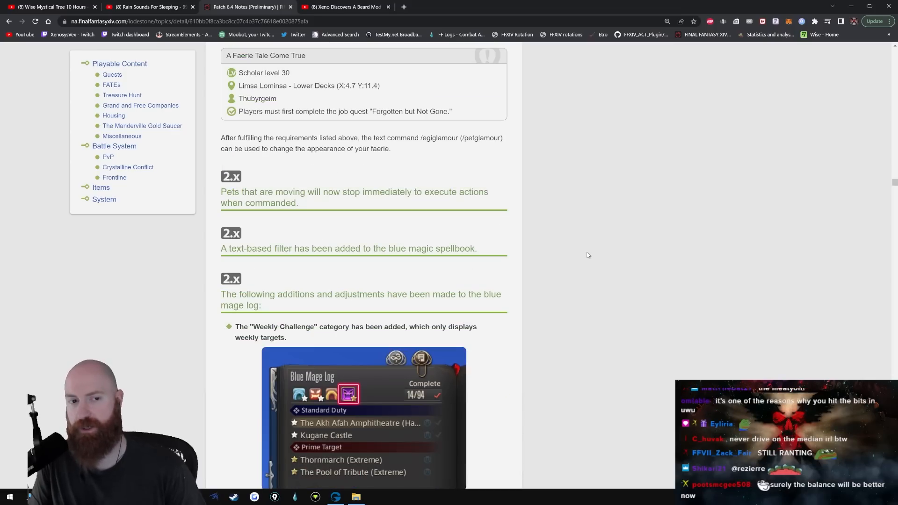
mouse_move(380, 200)
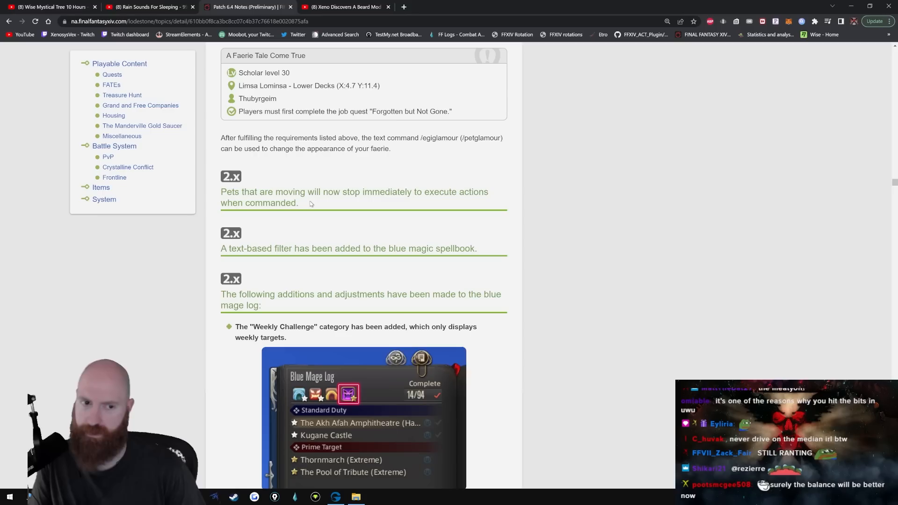
scroll(down, 3)
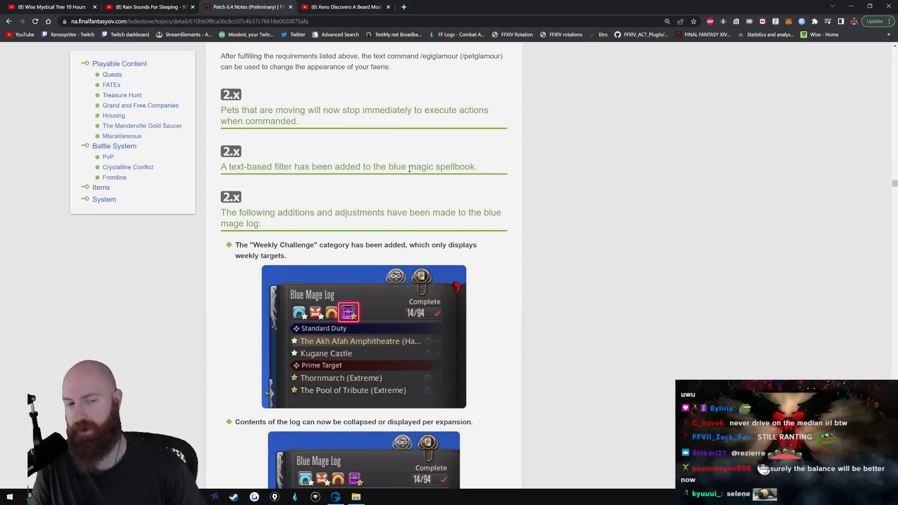
mouse_move(595, 176)
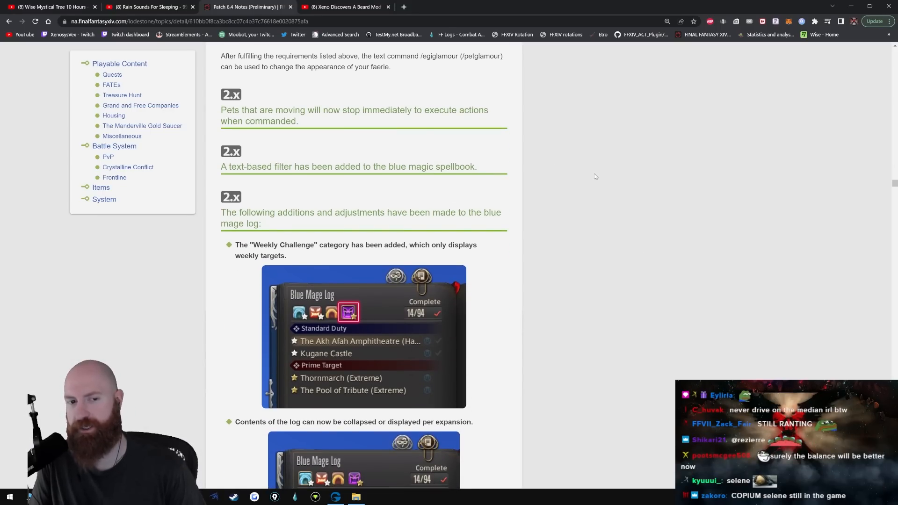
mouse_move(480, 209)
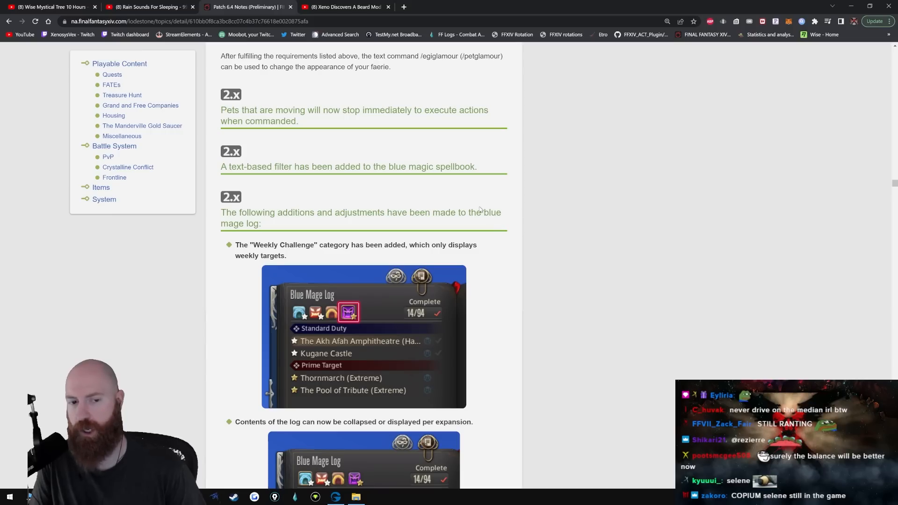
scroll(down, 3)
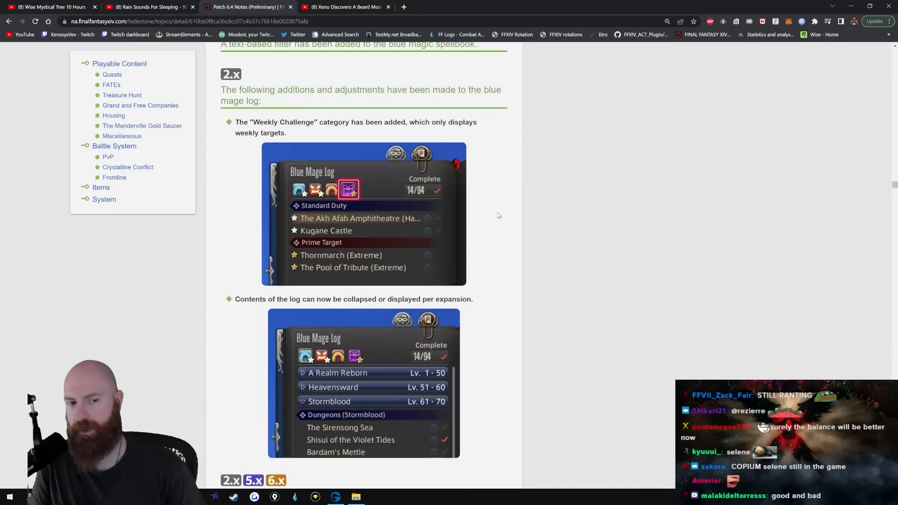
scroll(down, 3)
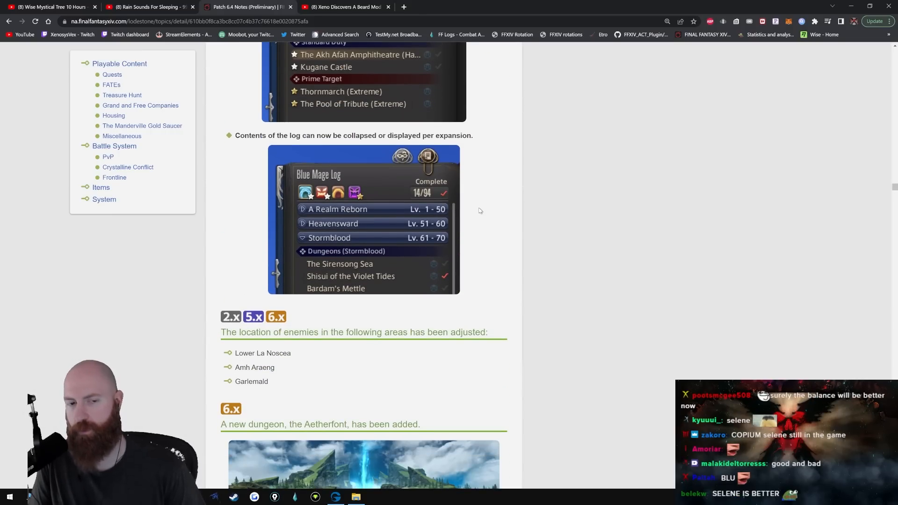
scroll(down, 3)
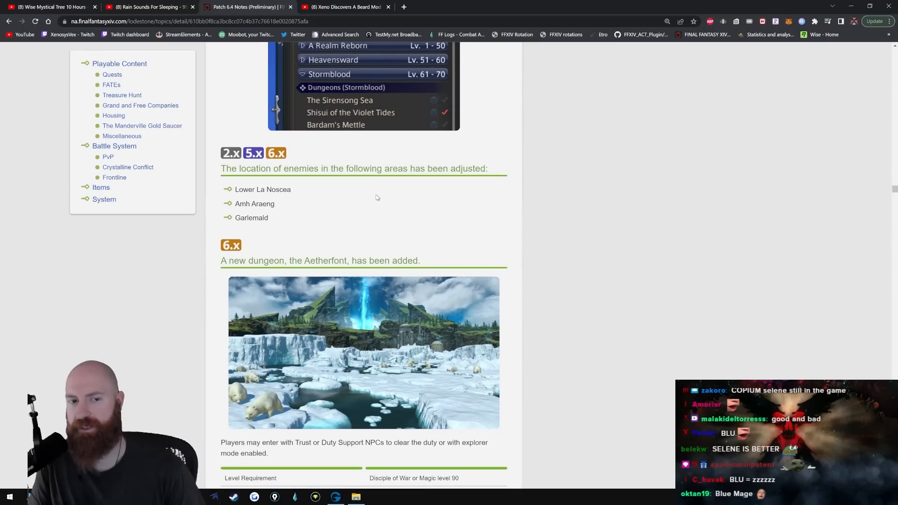
mouse_move(363, 201)
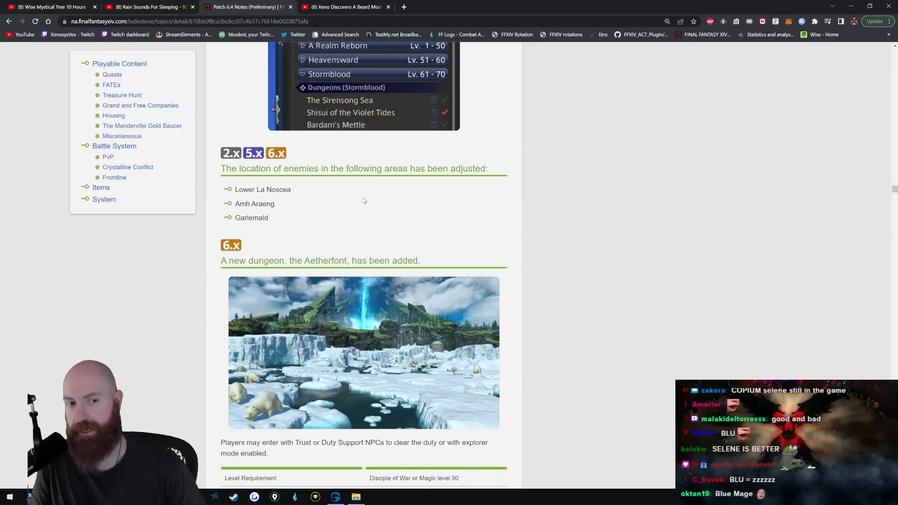
scroll(down, 3)
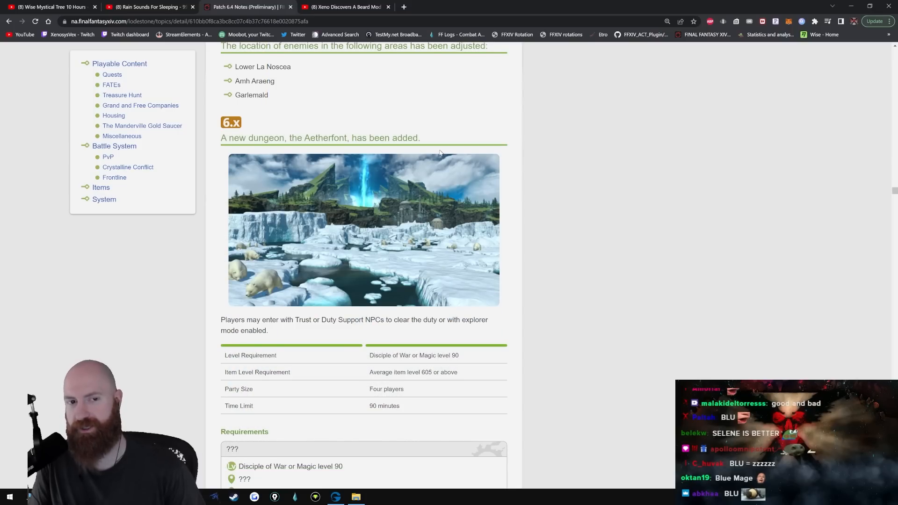
scroll(down, 3)
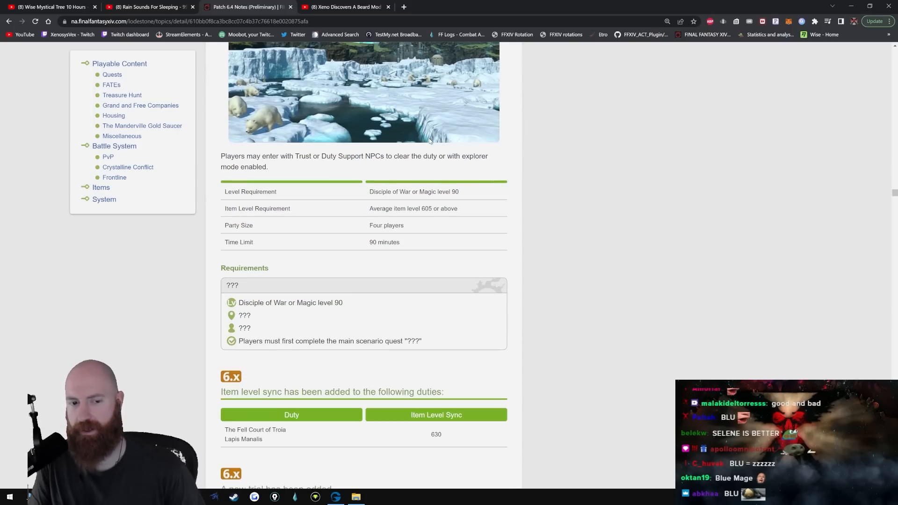
scroll(down, 3)
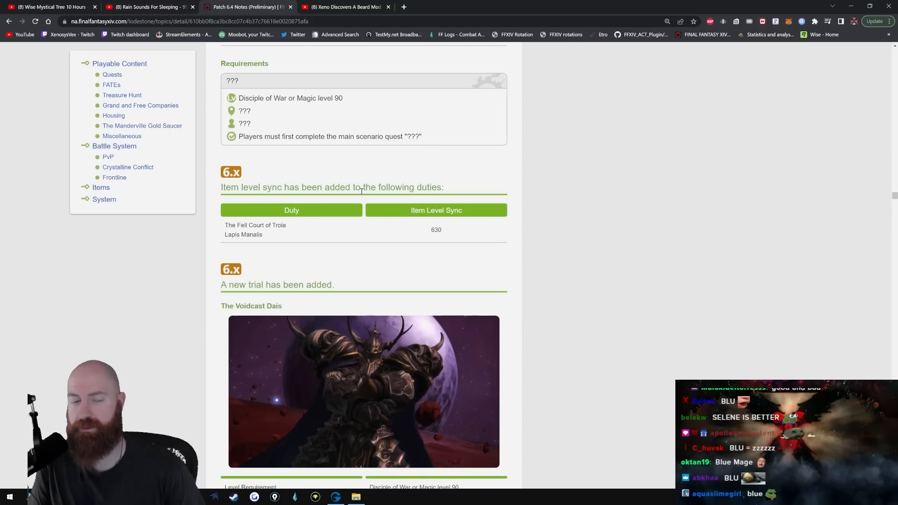
mouse_move(393, 219)
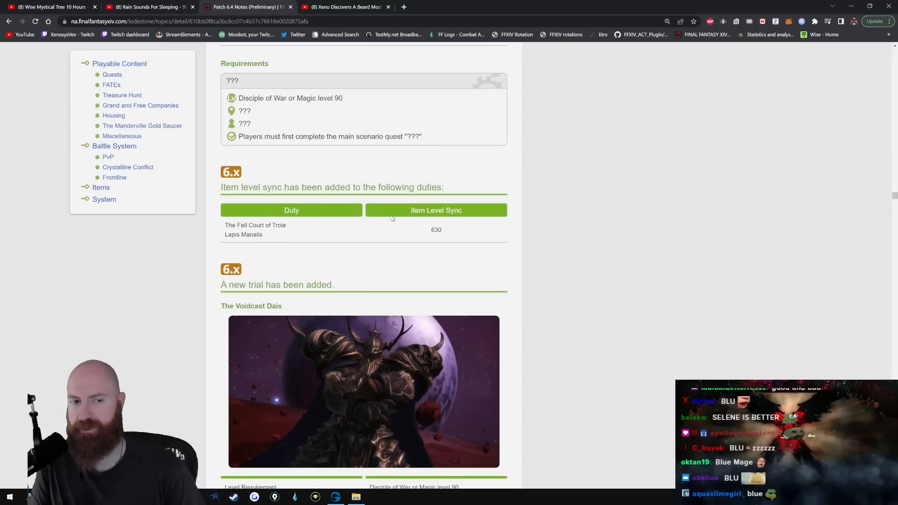
scroll(down, 3)
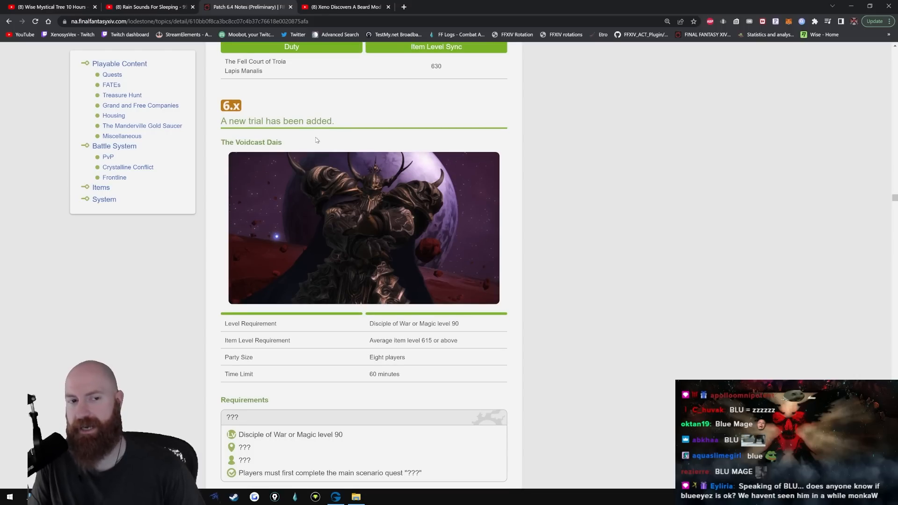
scroll(down, 3)
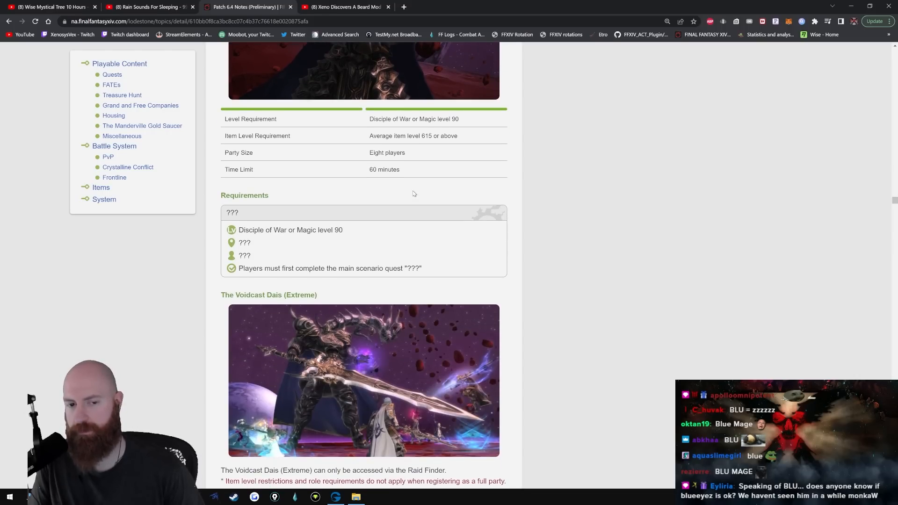
scroll(down, 3)
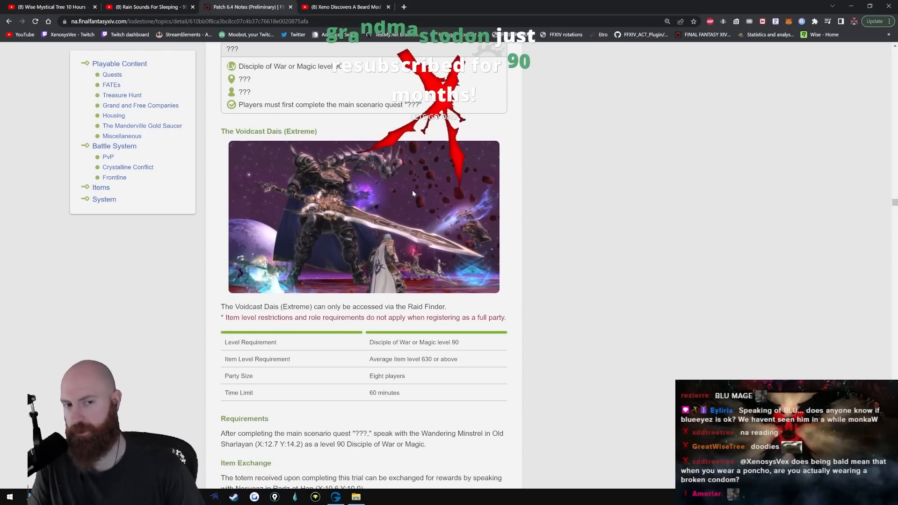
scroll(down, 3)
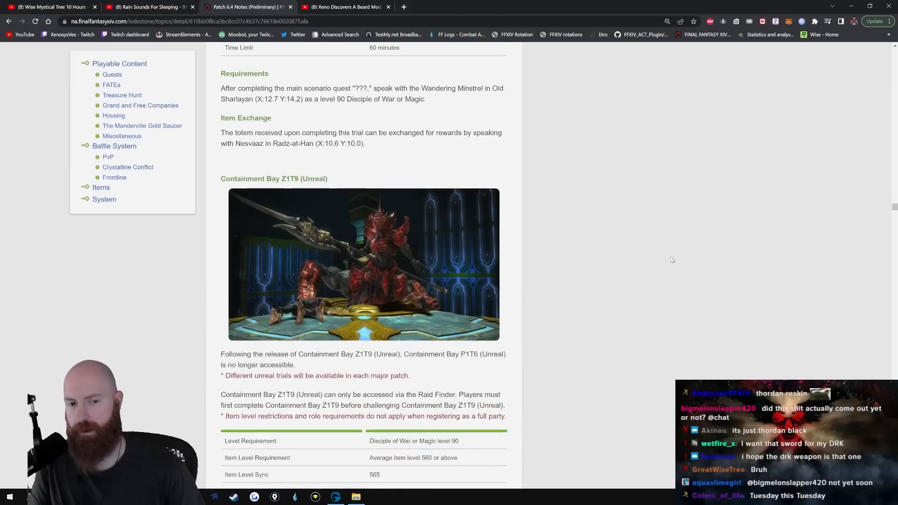
scroll(down, 3)
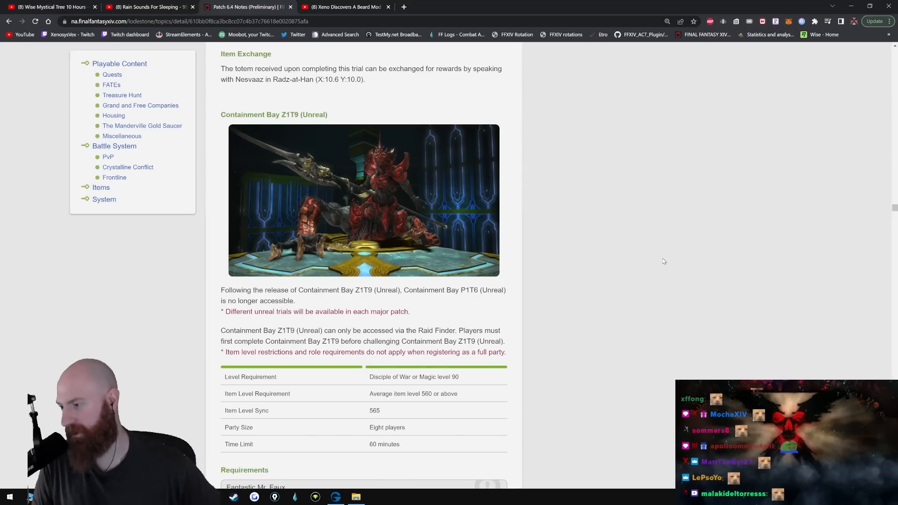
Step: Scroll past the Lynx flute drop rate and Anabaseios normal raid rewards to the Savage version
scroll(down, 3)
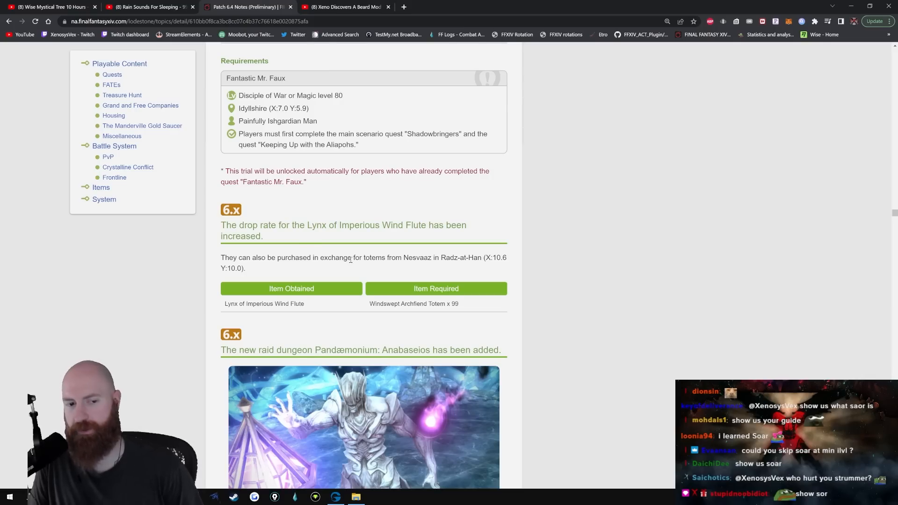
scroll(down, 3)
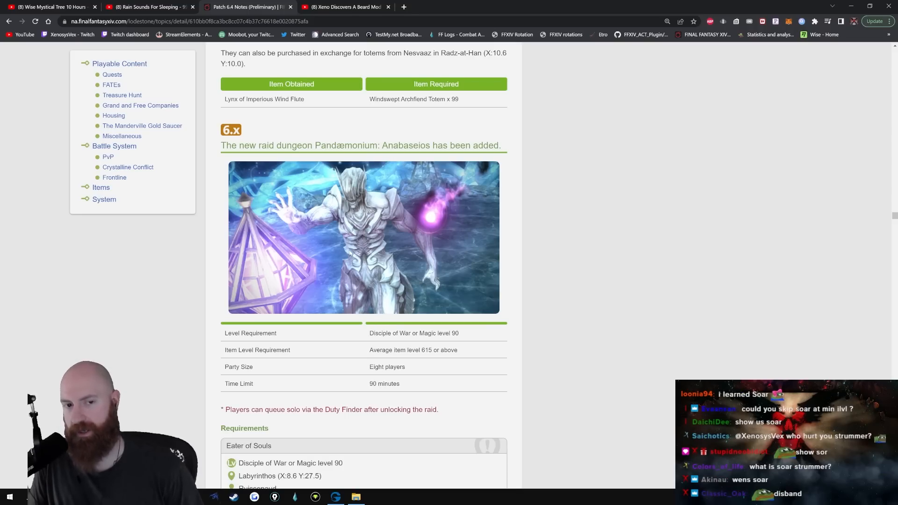
scroll(down, 3)
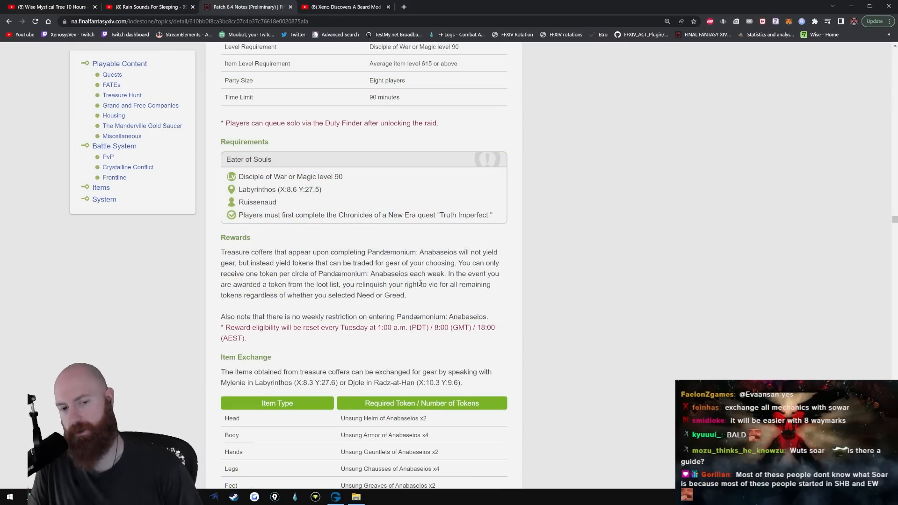
scroll(down, 3)
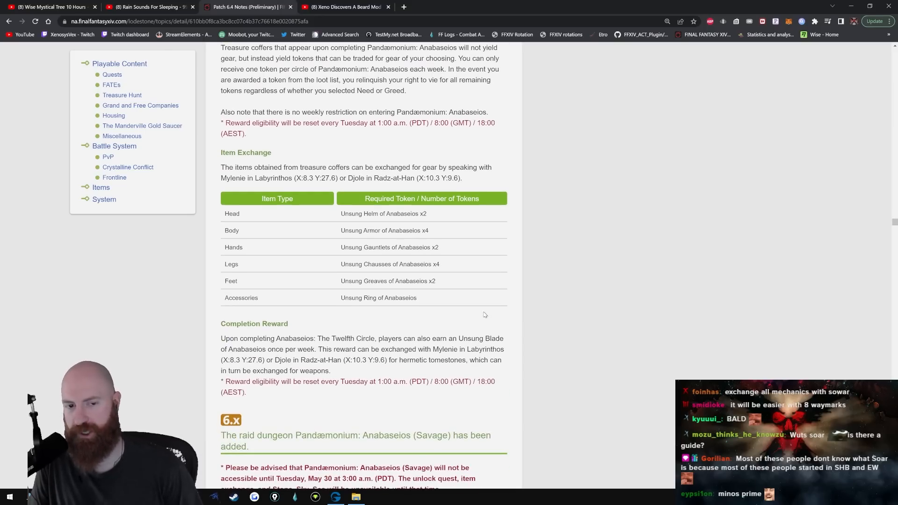
mouse_move(446, 236)
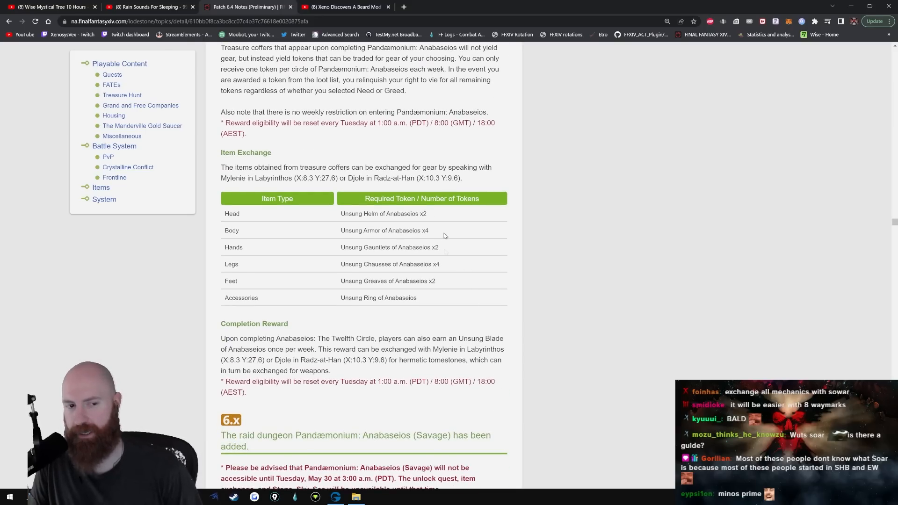
mouse_move(451, 300)
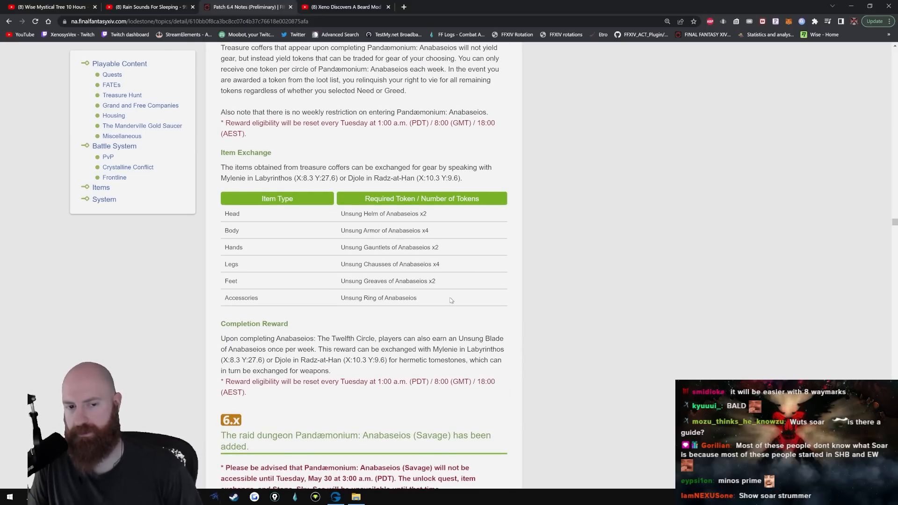
scroll(down, 3)
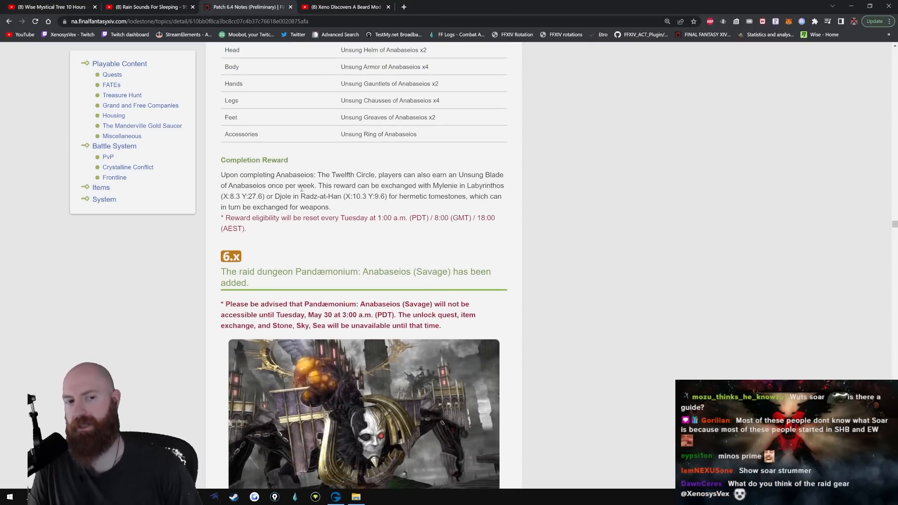
scroll(down, 3)
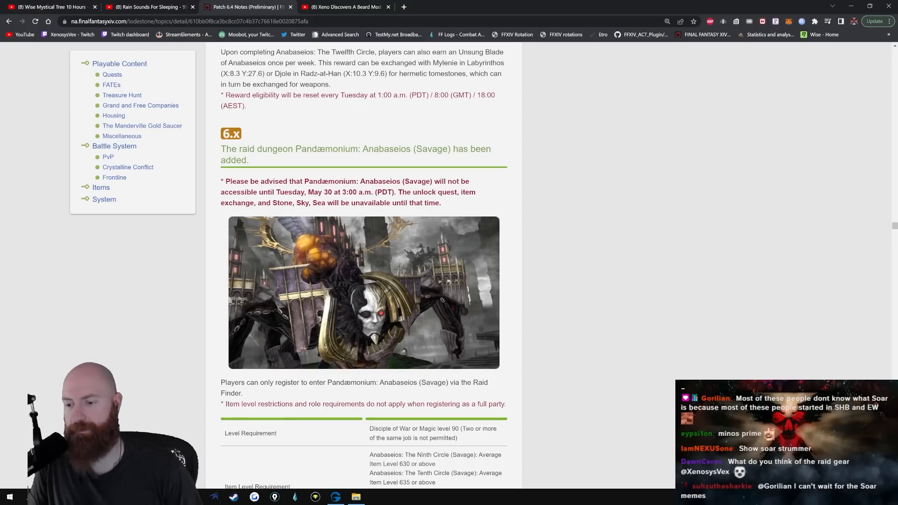
Step: Scroll through the Savage coffer gear table and coffer adjustments to the Anabaseios Mythos exchange
scroll(down, 3)
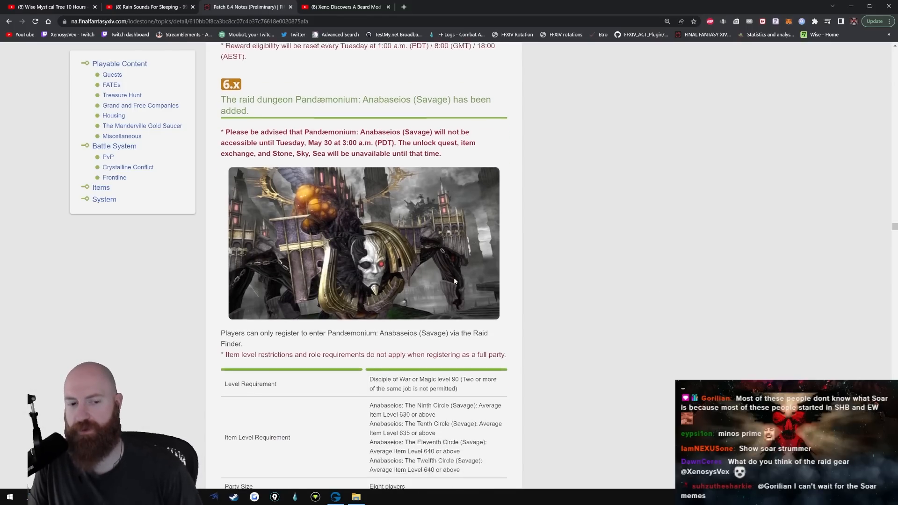
scroll(down, 3)
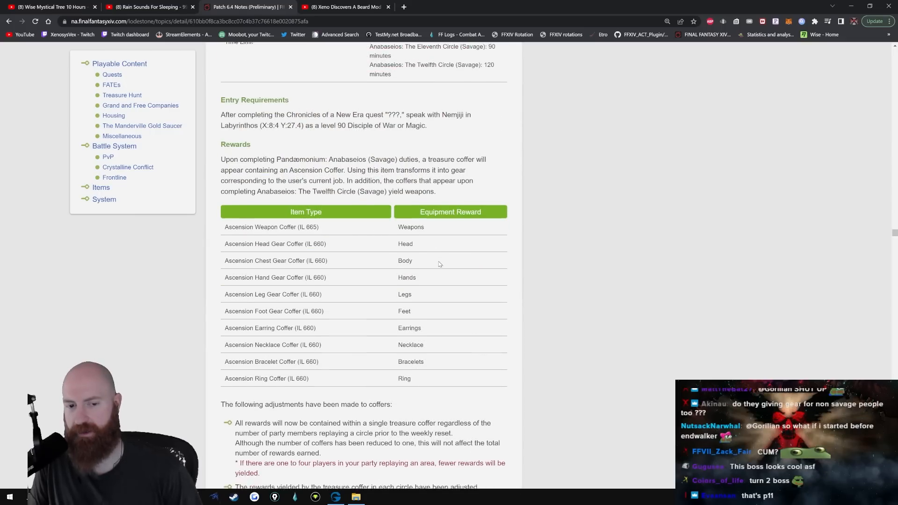
scroll(down, 3)
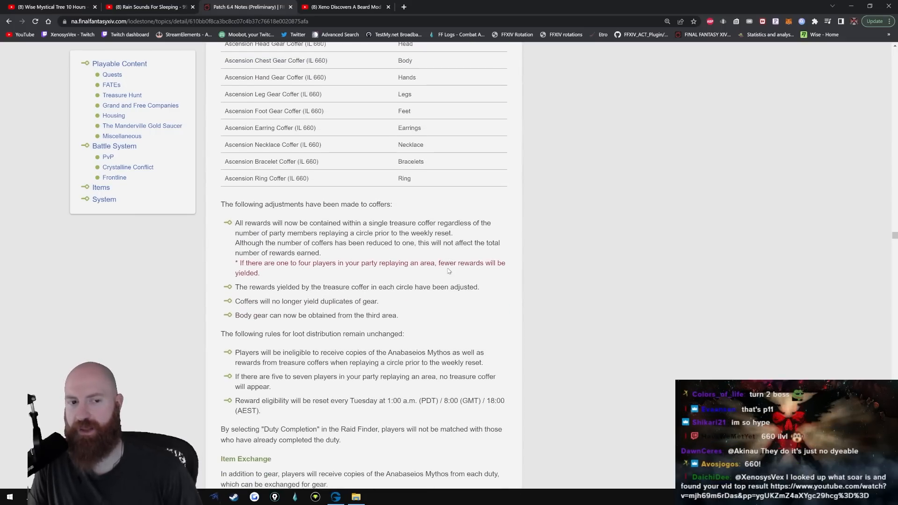
scroll(down, 3)
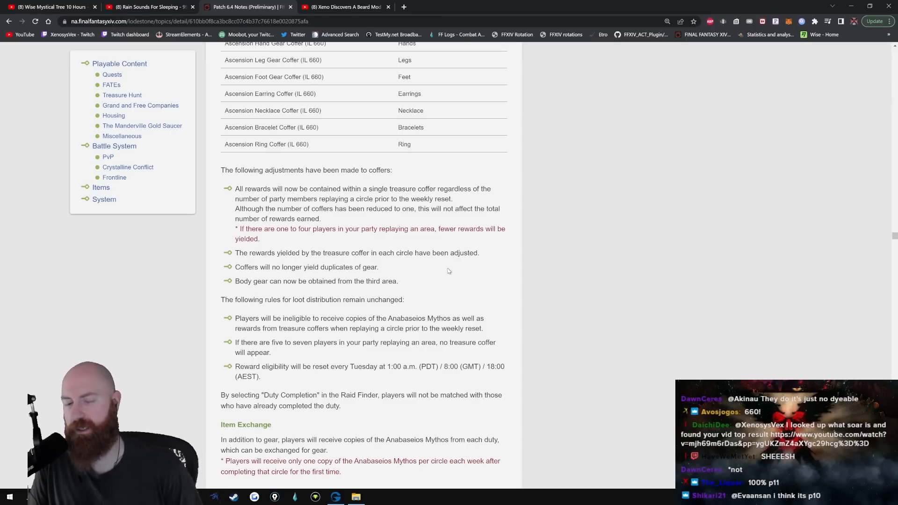
mouse_move(624, 271)
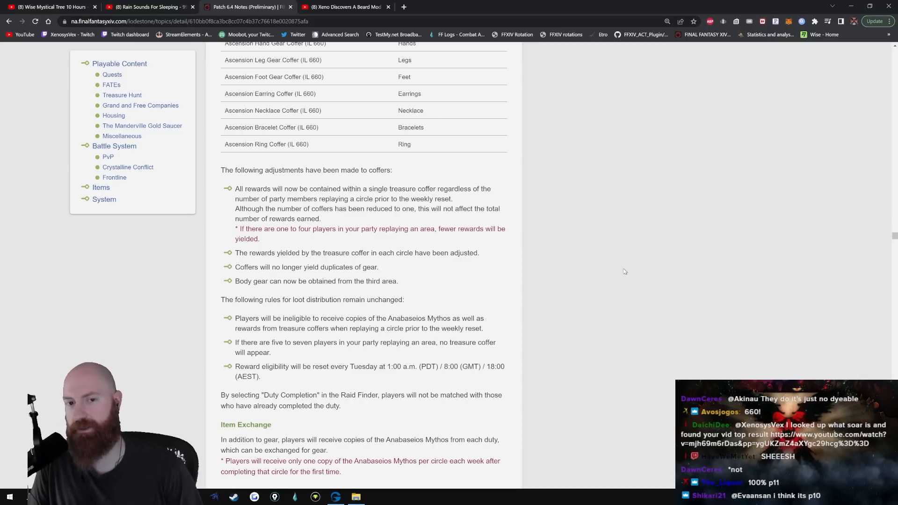
mouse_move(337, 227)
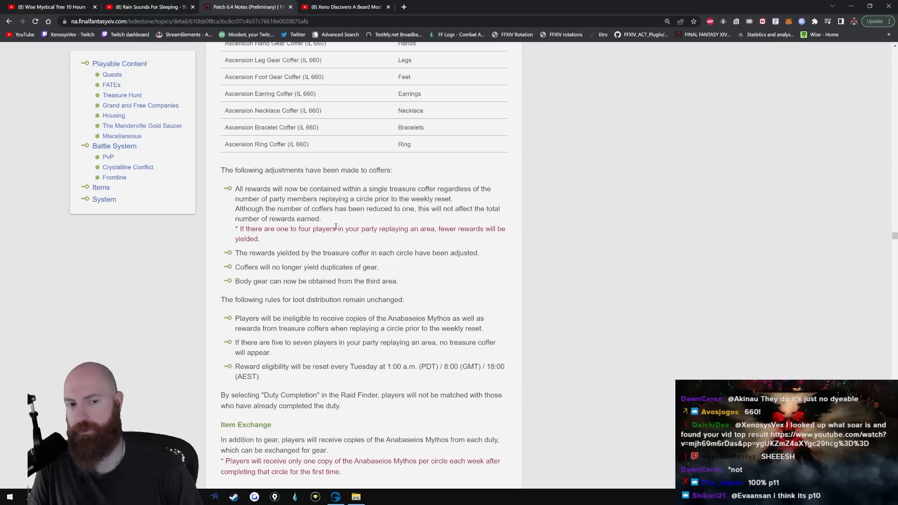
mouse_move(431, 250)
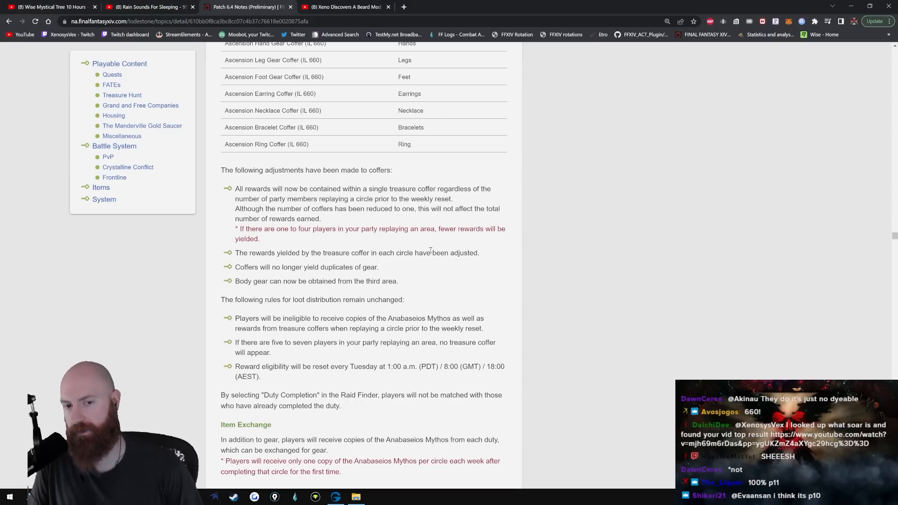
mouse_move(576, 311)
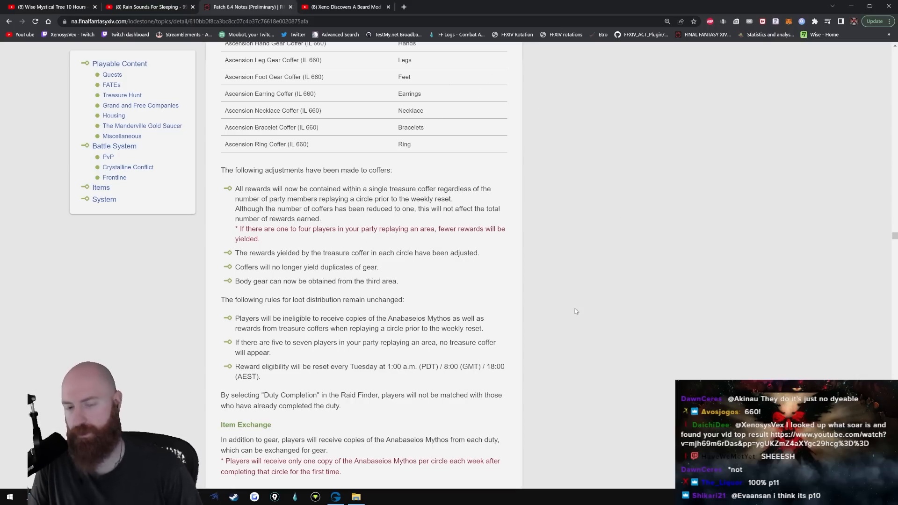
scroll(down, 3)
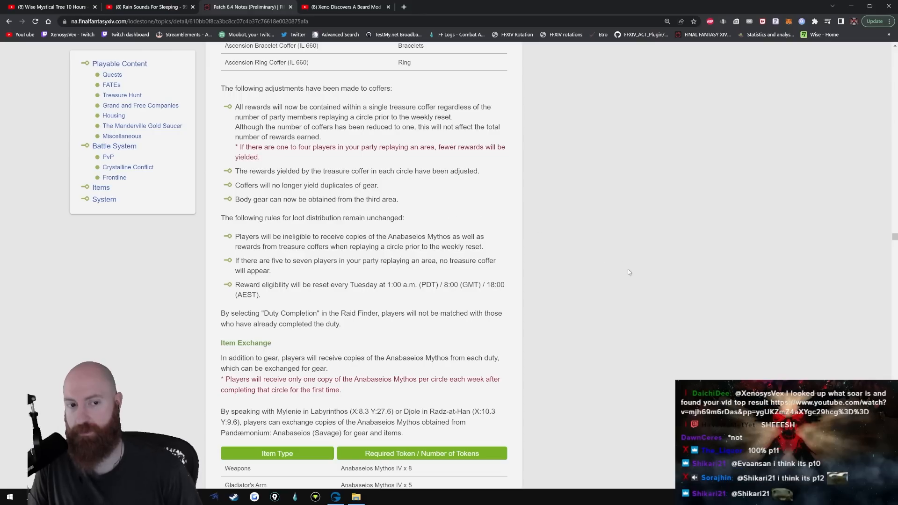
Step: Scroll through the Anabaseios Mythos exchange table, selecting the Accessories count of 3, to Raid Finder duties
scroll(down, 3)
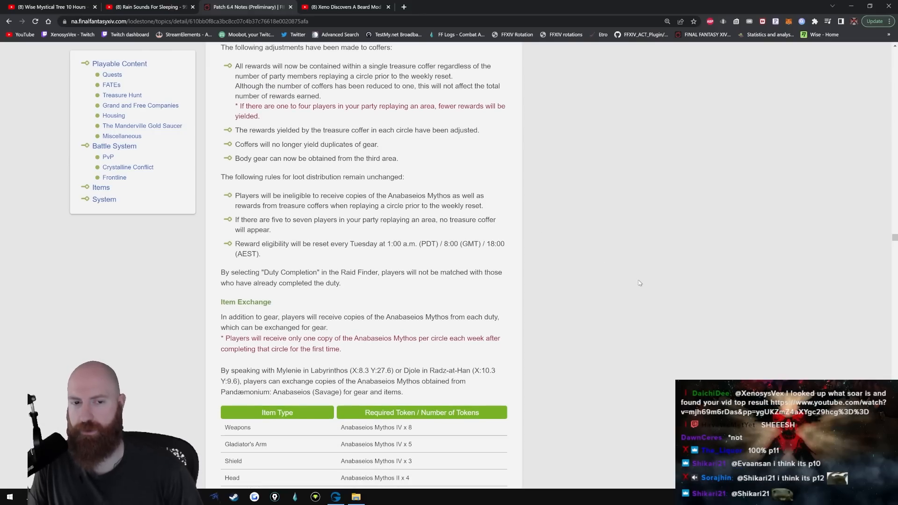
scroll(down, 3)
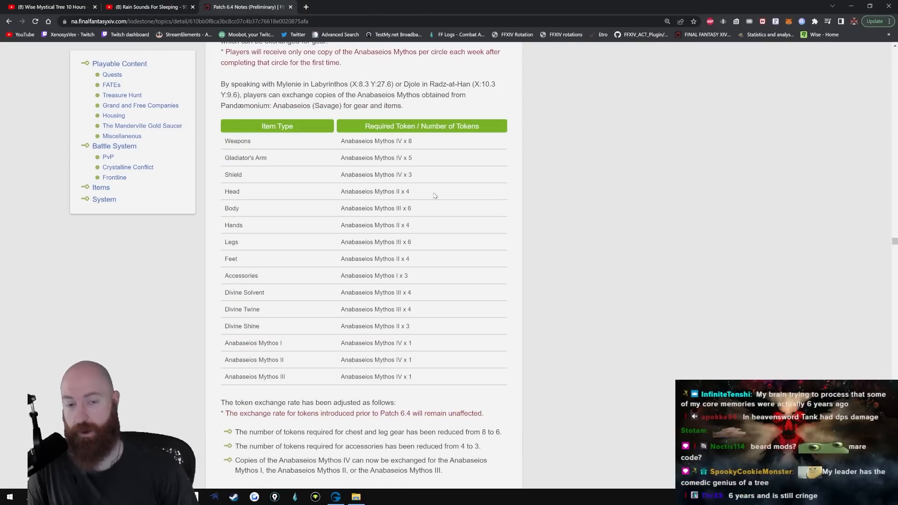
mouse_move(435, 216)
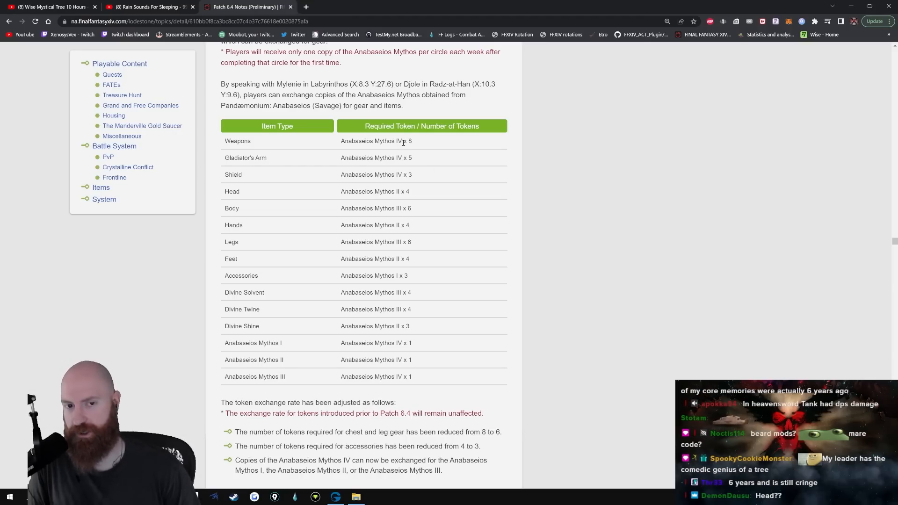
mouse_move(485, 286)
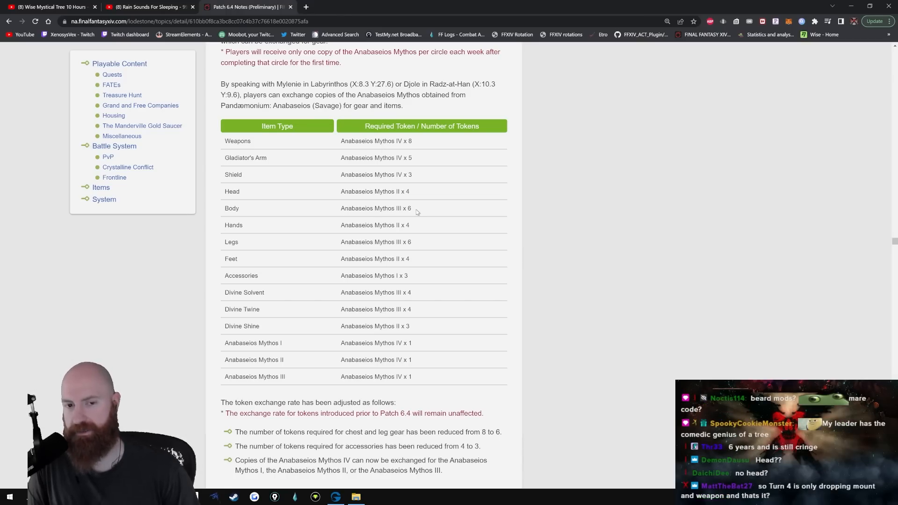
mouse_move(408, 289)
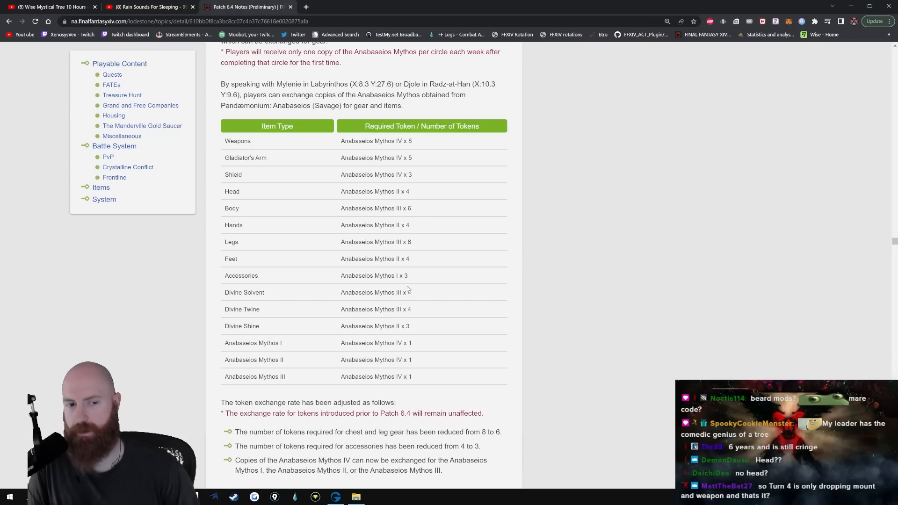
double_click(406, 276)
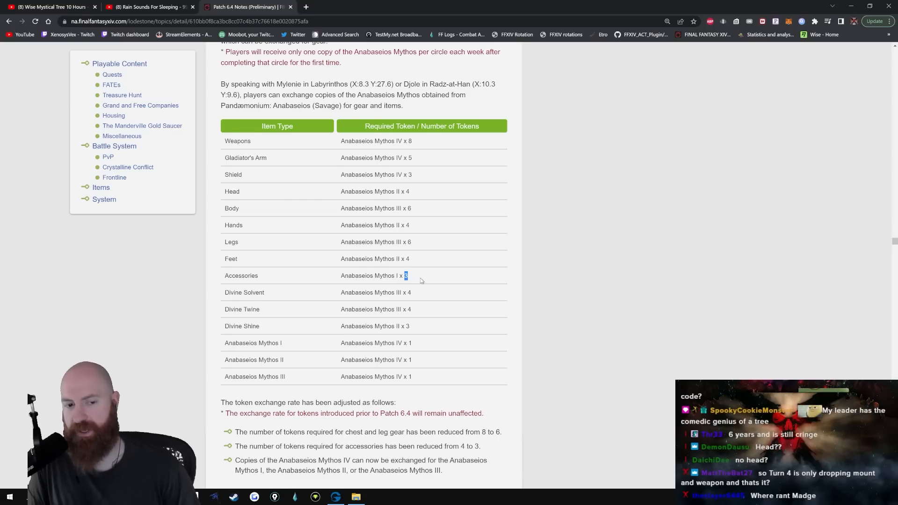
scroll(down, 3)
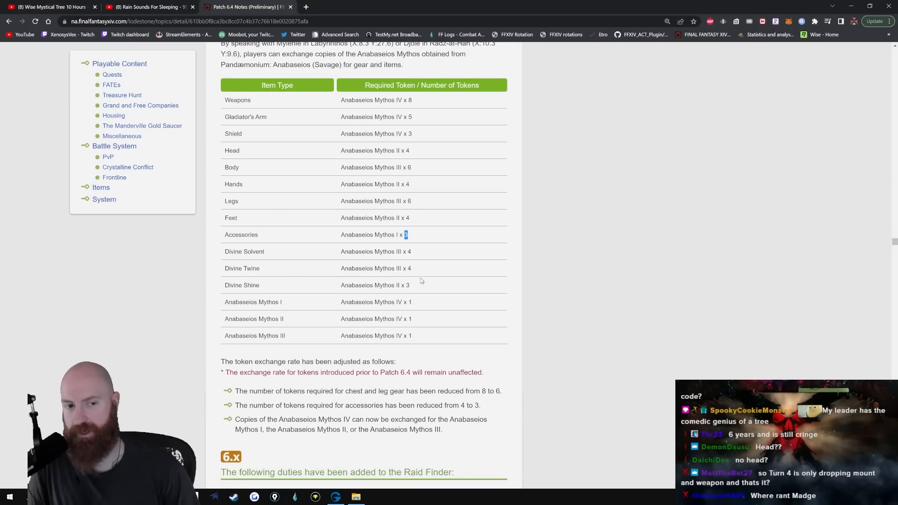
scroll(down, 3)
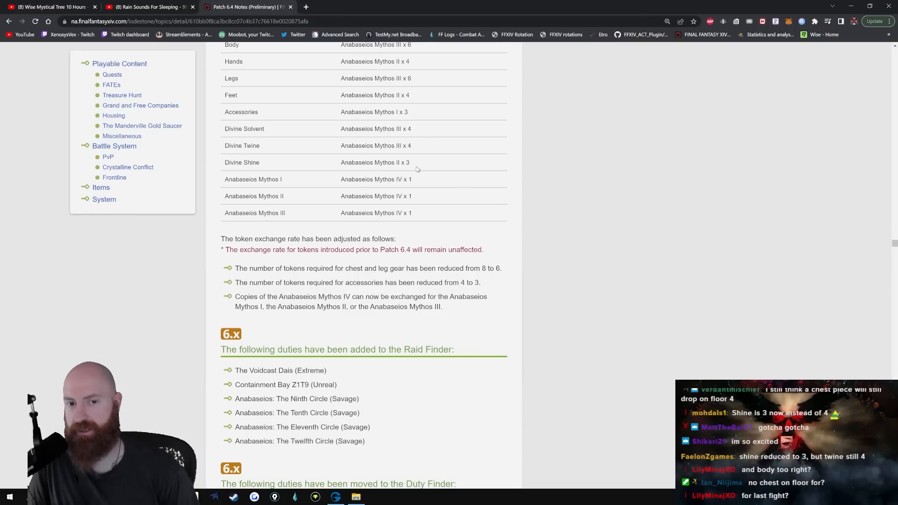
Step: Scroll past Duty Finder, Euphrosyne and Omega Protocol changes, clearing the IL 635 highlight, to tomestones of comedy
scroll(down, 3)
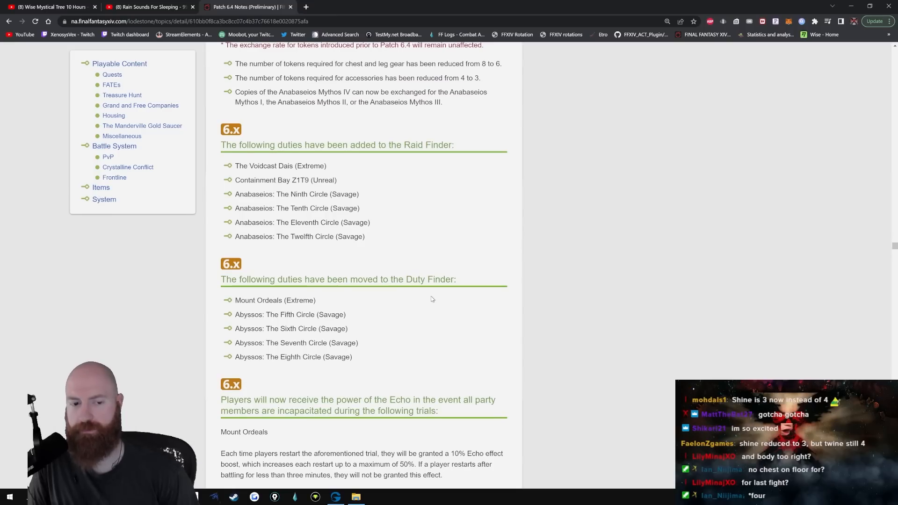
scroll(down, 3)
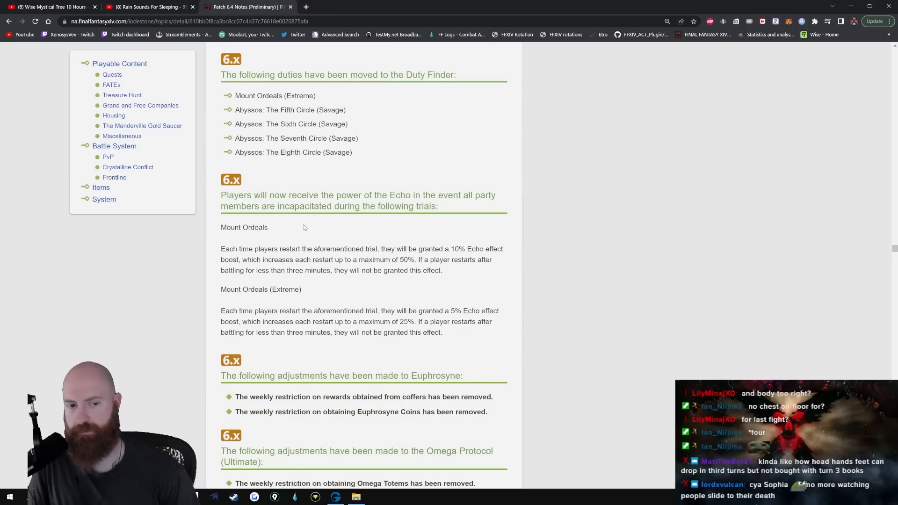
scroll(down, 3)
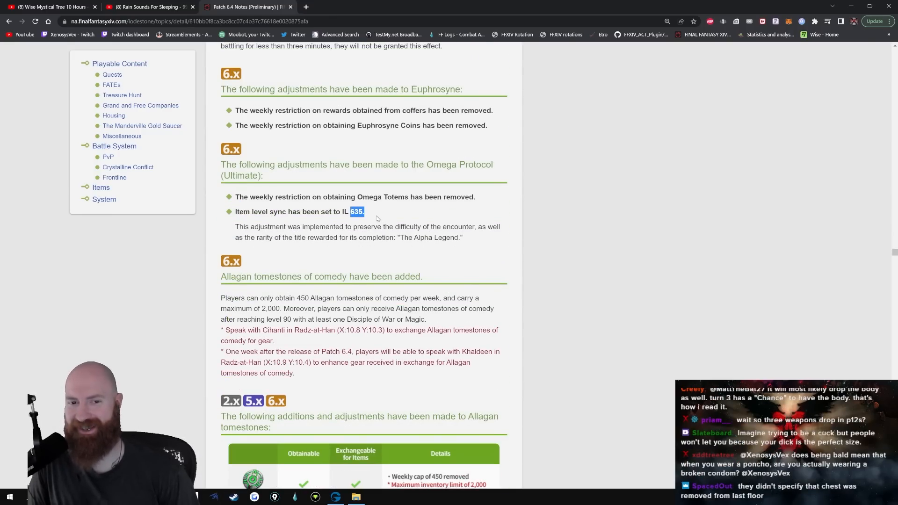
click(373, 217)
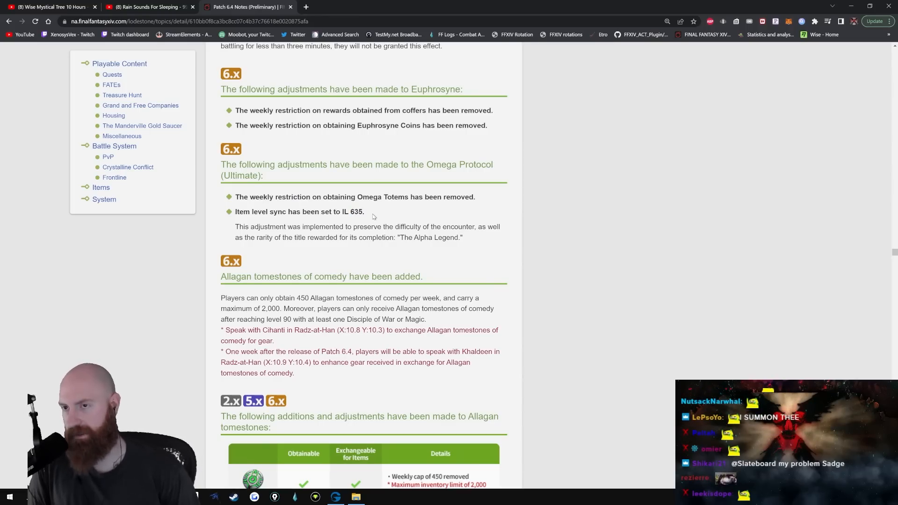
scroll(down, 3)
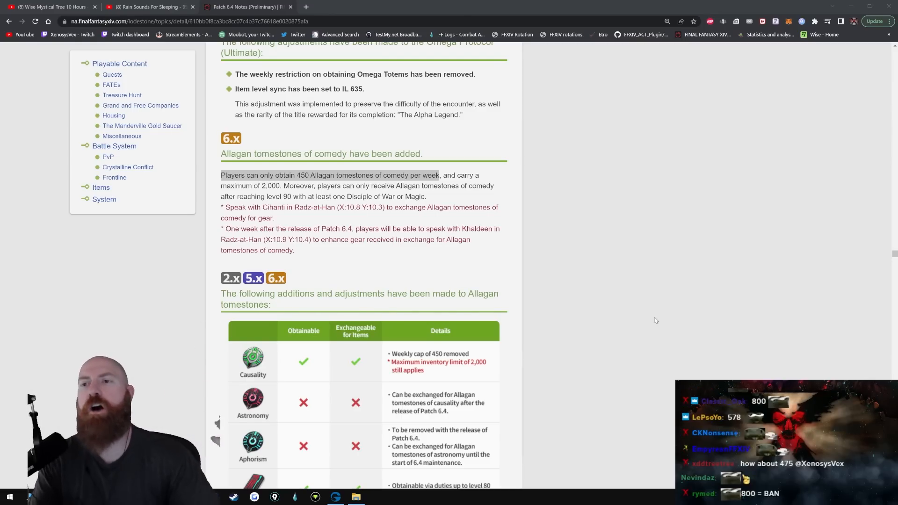
mouse_move(600, 332)
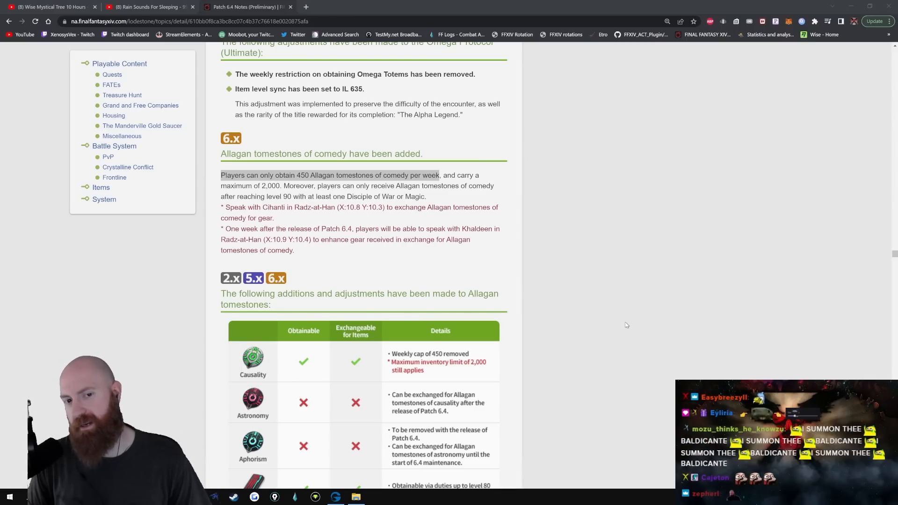
Step: Scroll from the Duty Roulette tomestone tables past the variant dungeon notes to the Eureka logos table
scroll(down, 3)
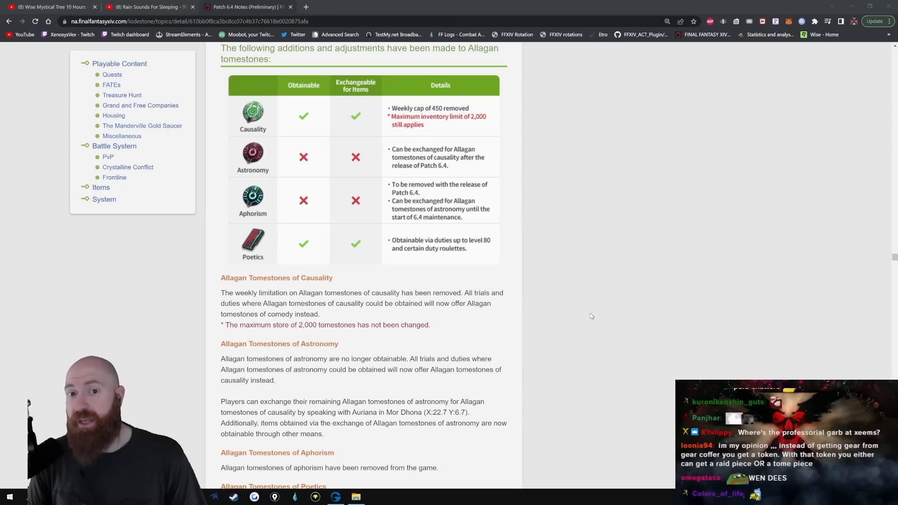
mouse_move(563, 287)
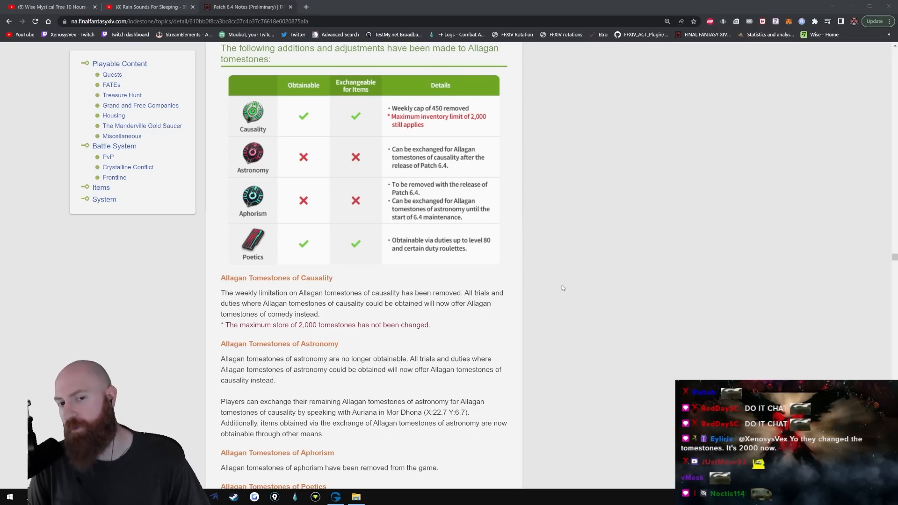
scroll(up, 3)
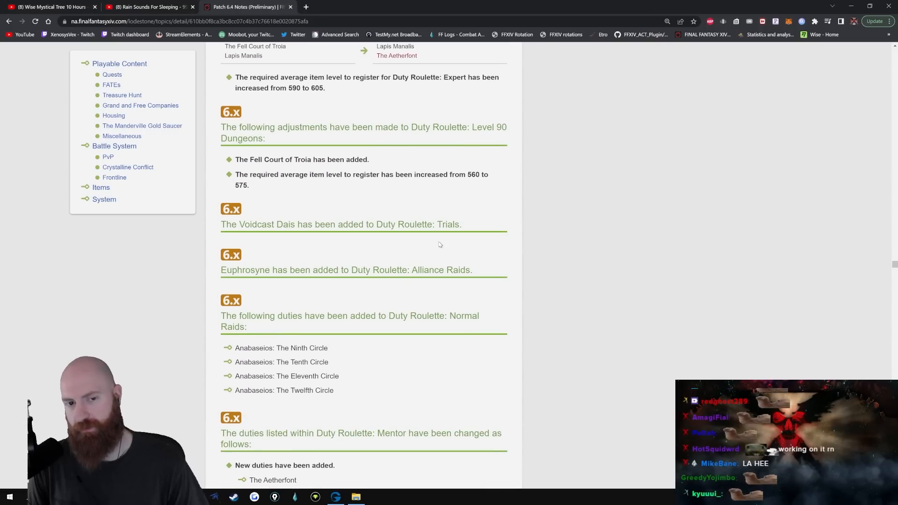
scroll(down, 3)
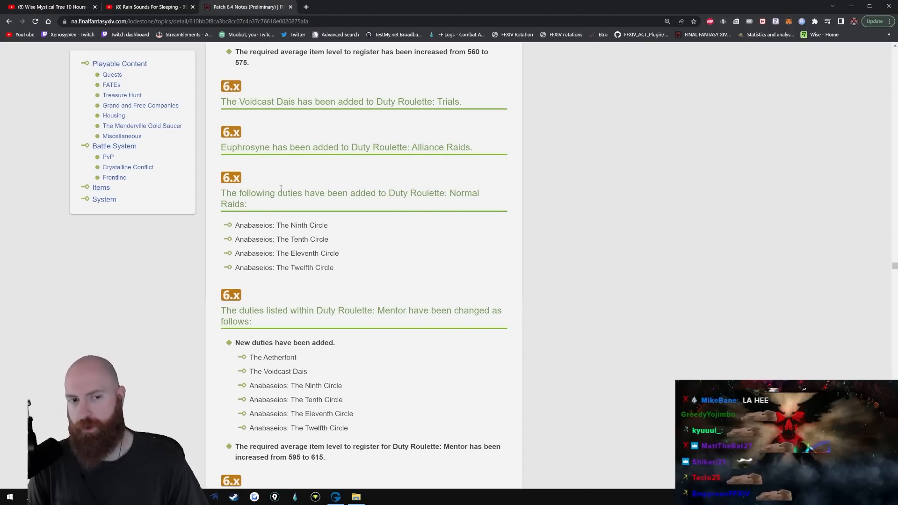
scroll(down, 3)
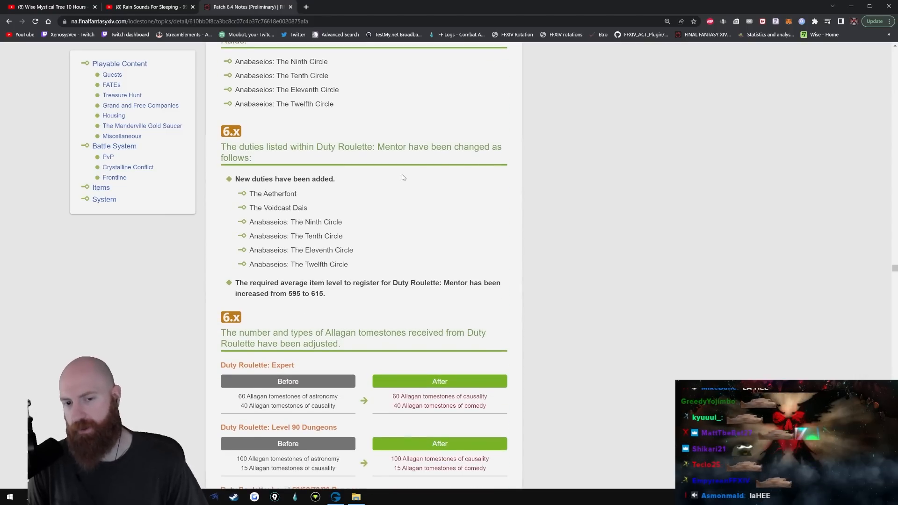
scroll(down, 3)
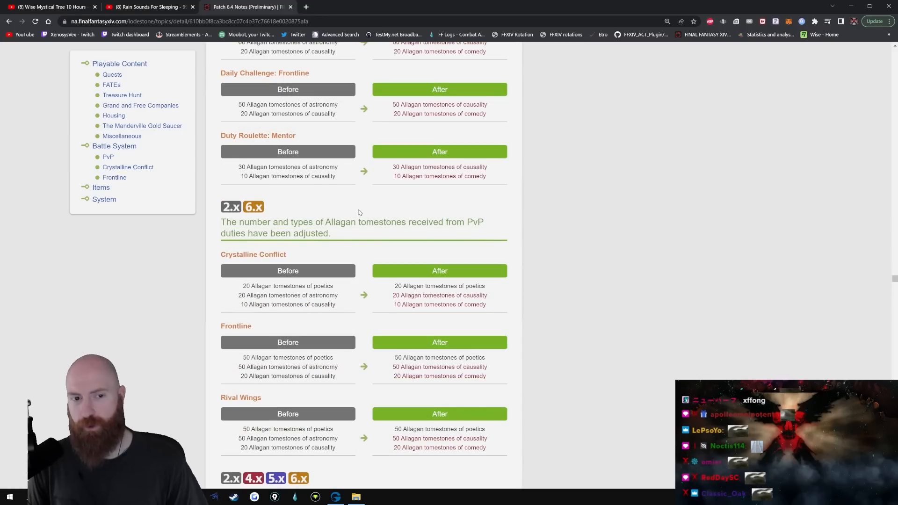
scroll(down, 3)
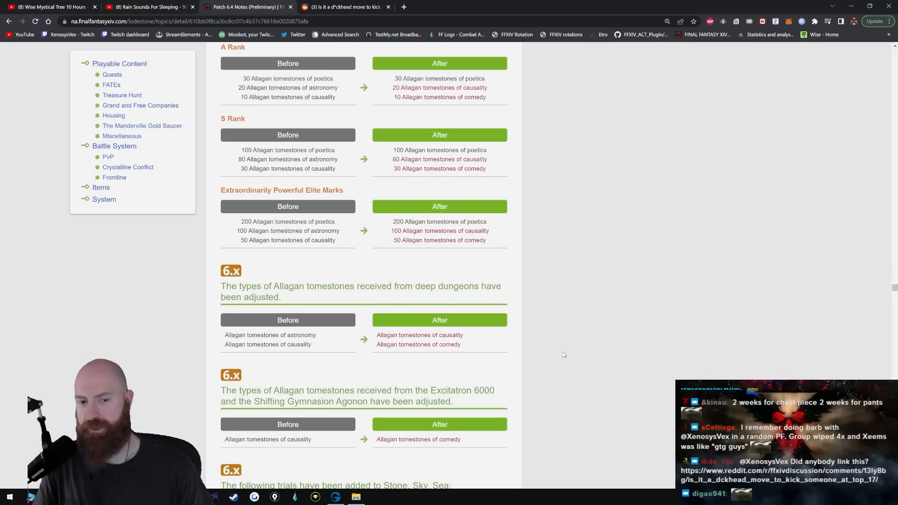
scroll(down, 3)
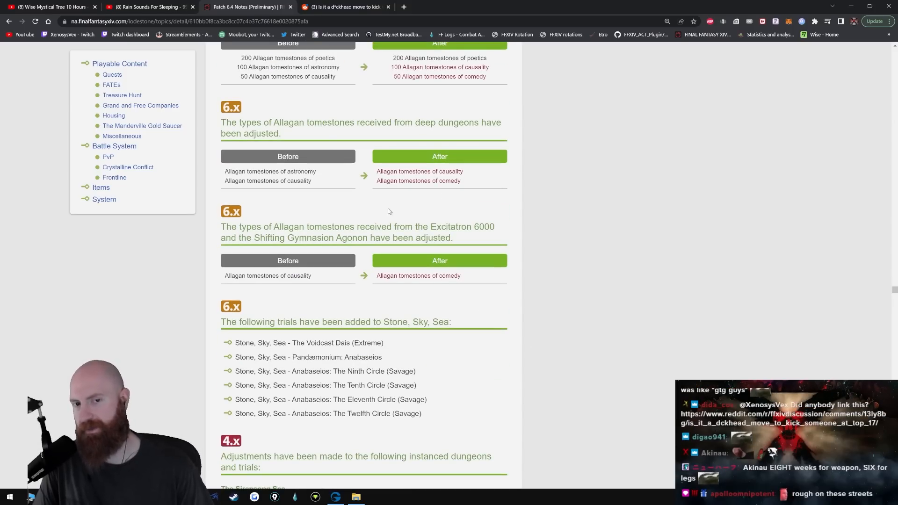
mouse_move(554, 337)
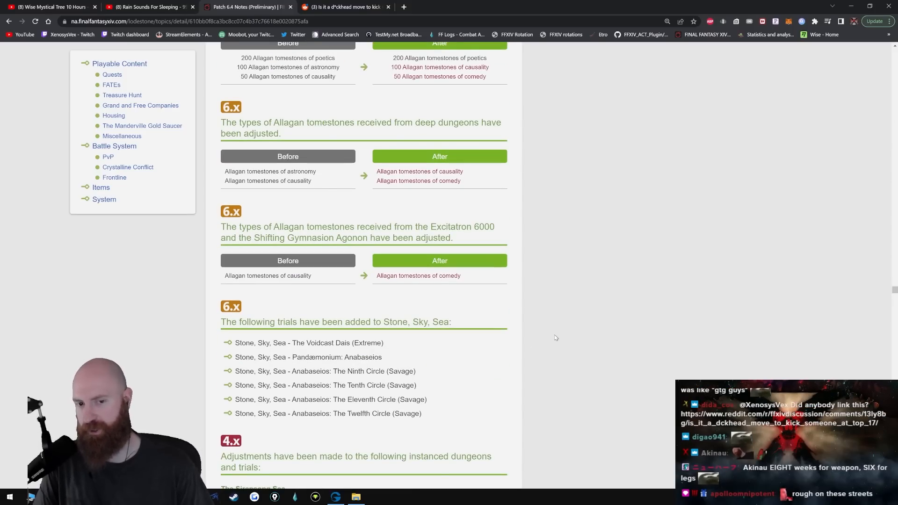
scroll(down, 3)
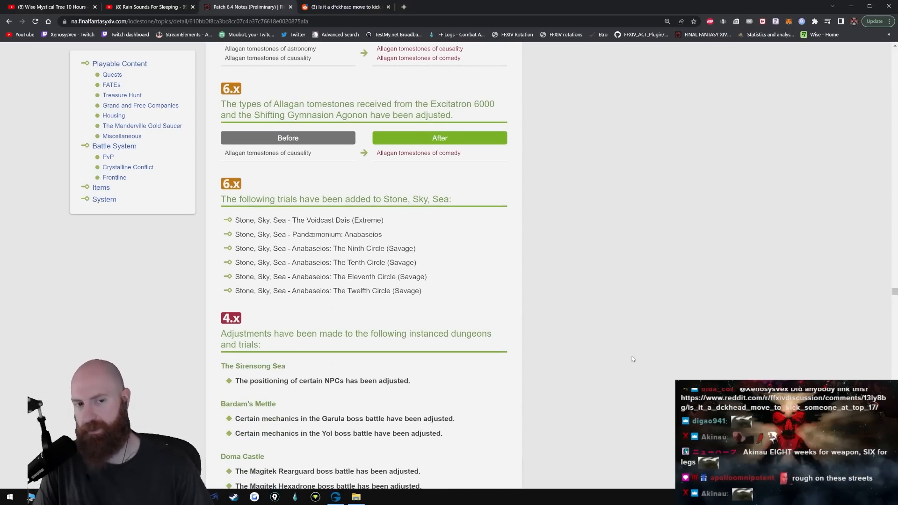
scroll(down, 3)
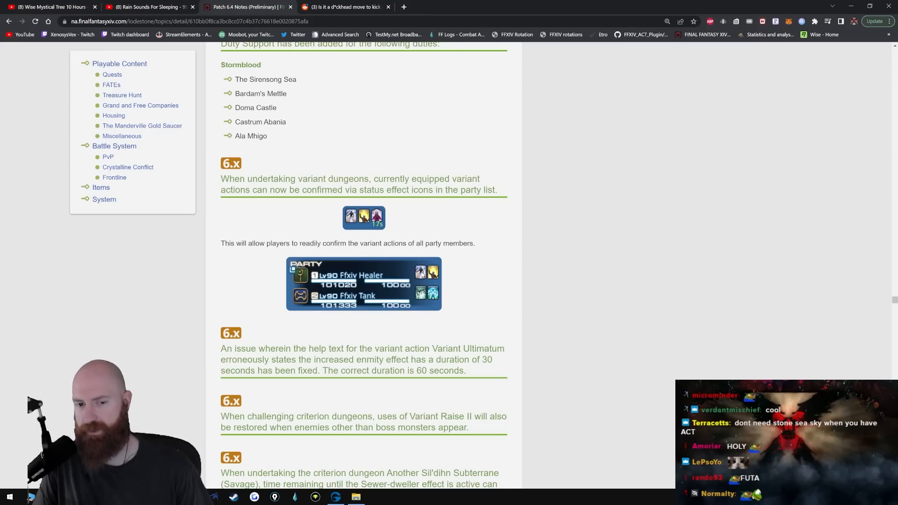
mouse_move(234, 242)
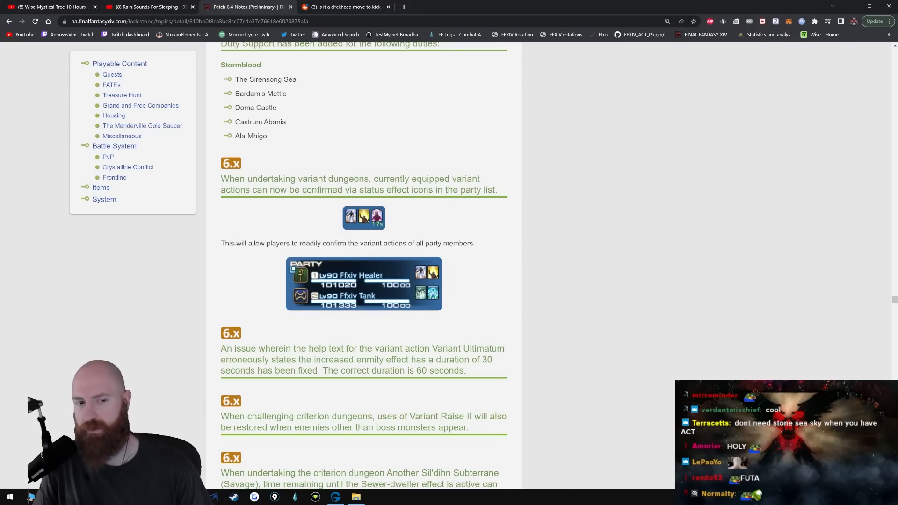
scroll(down, 3)
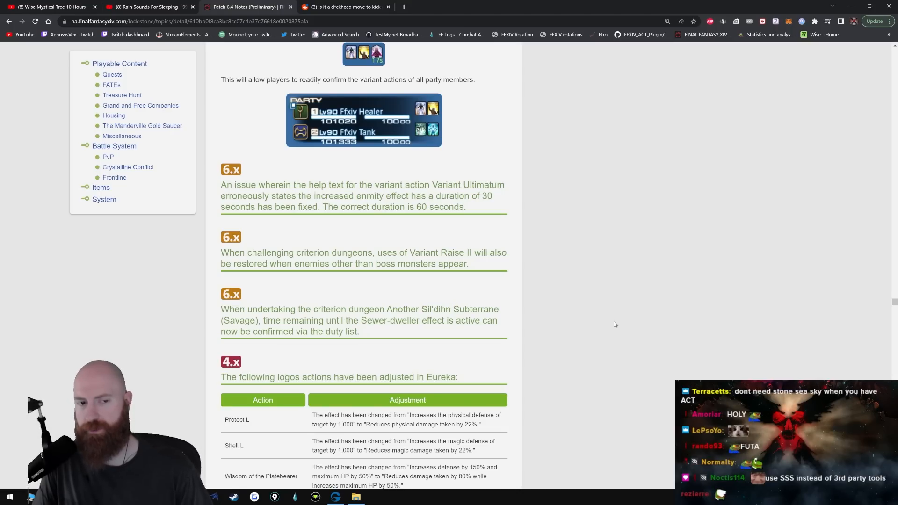
mouse_move(513, 293)
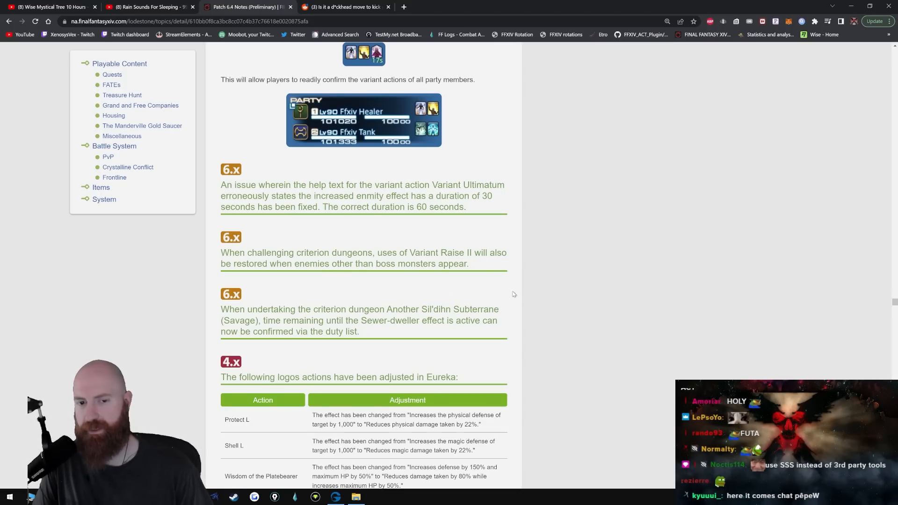
scroll(down, 3)
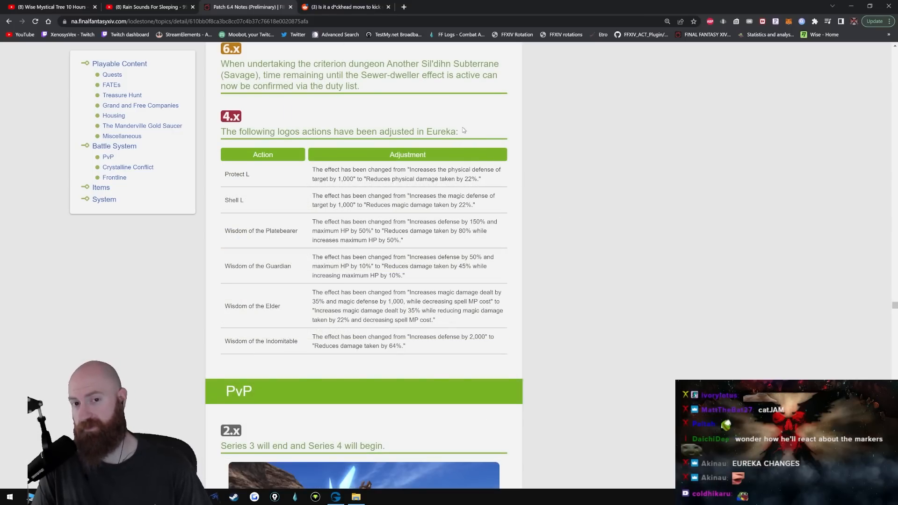
mouse_move(526, 181)
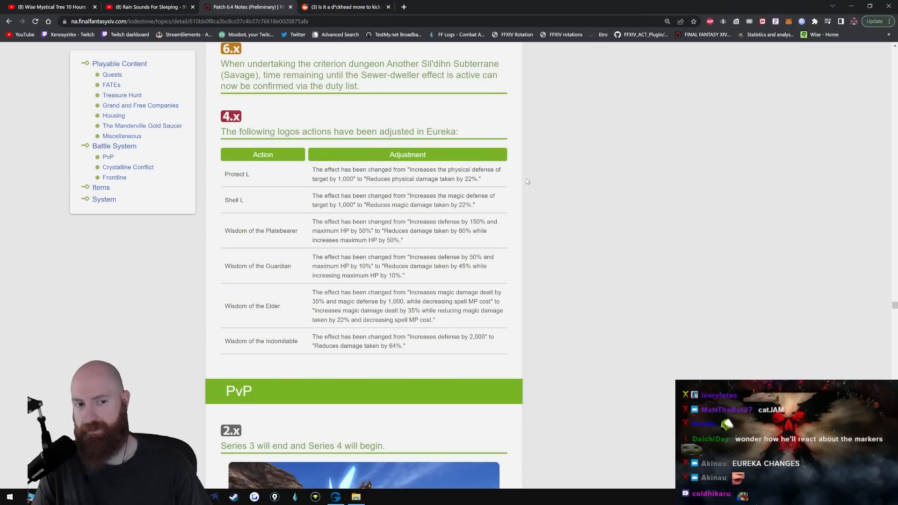
Step: Scroll past the Eureka logos table into PvP Series 4 and Crystalline Conflict Season Seven
scroll(down, 3)
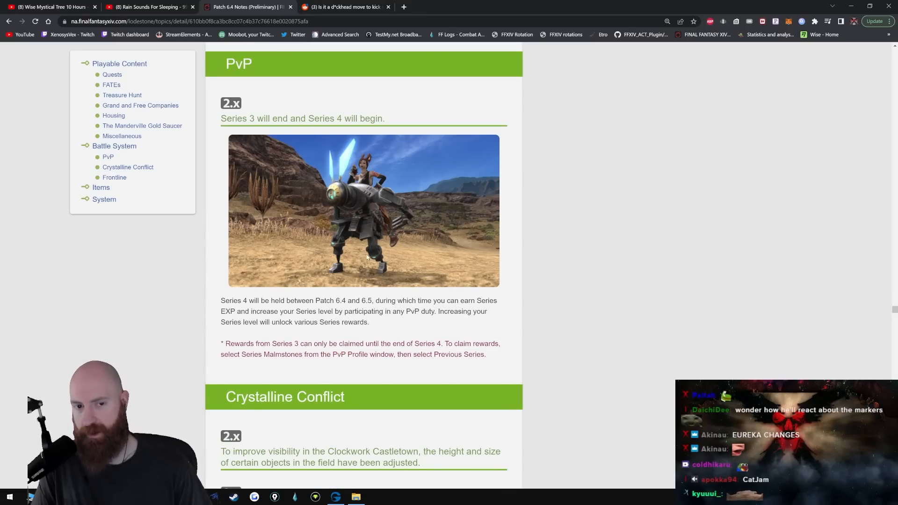
scroll(down, 3)
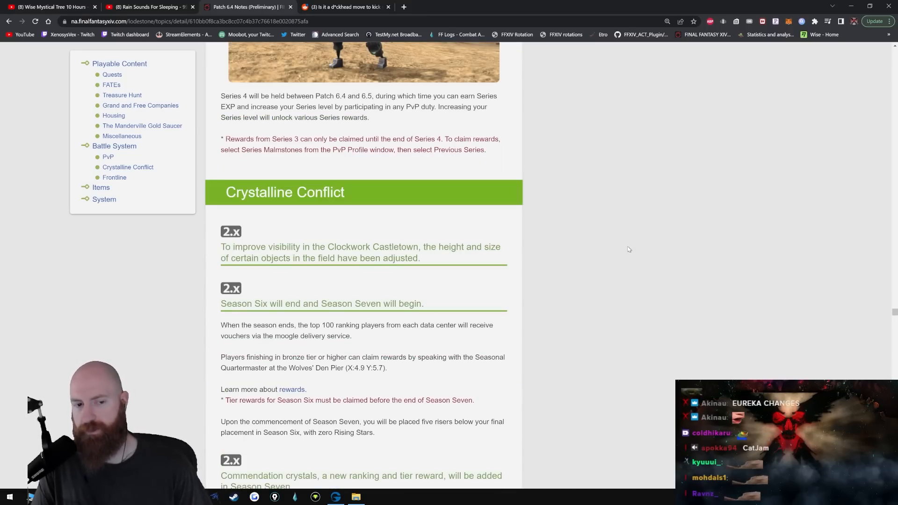
scroll(down, 3)
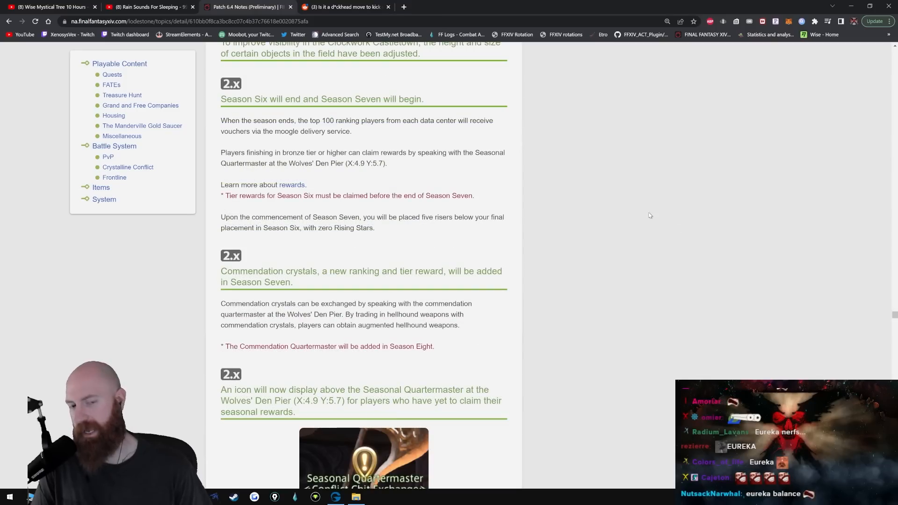
mouse_move(349, 192)
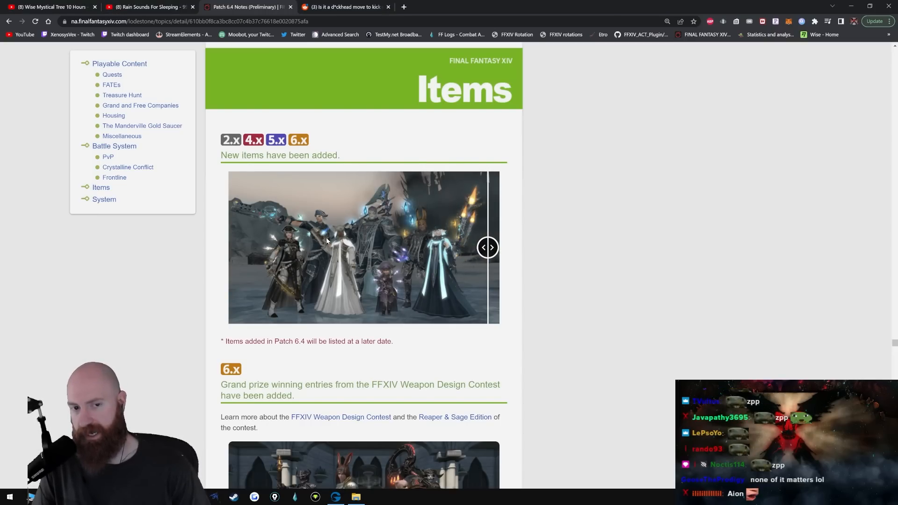
mouse_move(445, 265)
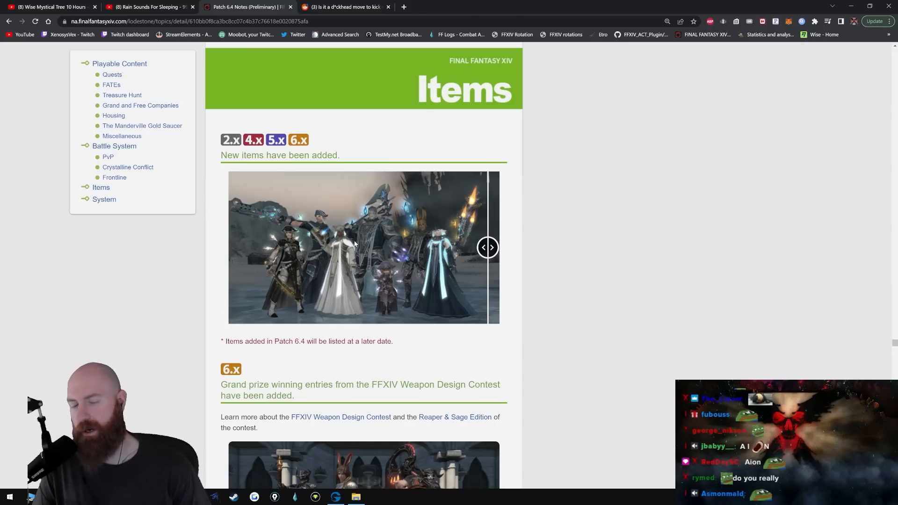
mouse_move(429, 250)
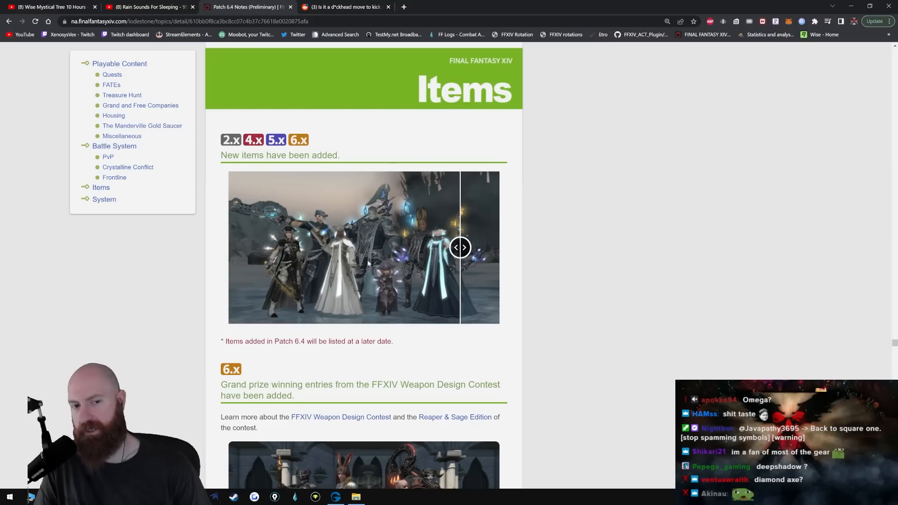
mouse_move(380, 242)
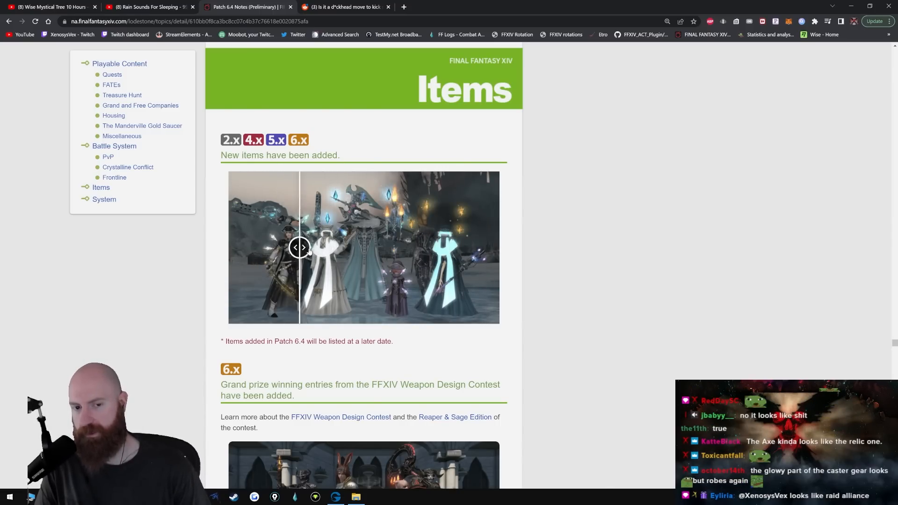
Step: Scroll through the new items and Weapon Design Contest images to the new recipes
scroll(down, 3)
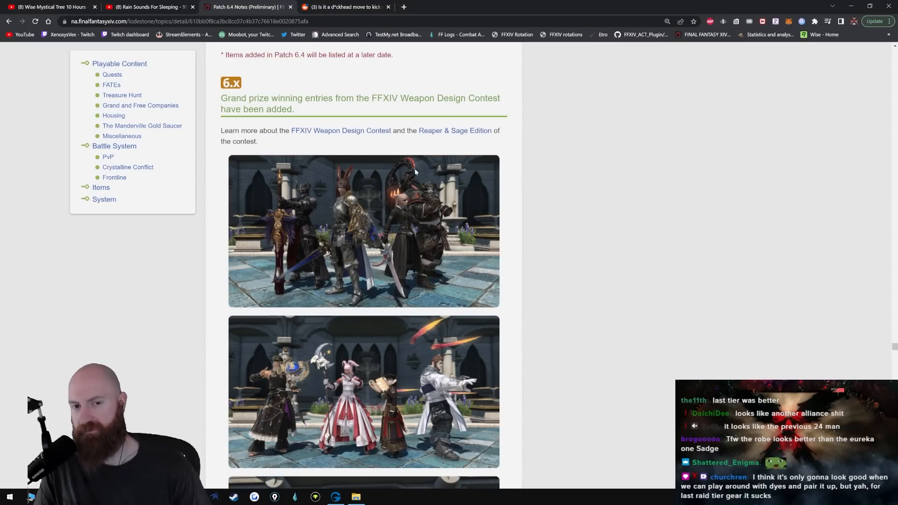
mouse_move(395, 184)
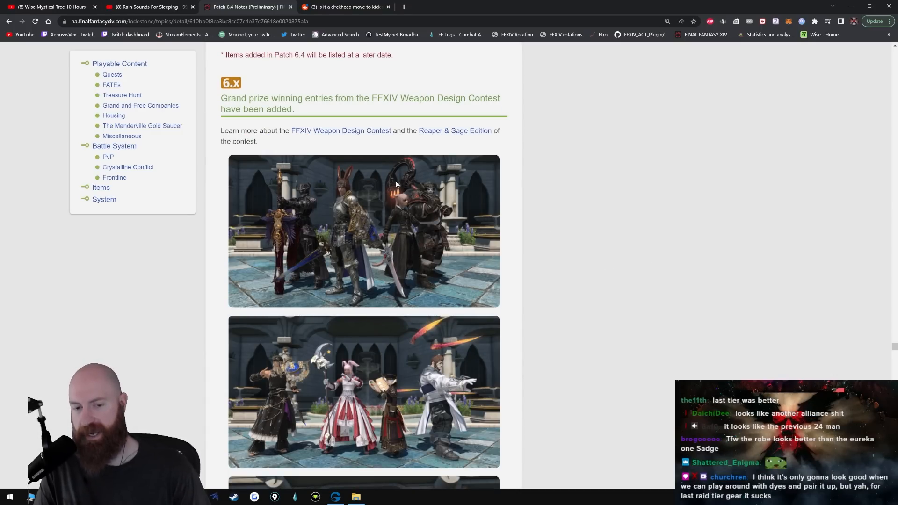
scroll(down, 3)
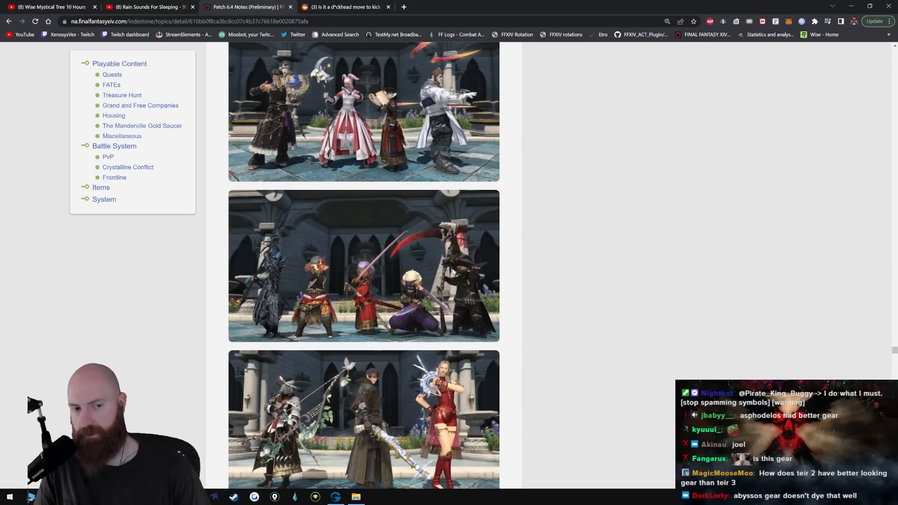
scroll(down, 3)
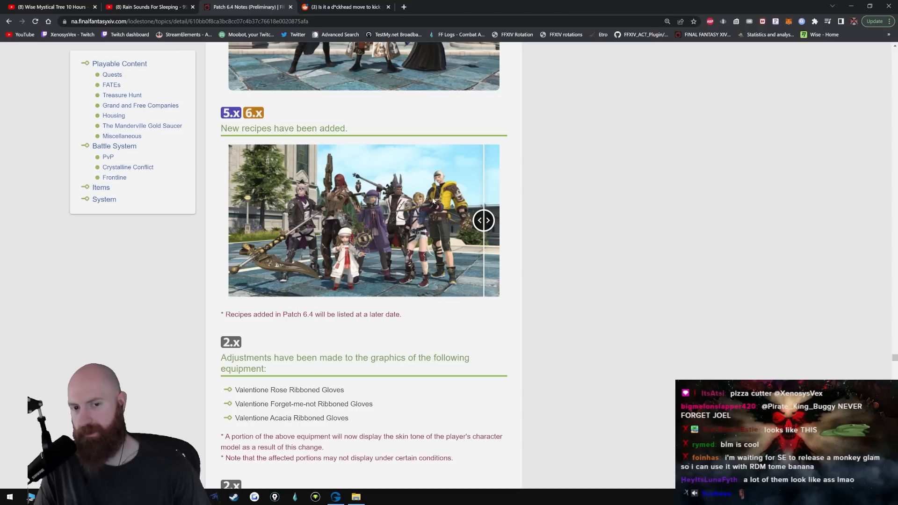
mouse_move(442, 227)
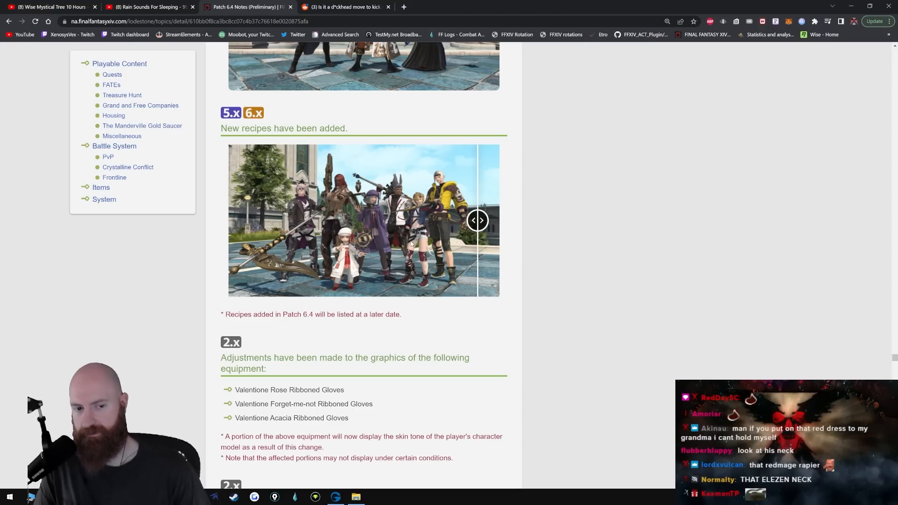
Step: Scroll past recipes, glamour and gathering changes to the Fish Guide's Aquarium Breeding filter
scroll(down, 3)
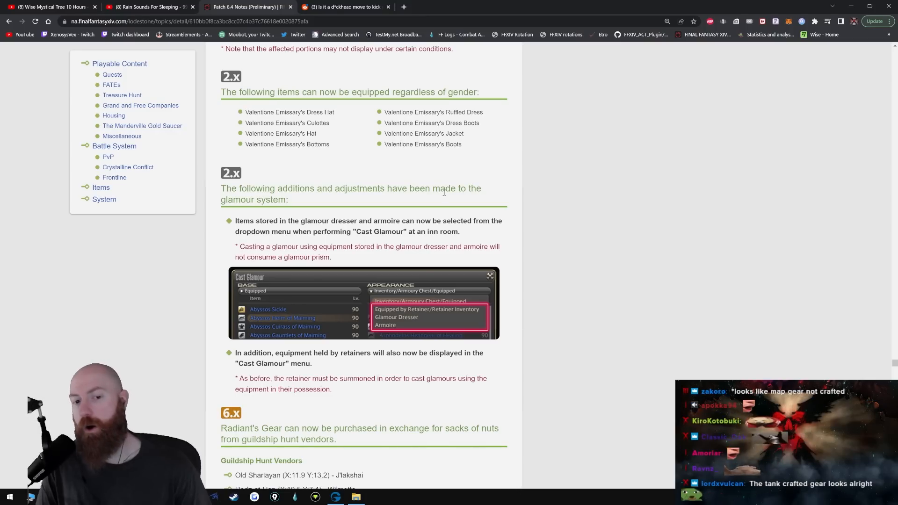
scroll(down, 3)
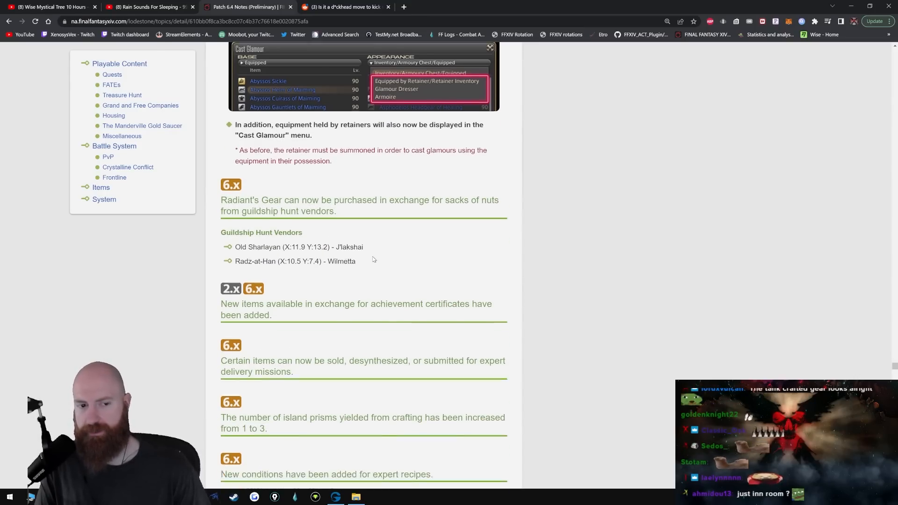
scroll(down, 3)
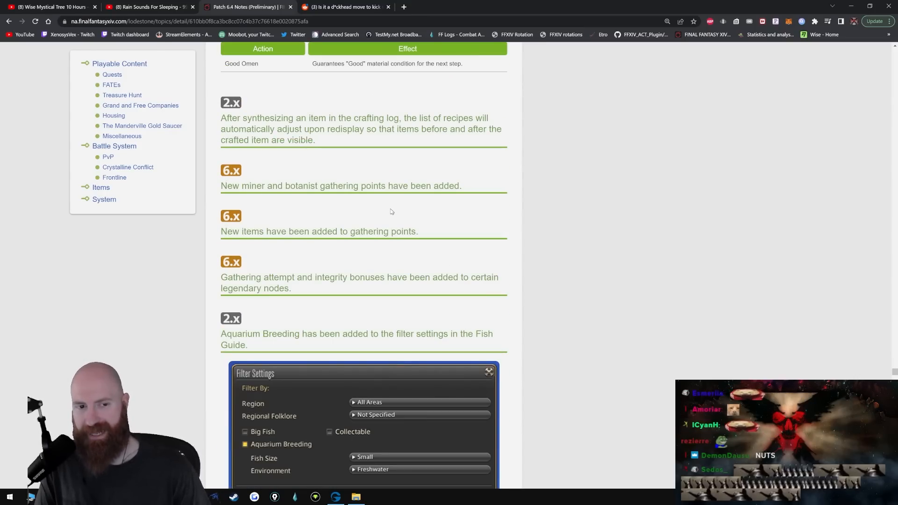
scroll(down, 3)
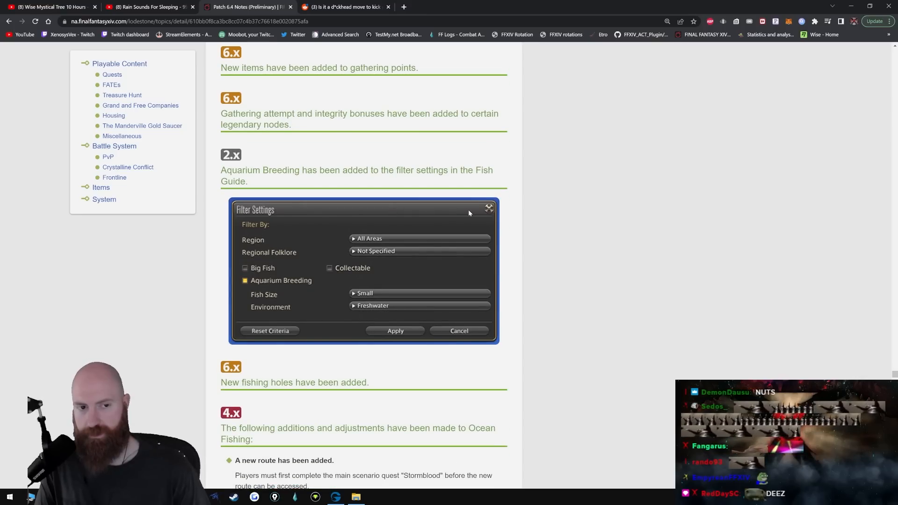
mouse_move(416, 181)
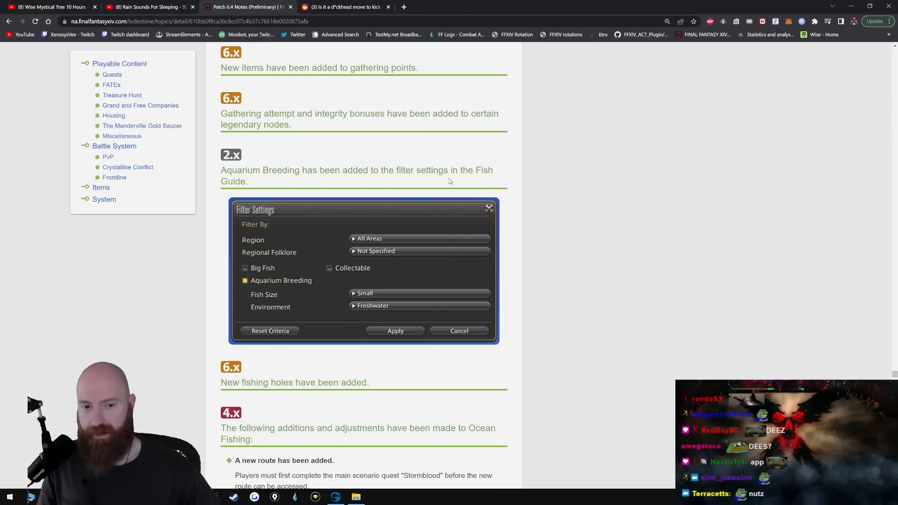
Step: Scroll past Ocean Fishing, desynthesis, mounts, barding and minions to fashion accessory adjustments
scroll(down, 3)
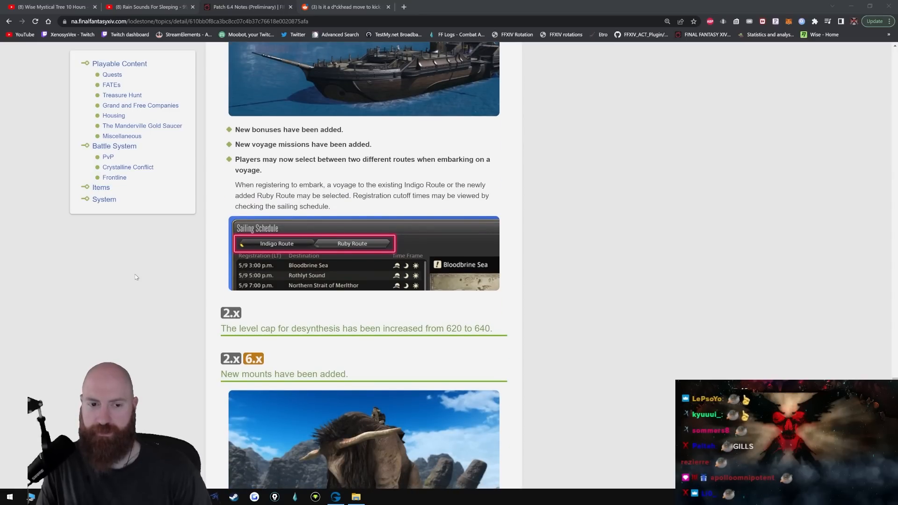
scroll(down, 3)
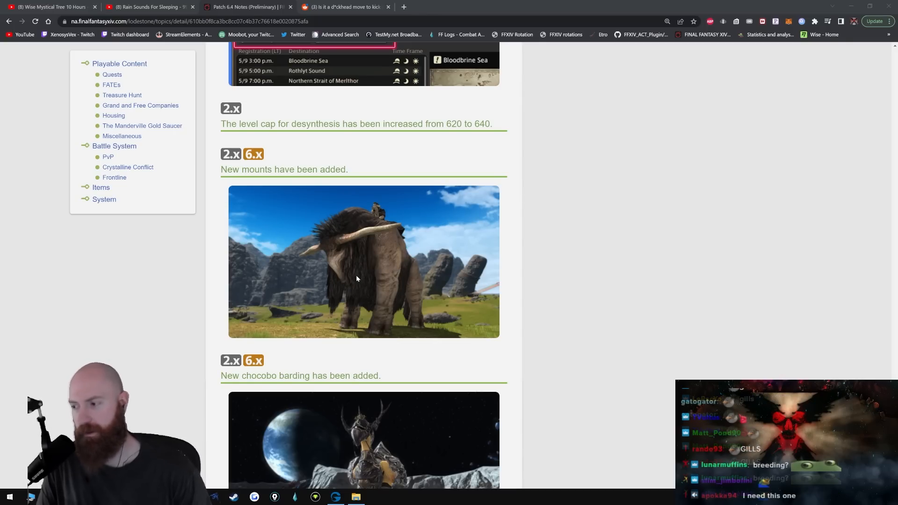
scroll(down, 3)
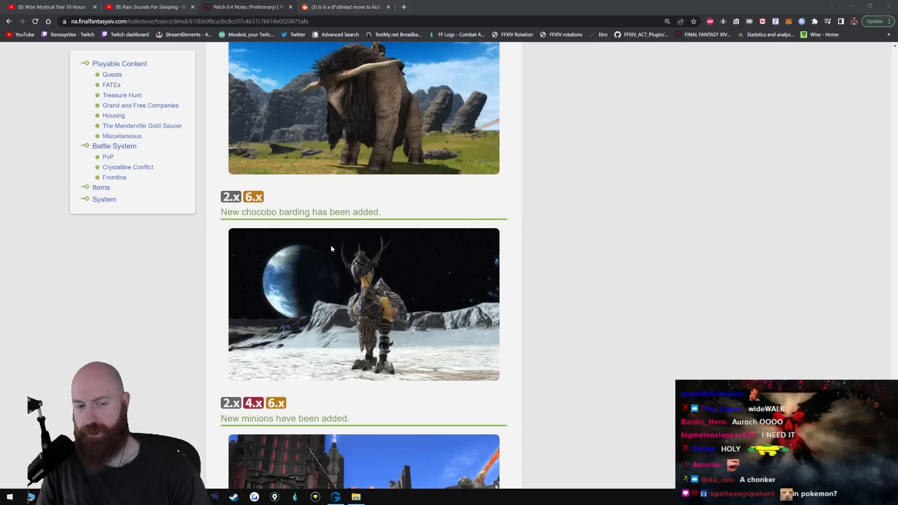
mouse_move(455, 314)
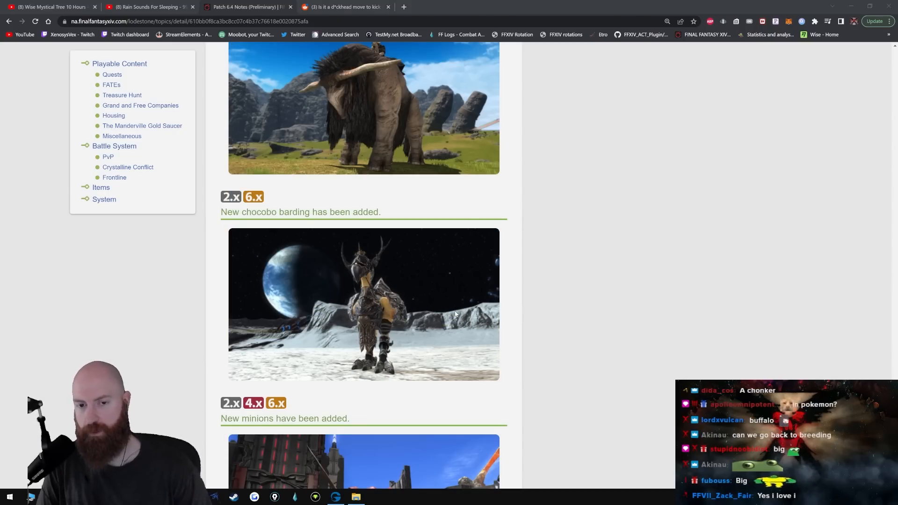
scroll(down, 3)
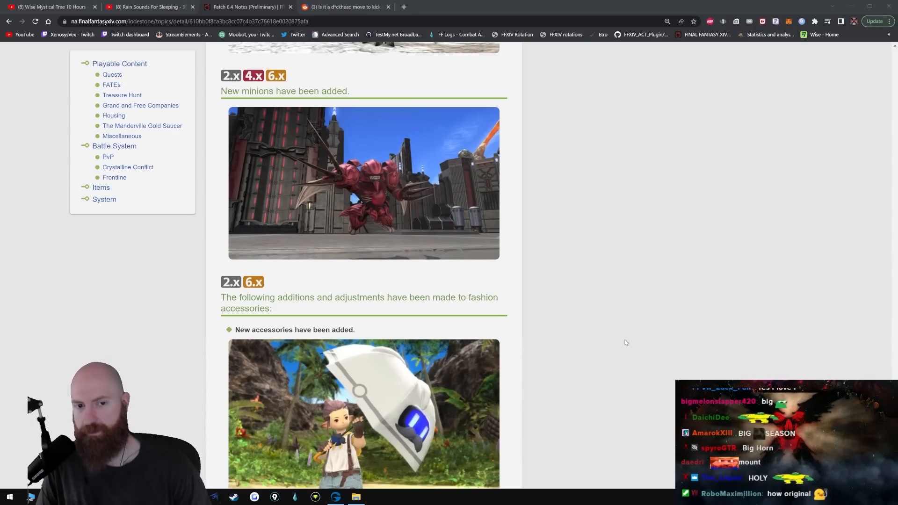
scroll(down, 3)
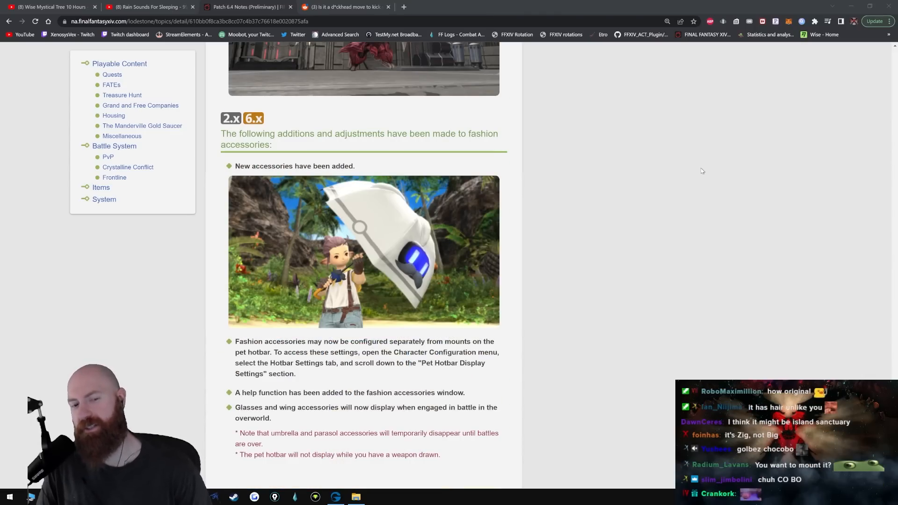
mouse_move(395, 295)
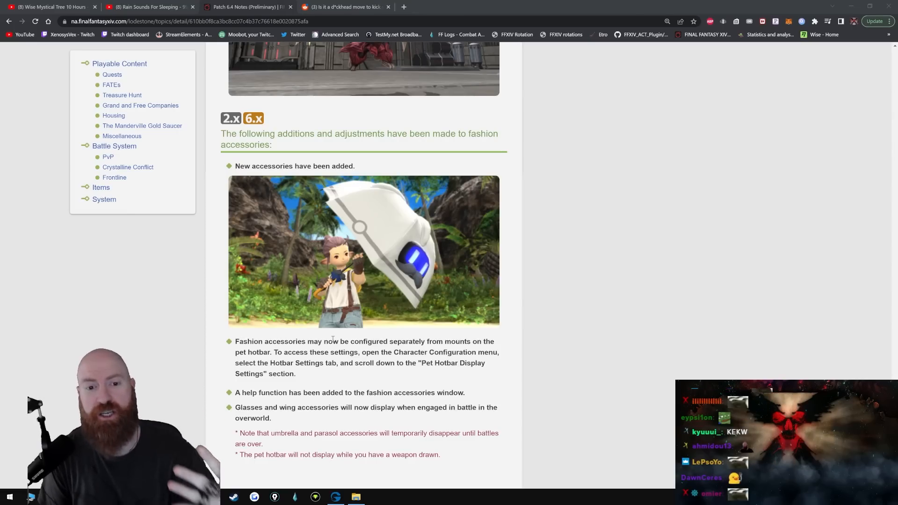
Step: Scroll through the System notes, from character creation and achievements to the hotbar transfer prompt
scroll(down, 3)
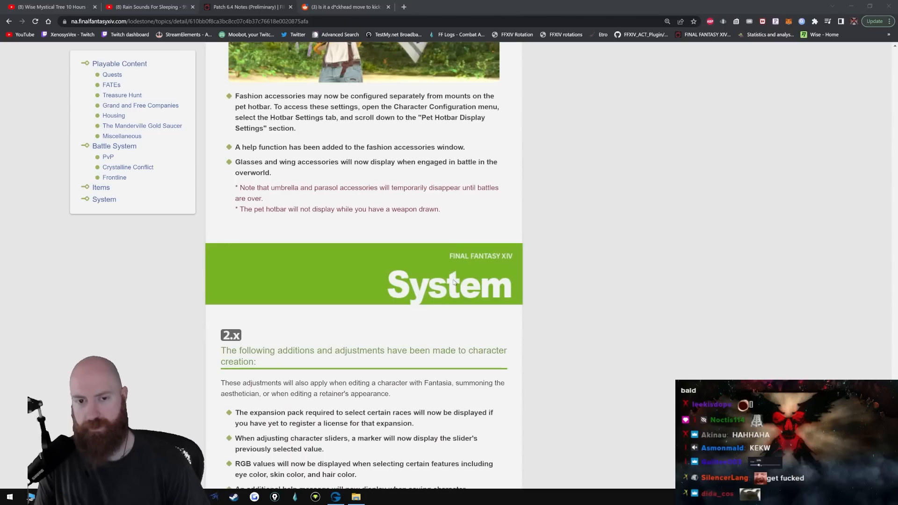
scroll(down, 3)
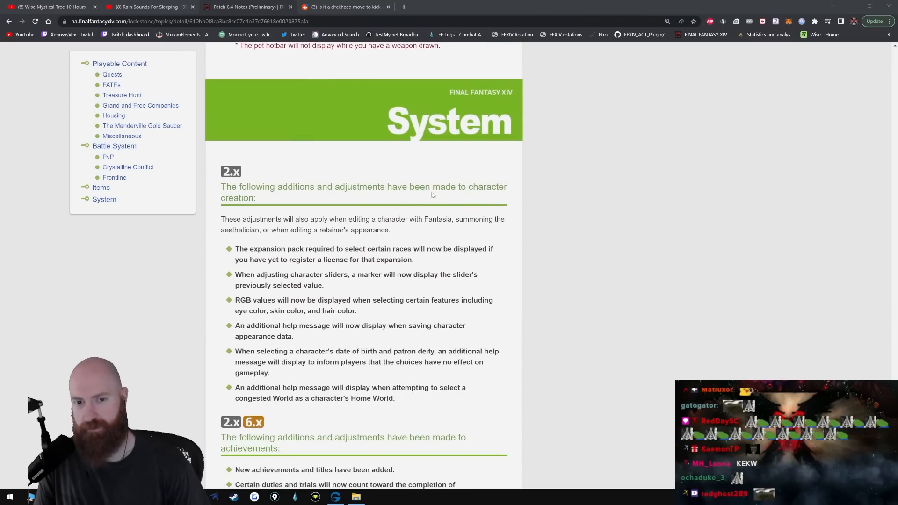
scroll(down, 3)
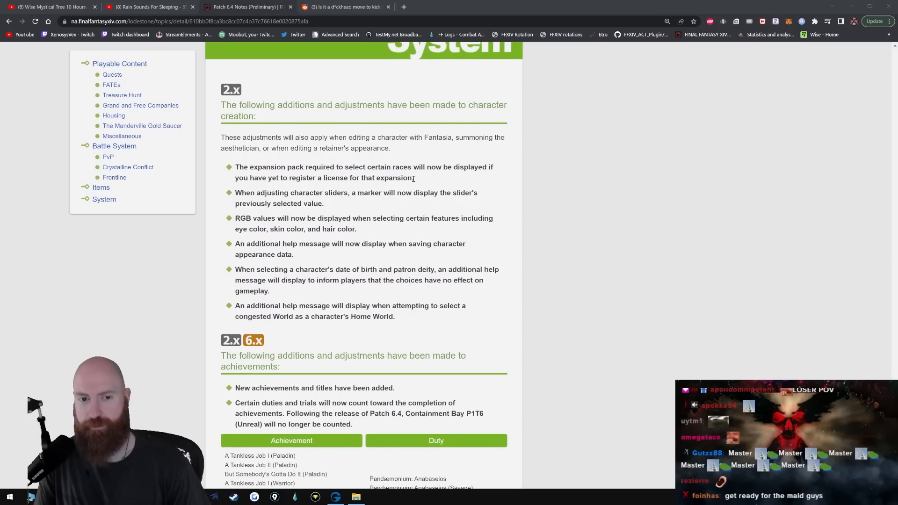
mouse_move(478, 178)
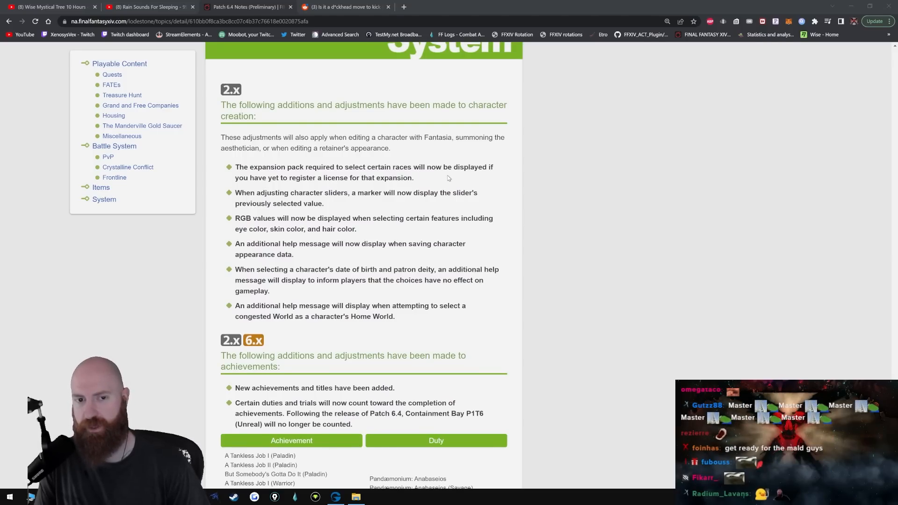
mouse_move(330, 222)
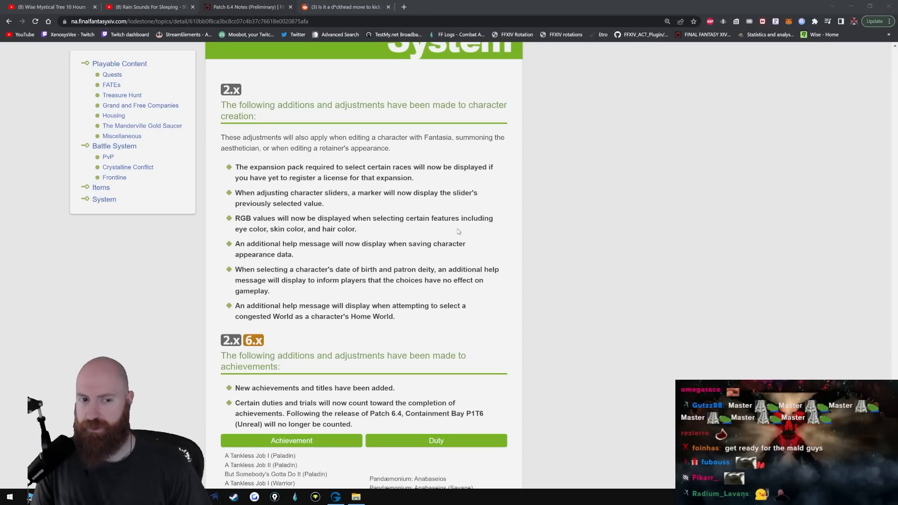
mouse_move(394, 235)
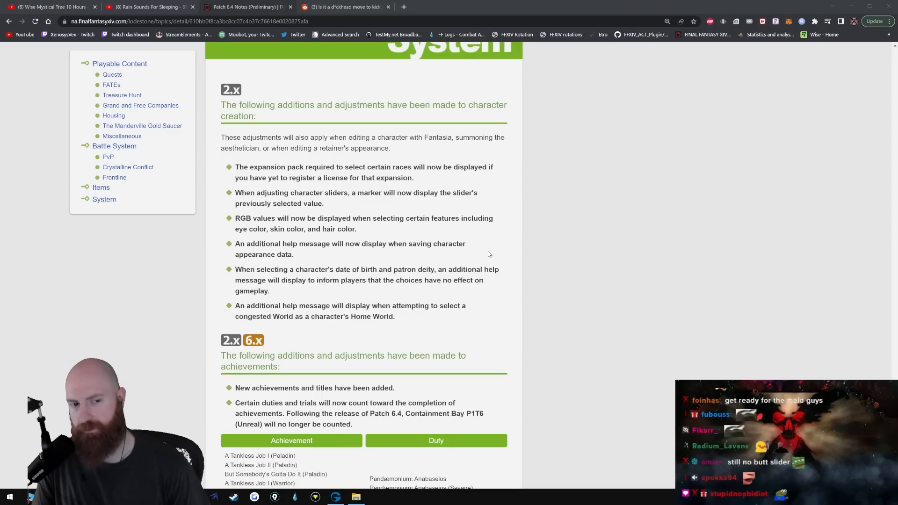
scroll(down, 3)
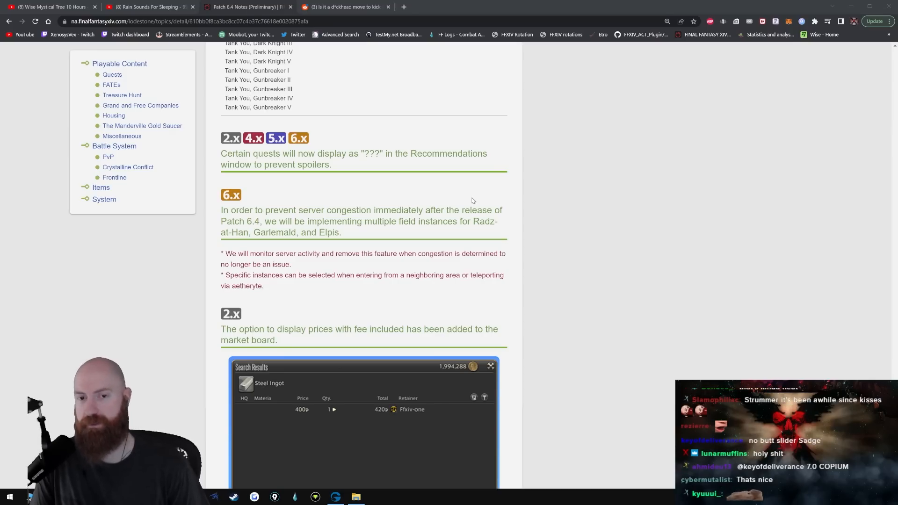
mouse_move(469, 200)
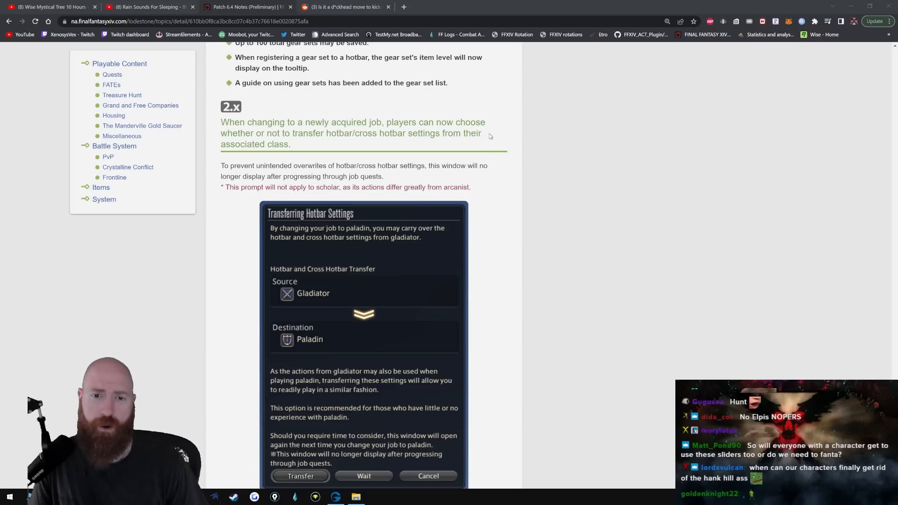
scroll(down, 3)
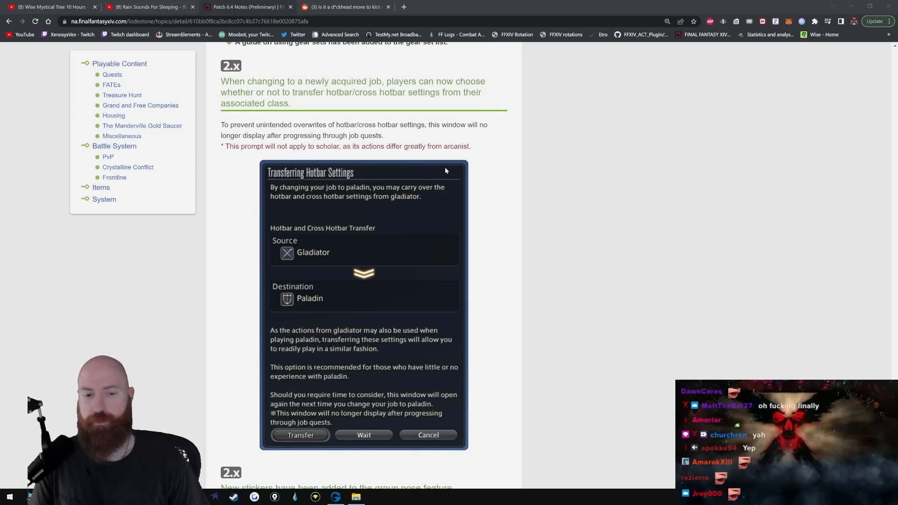
scroll(down, 3)
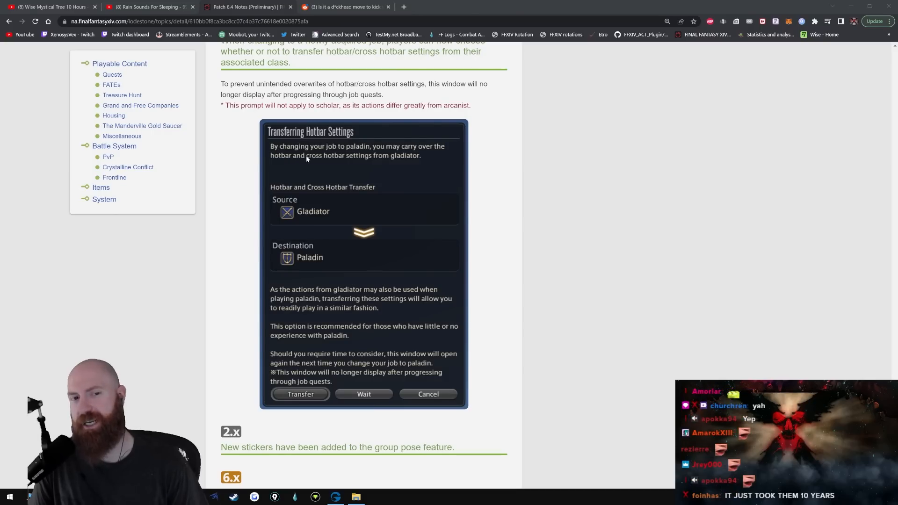
mouse_move(334, 173)
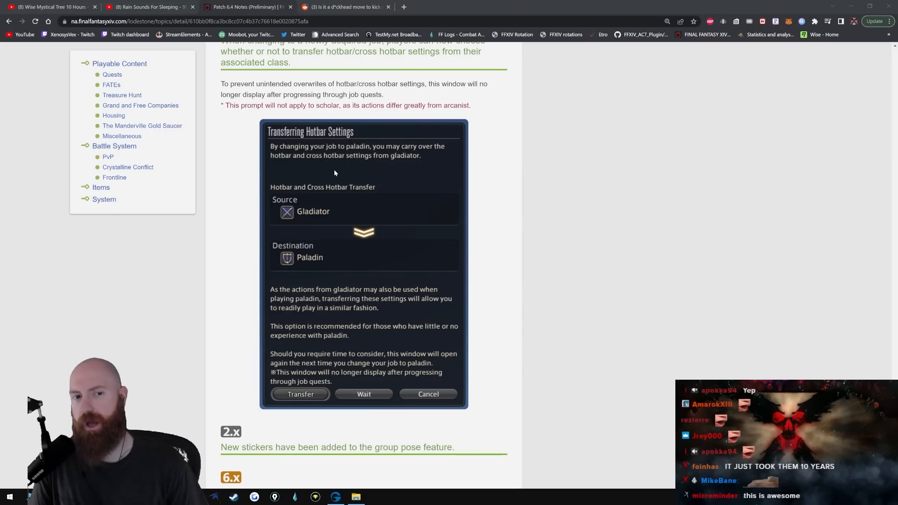
mouse_move(421, 160)
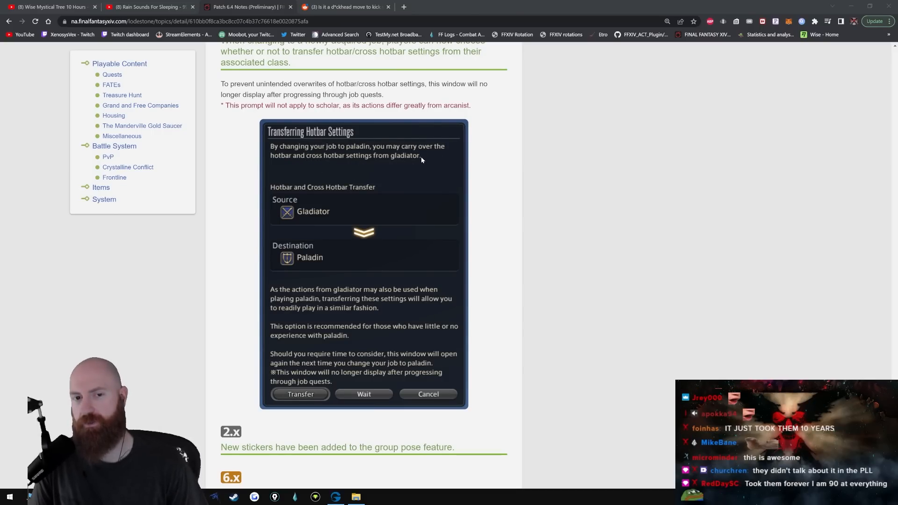
mouse_move(521, 204)
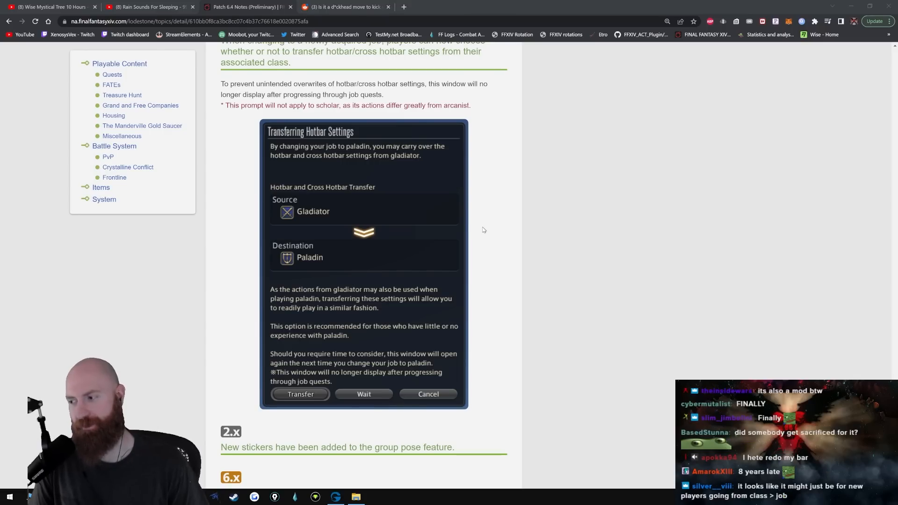
Step: Scroll past group pose stickers and recordable duties to the Portraits gear-mismatch message
scroll(down, 3)
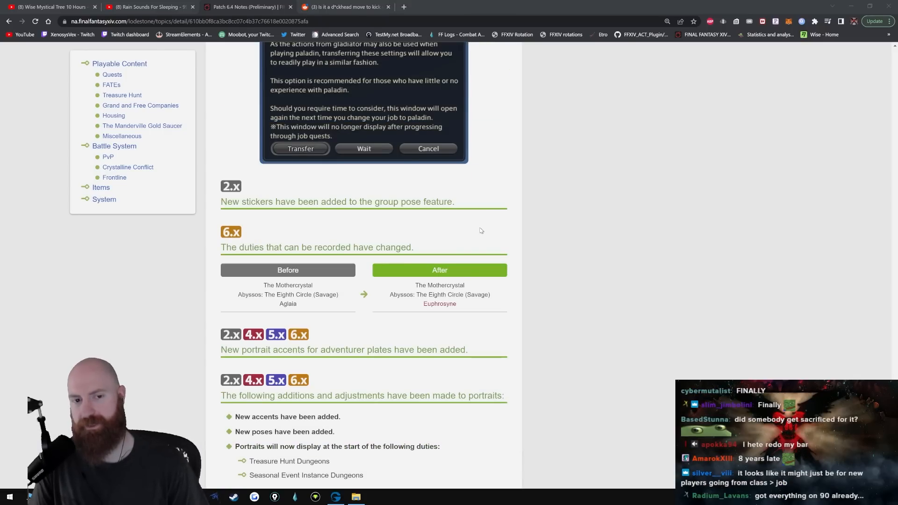
scroll(down, 3)
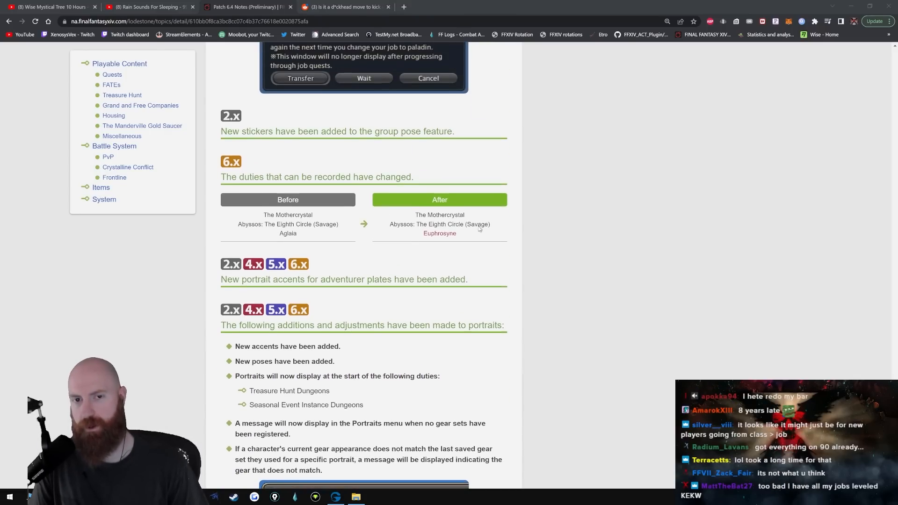
scroll(down, 3)
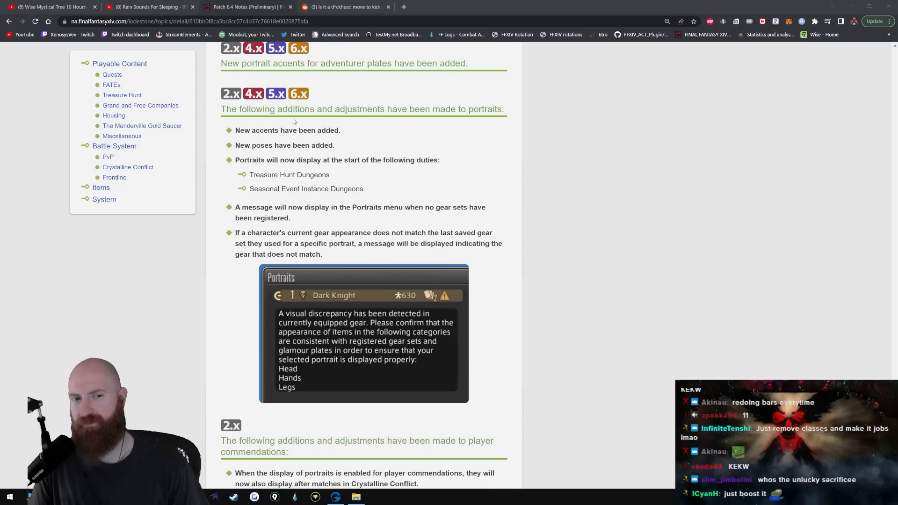
mouse_move(484, 121)
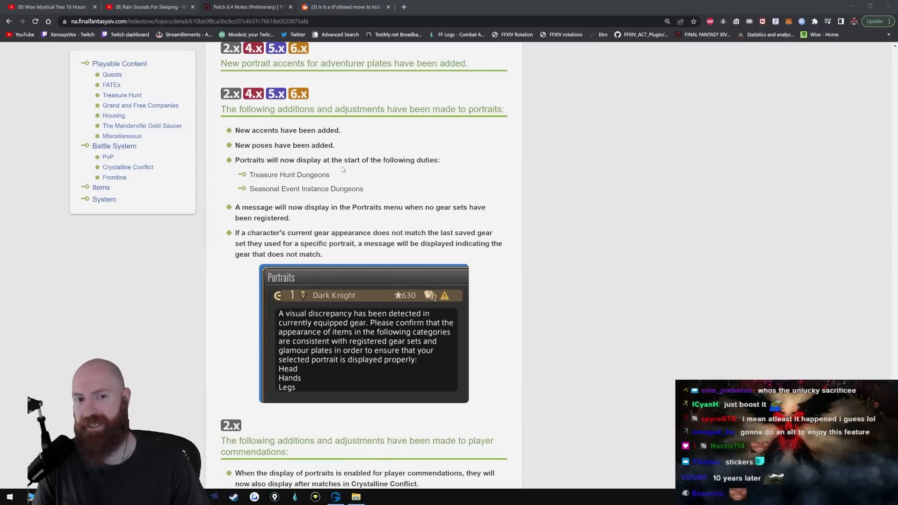
mouse_move(310, 220)
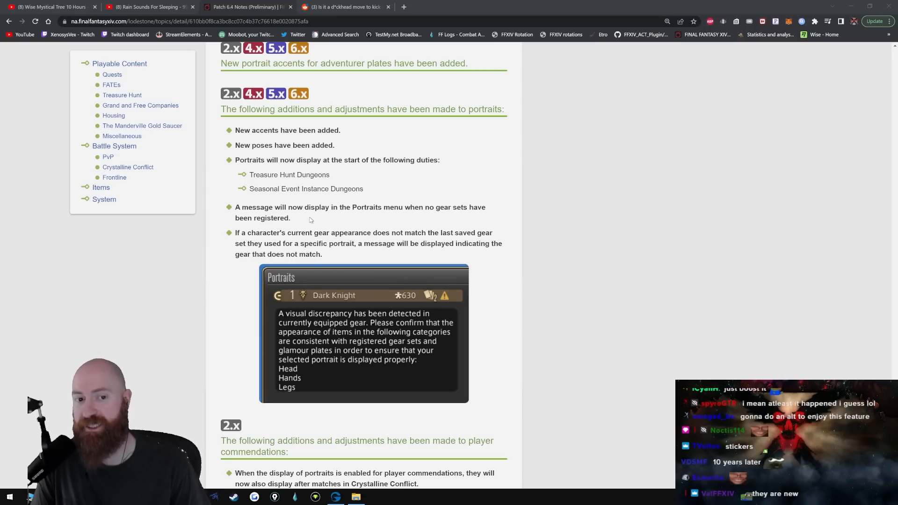
mouse_move(449, 215)
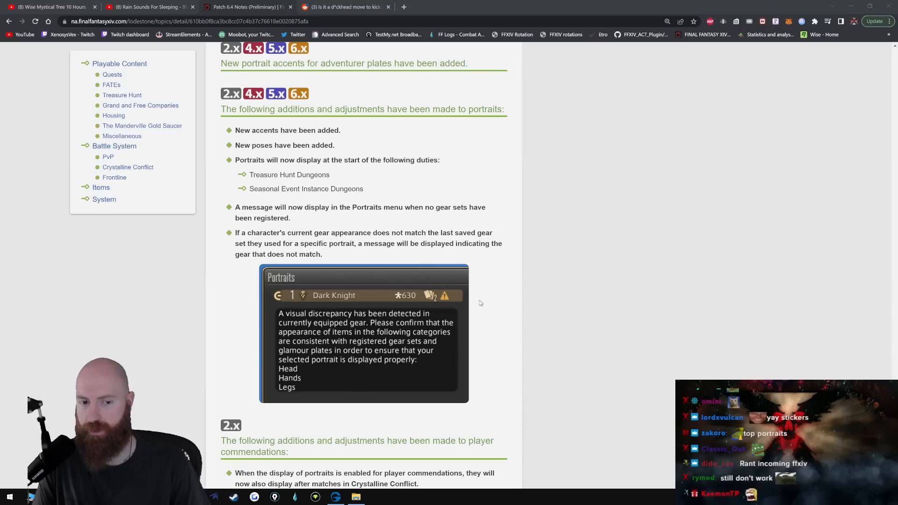
scroll(down, 3)
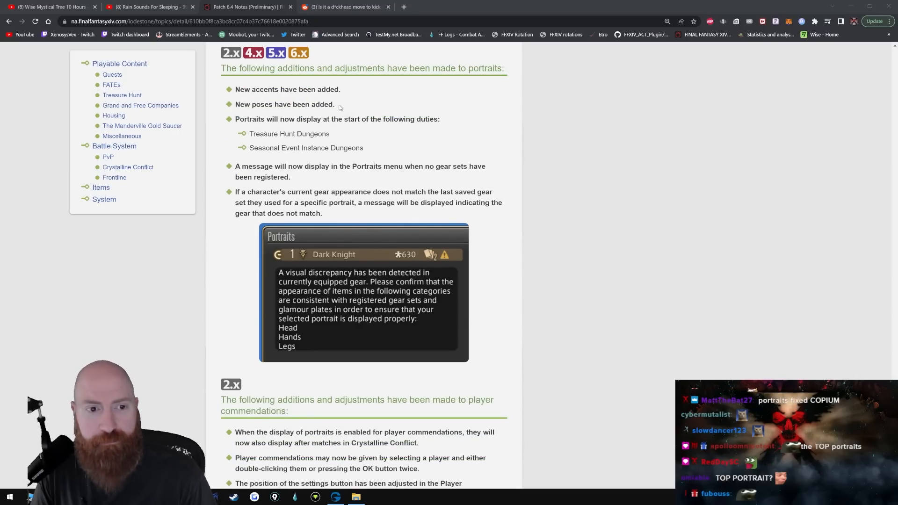
mouse_move(319, 113)
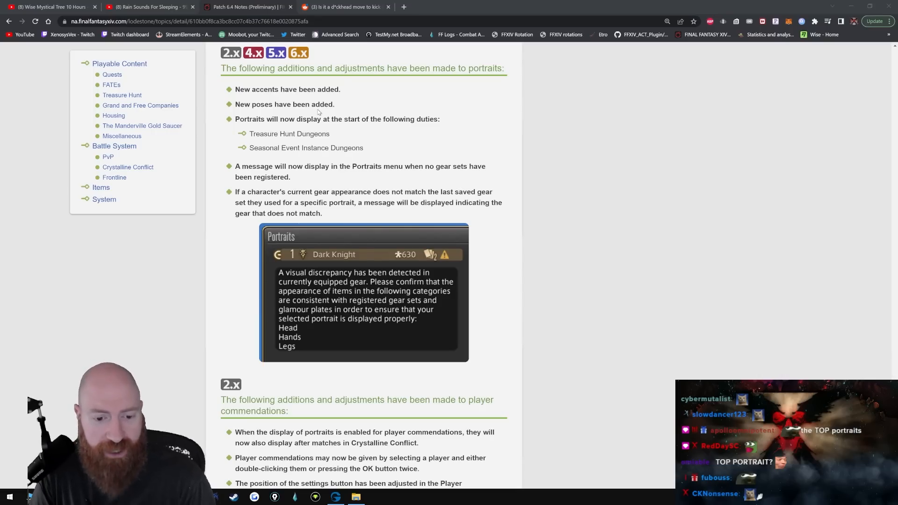
mouse_move(521, 222)
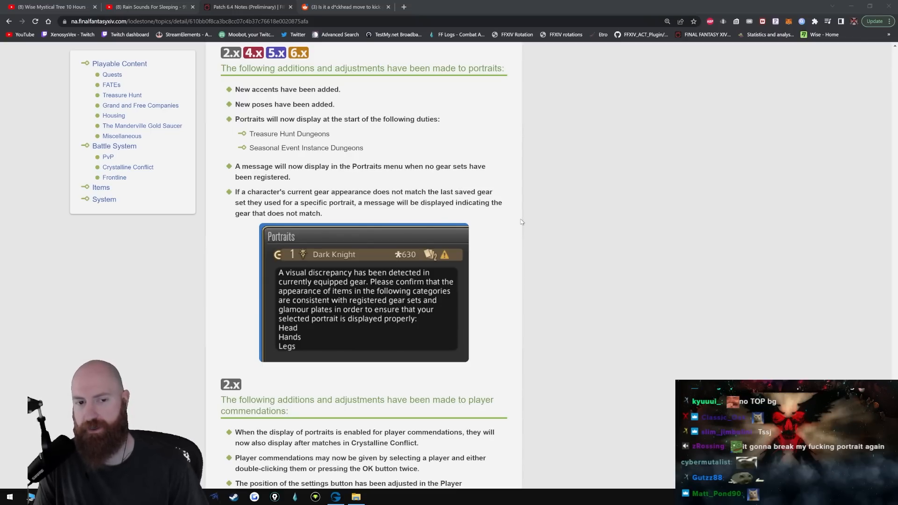
mouse_move(436, 269)
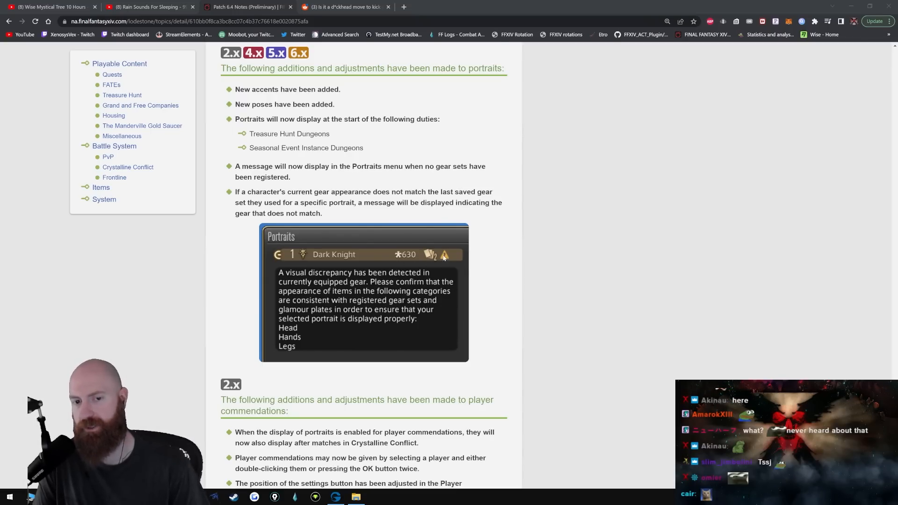
Step: Scroll past player commendations, job icons and role font colours to the Chat Log Name Display Settings
scroll(down, 3)
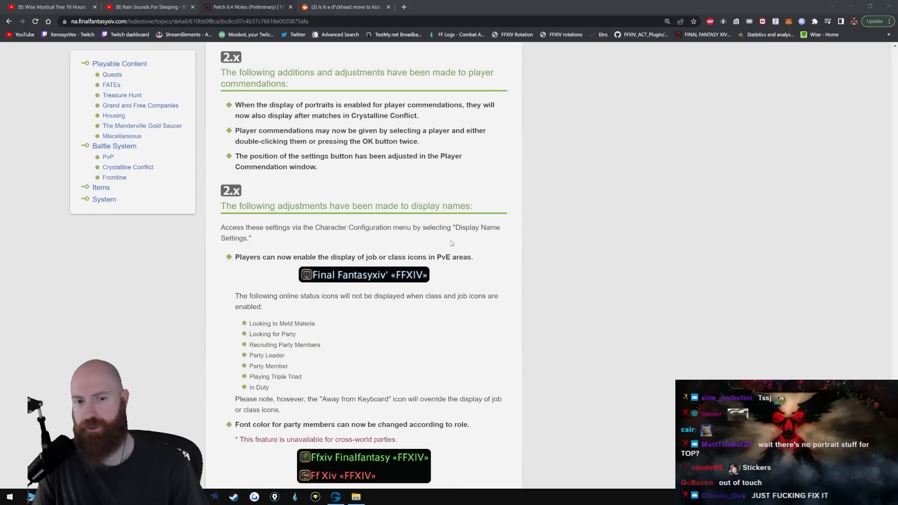
scroll(down, 3)
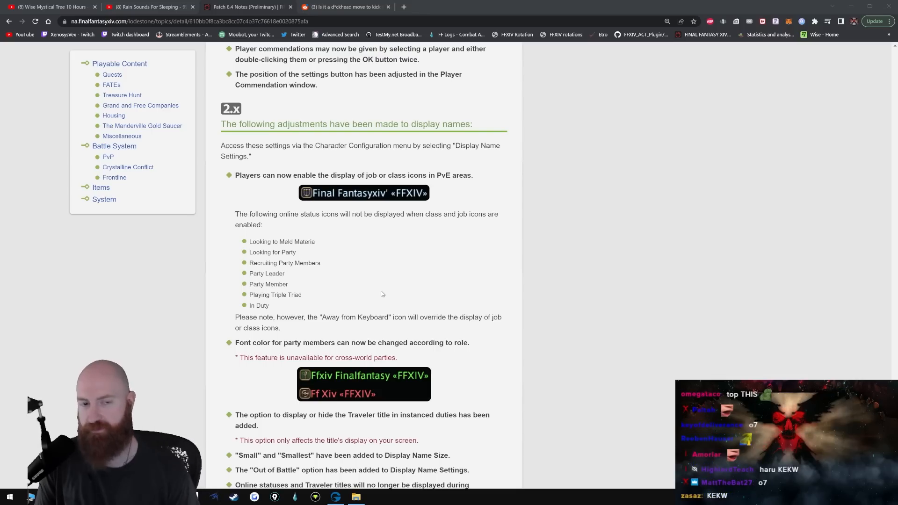
scroll(down, 3)
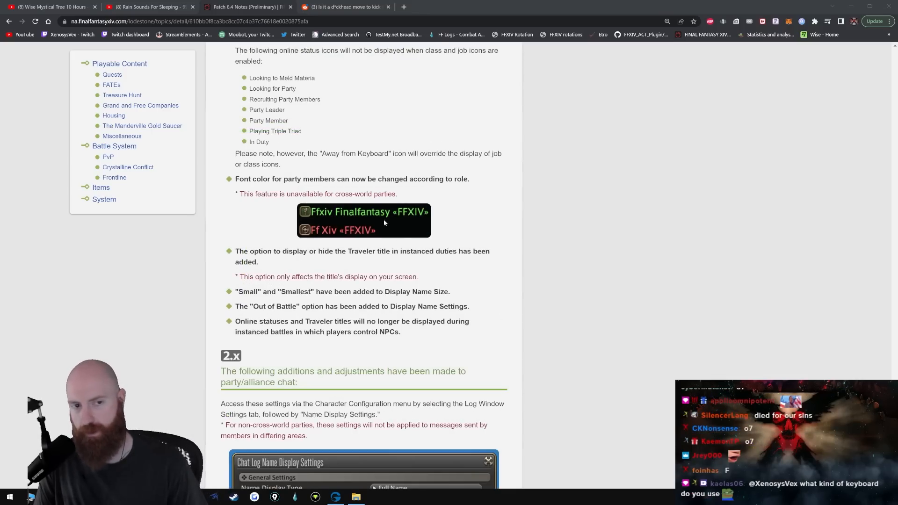
scroll(down, 3)
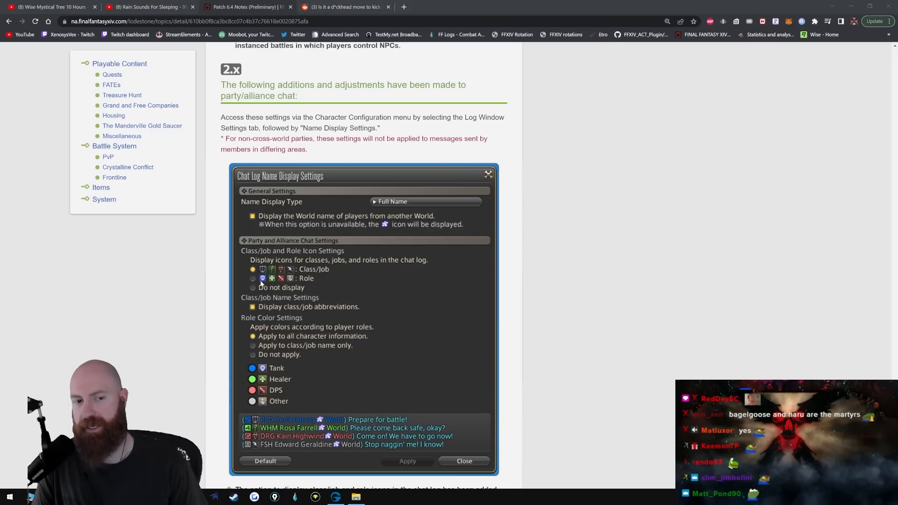
Step: Scroll past recruiting party and party list alignment notes to the new Target to Attack signs
scroll(down, 3)
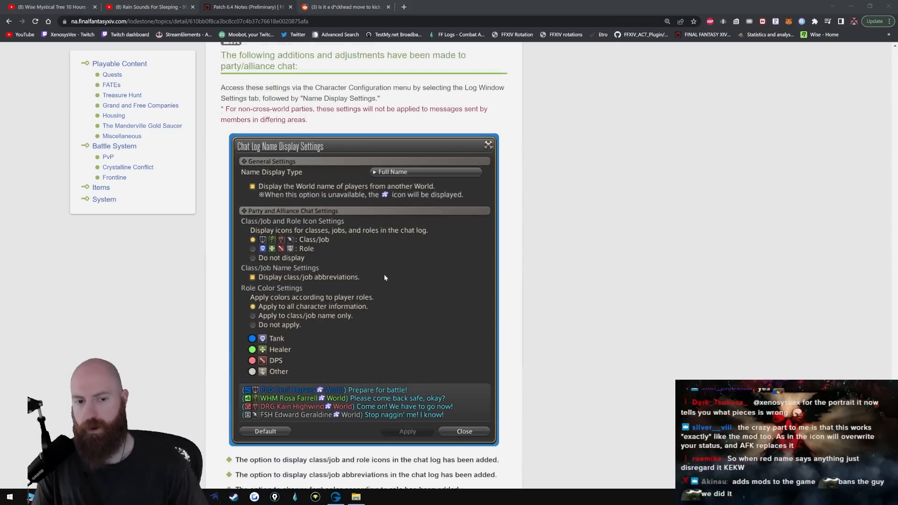
scroll(down, 3)
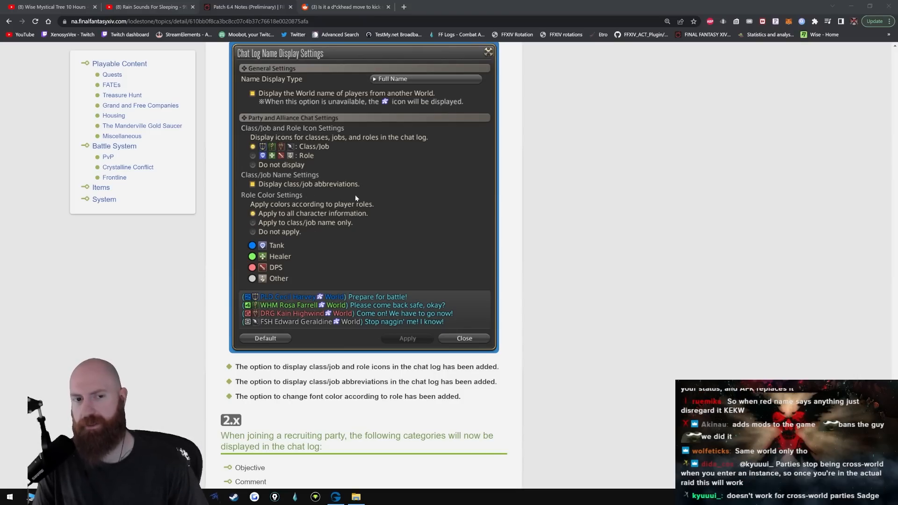
scroll(down, 3)
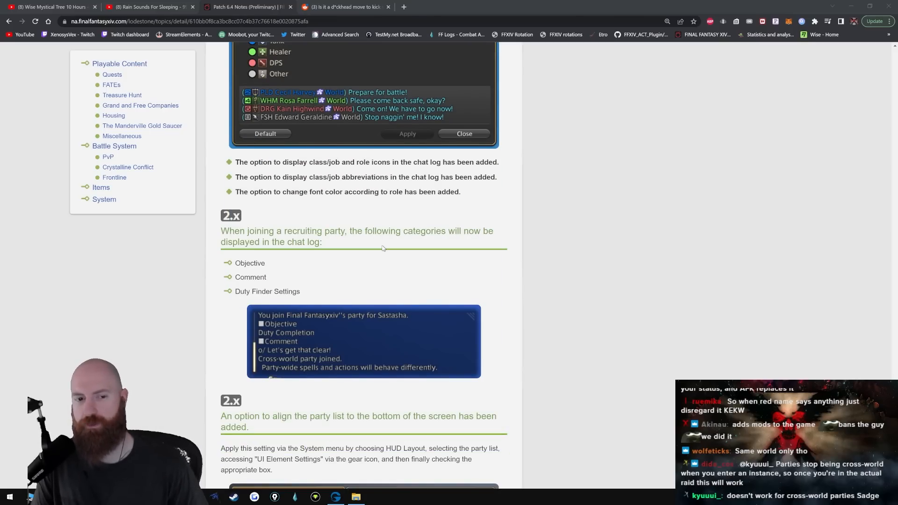
scroll(down, 3)
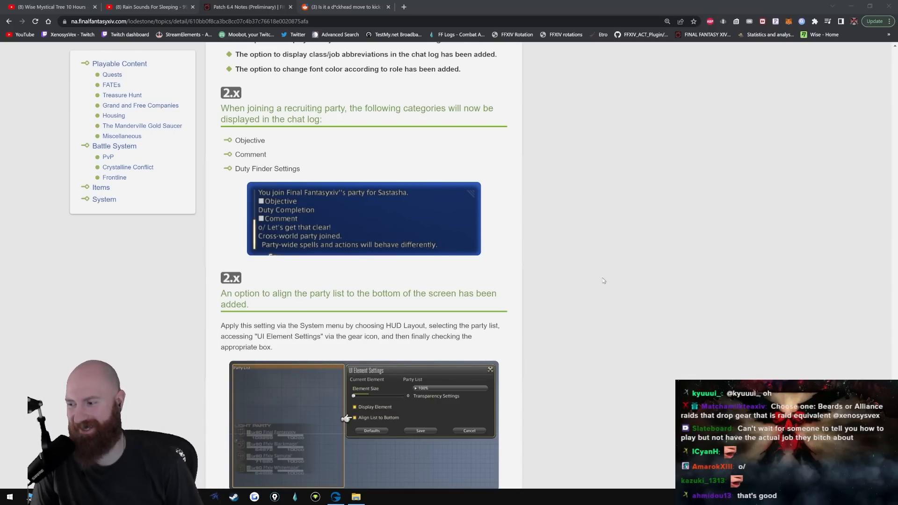
scroll(down, 3)
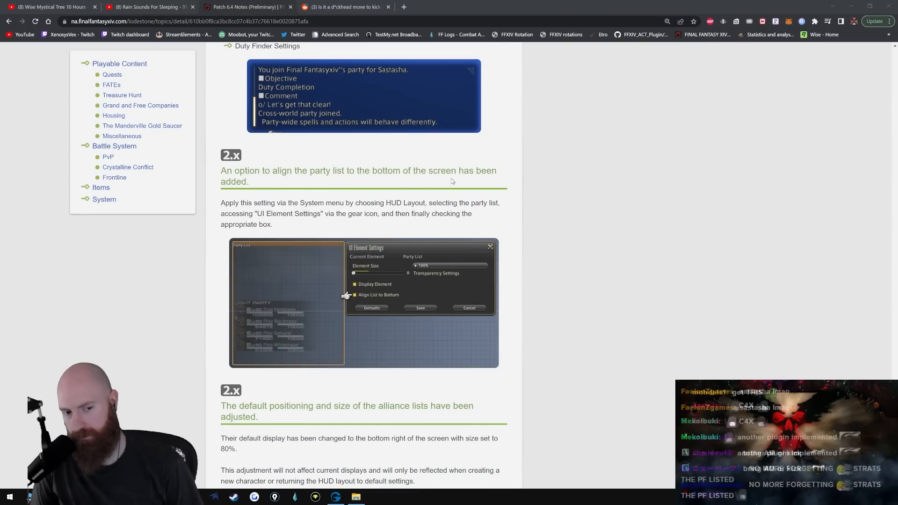
scroll(down, 3)
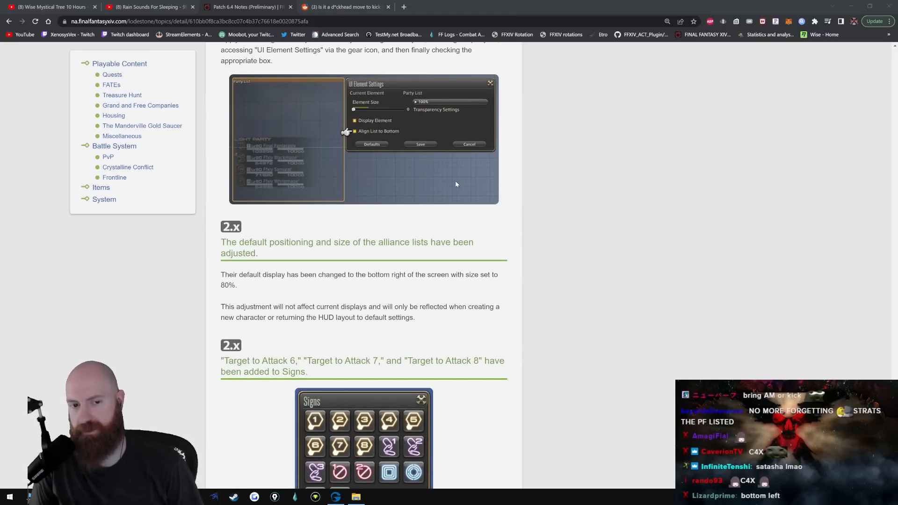
Step: Center the Signs panel showing Target to Attack 6, 7 and 8
scroll(down, 3)
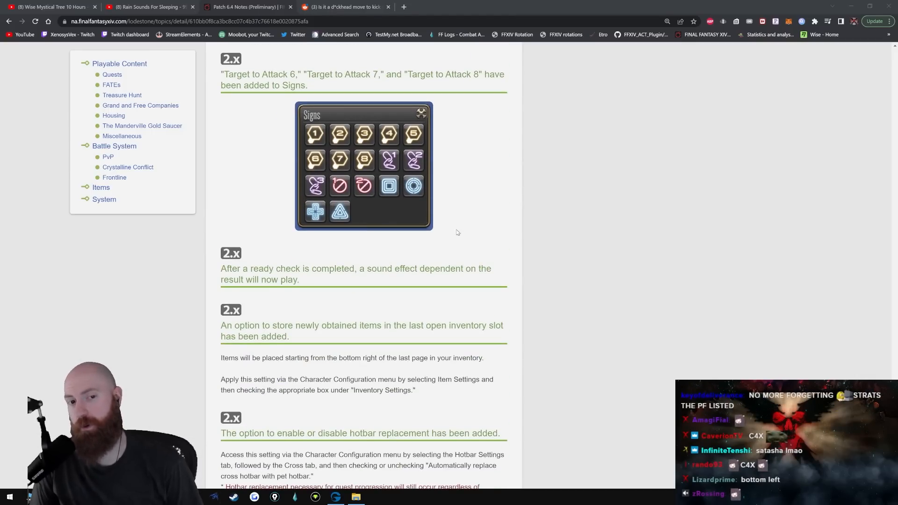
scroll(up, 3)
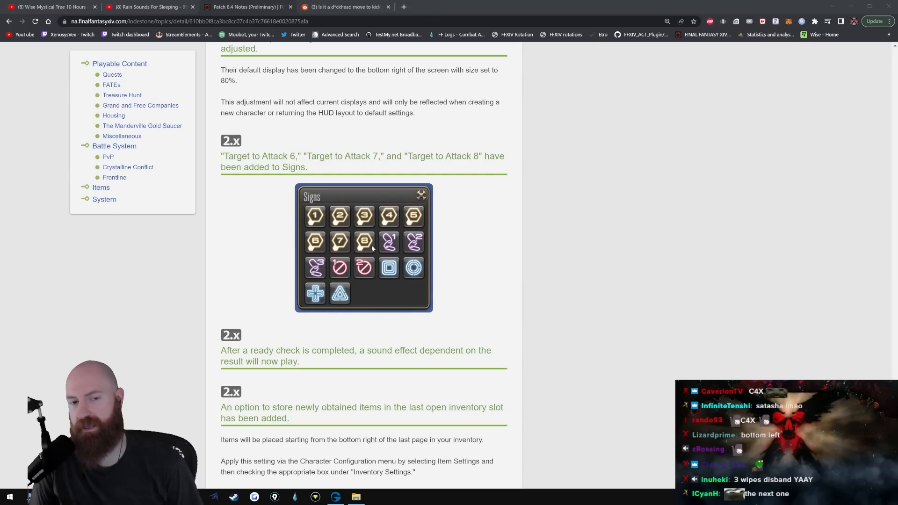
mouse_move(444, 250)
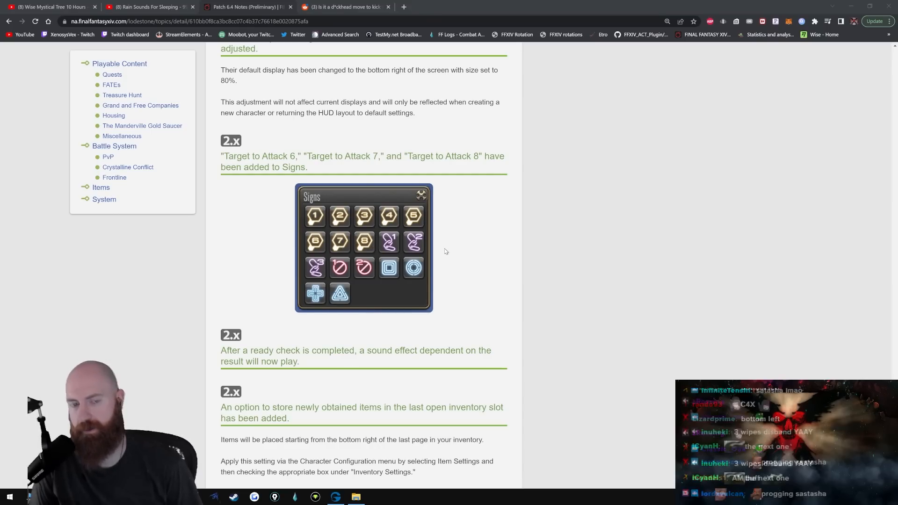
mouse_move(410, 247)
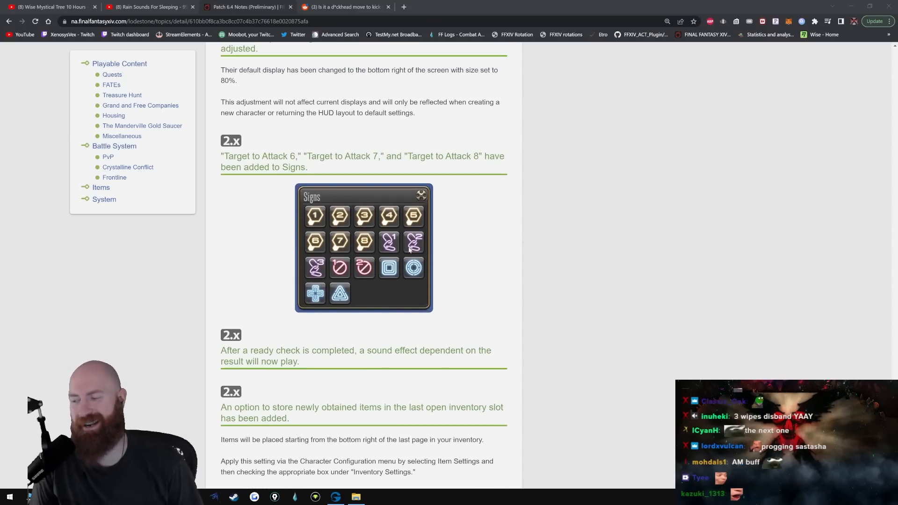
mouse_move(372, 247)
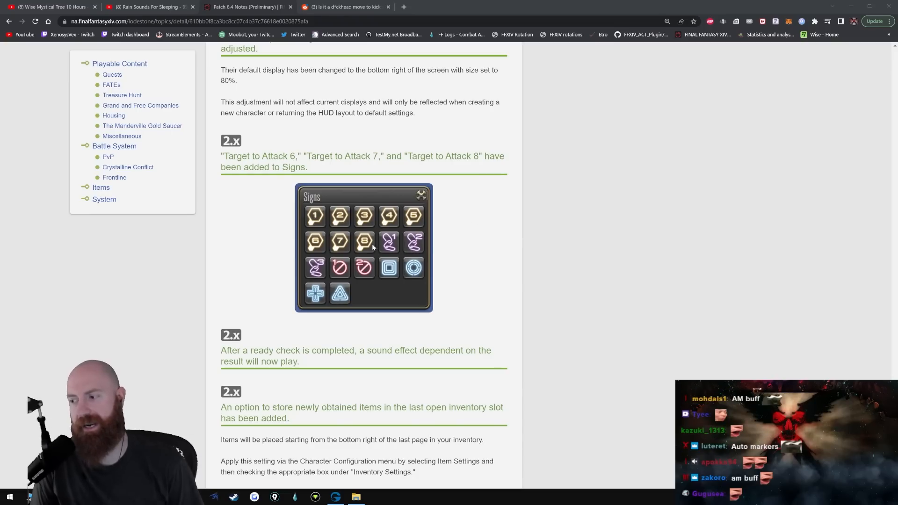
mouse_move(418, 255)
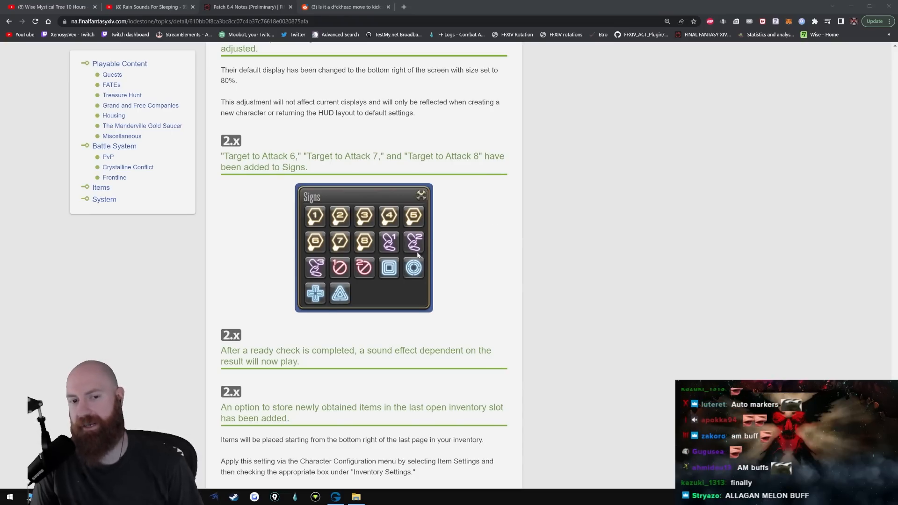
mouse_move(375, 232)
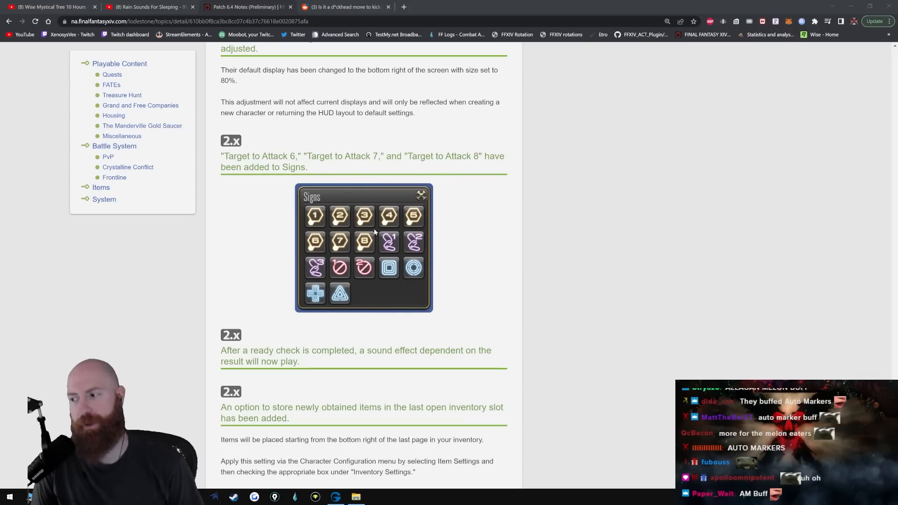
mouse_move(416, 221)
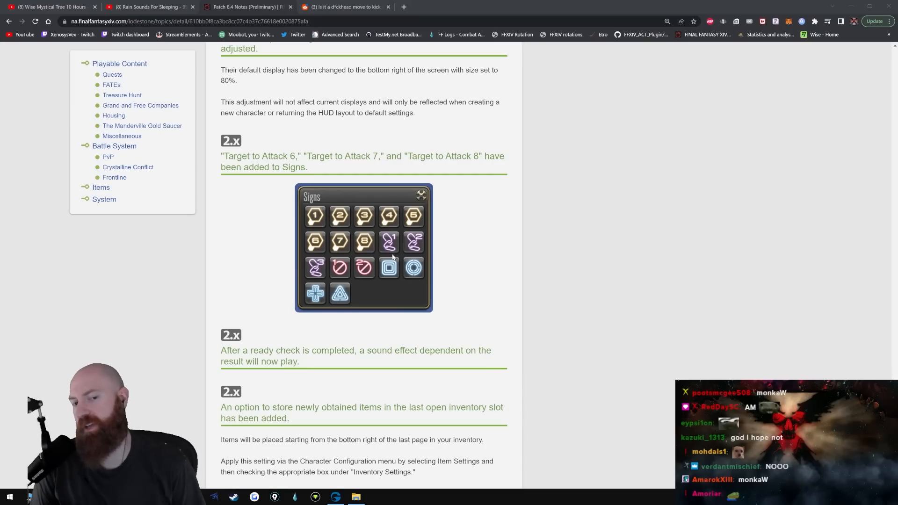
mouse_move(484, 247)
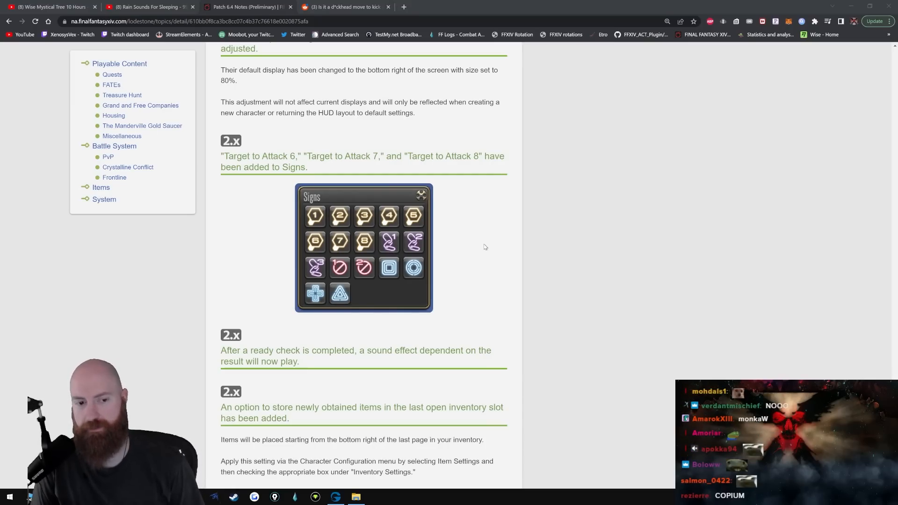
Step: Scroll down through the Mac version and new music notes to the end, then back up
scroll(down, 3)
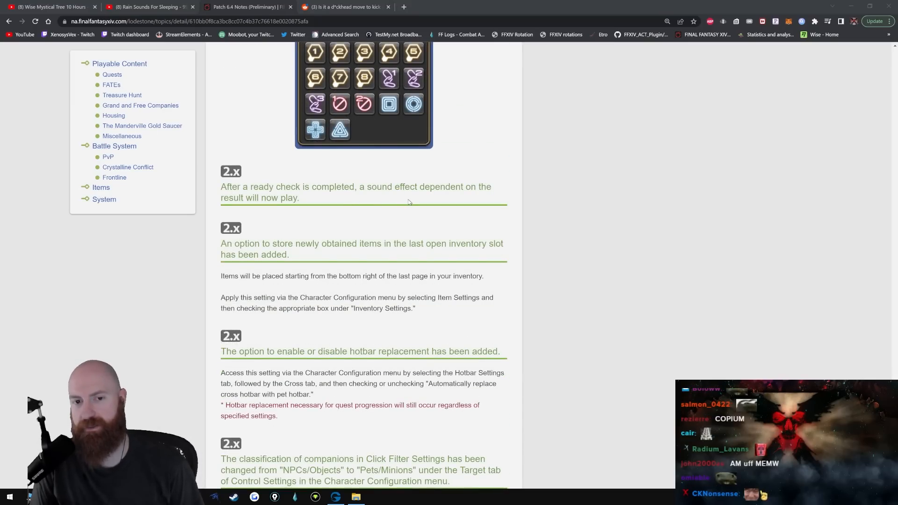
scroll(up, 3)
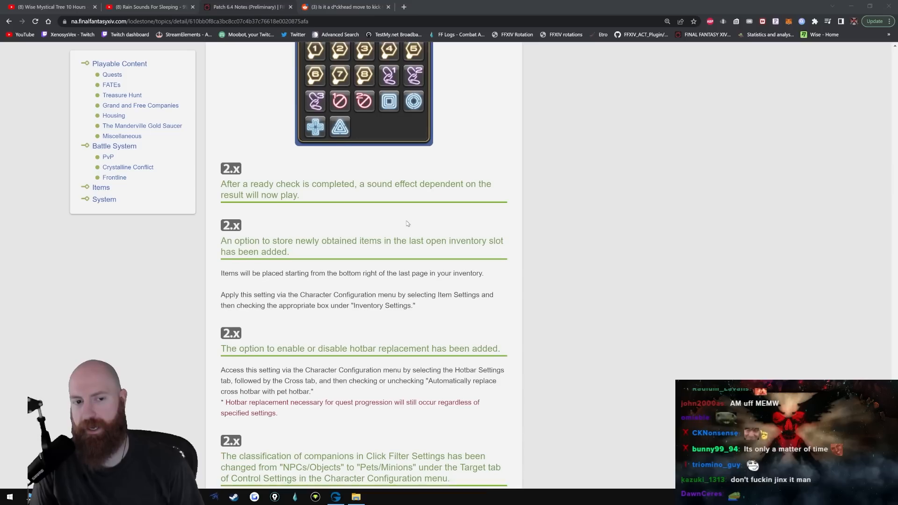
scroll(down, 3)
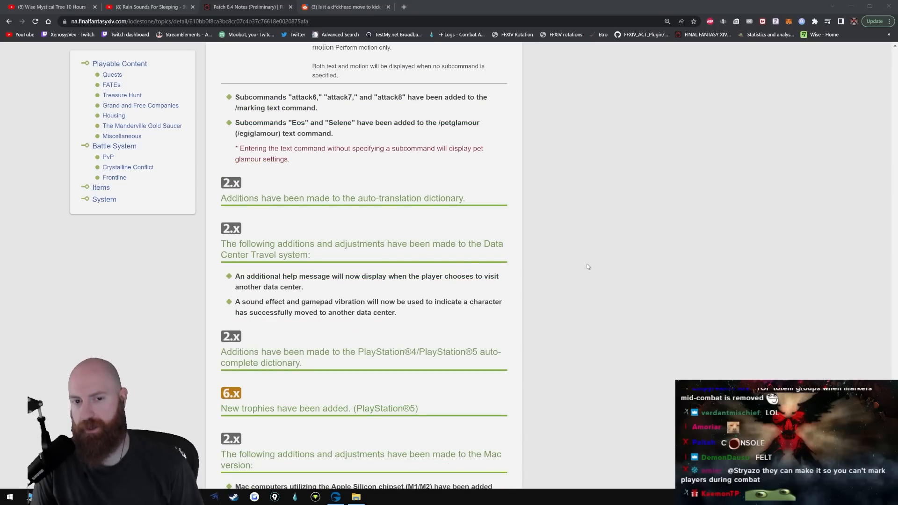
scroll(down, 3)
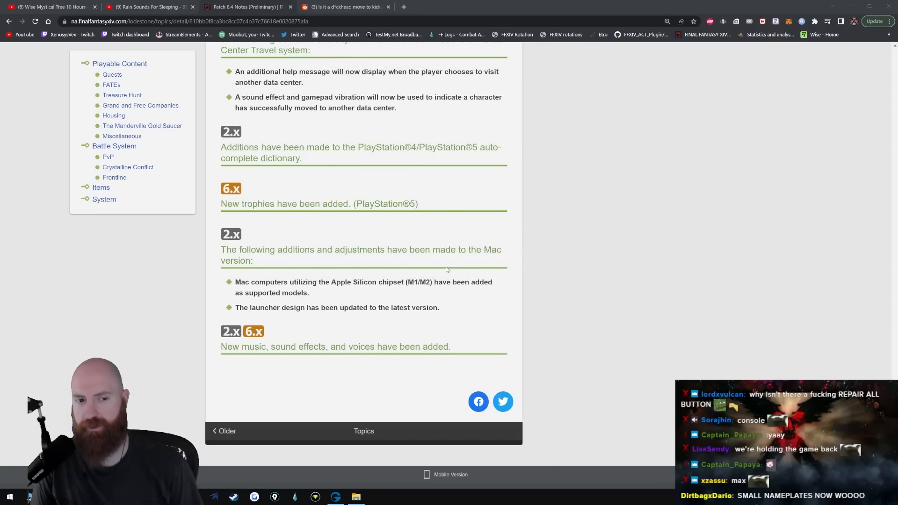
scroll(down, 3)
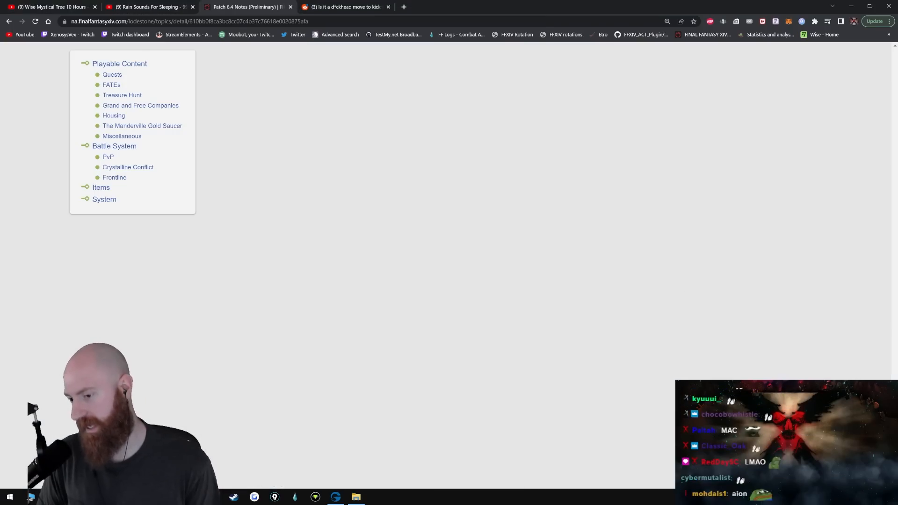
scroll(up, 3)
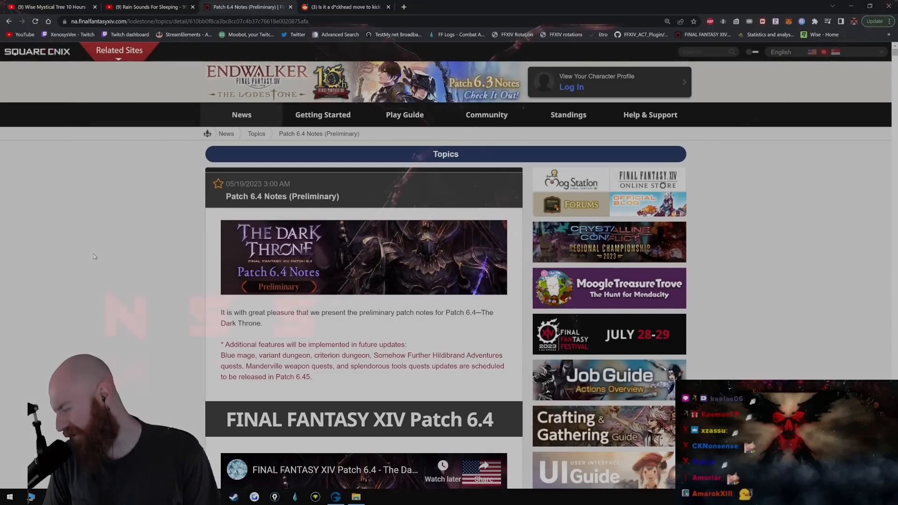